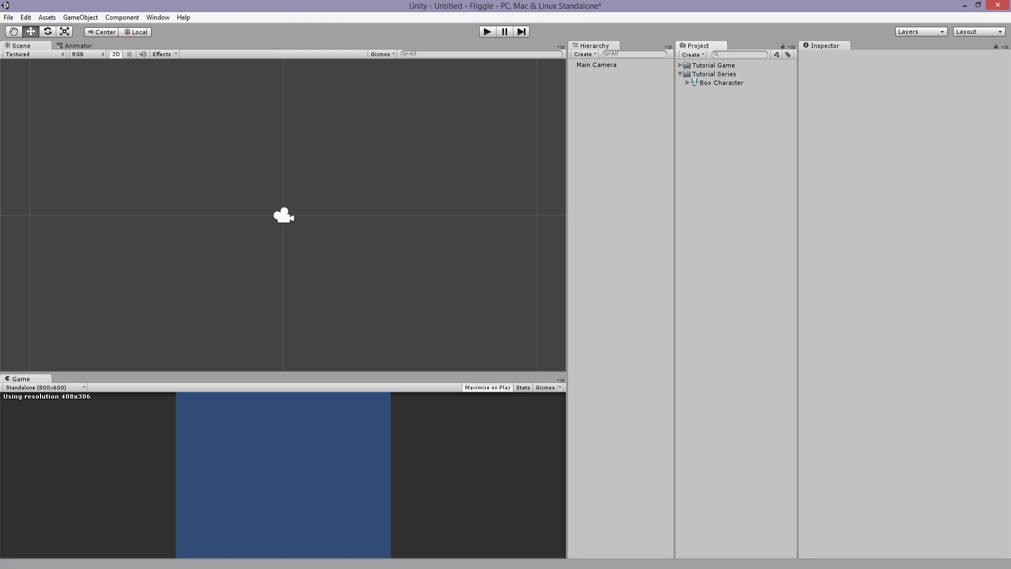
Show the Box Character texture's import settings and resize its Inspector preview
left_click(719, 82)
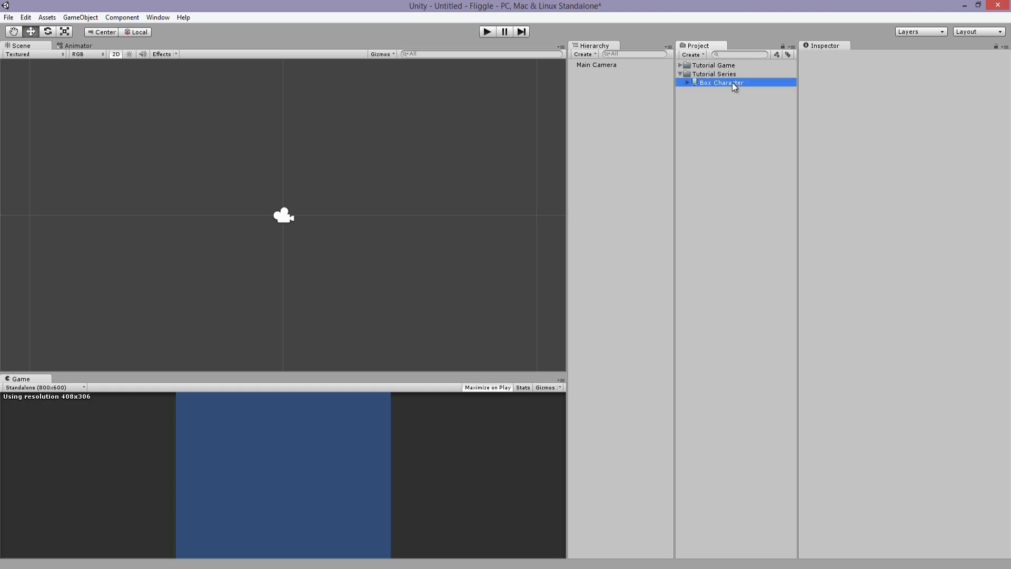
left_click(719, 82)
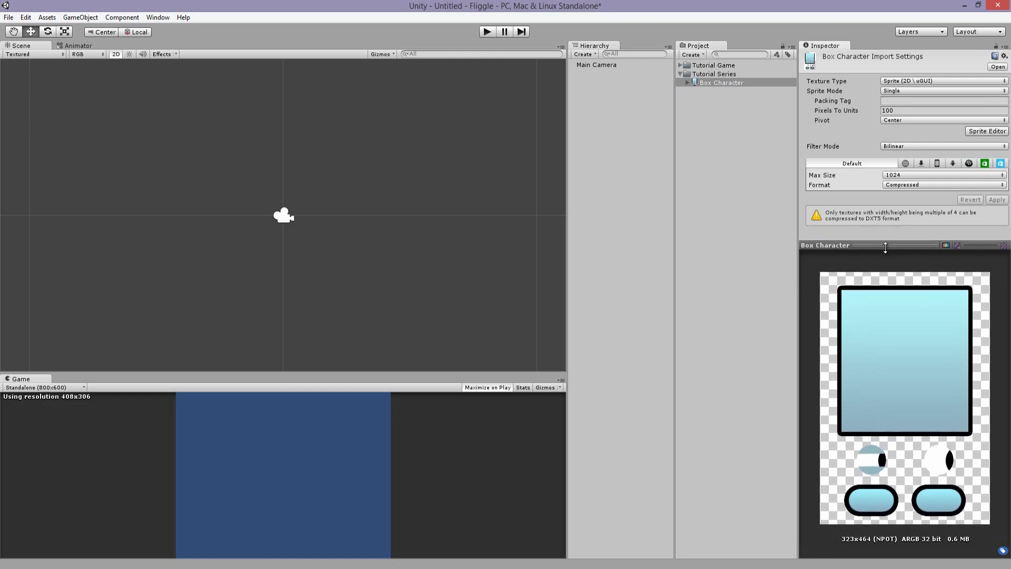
left_click_drag(885, 245, 885, 349)
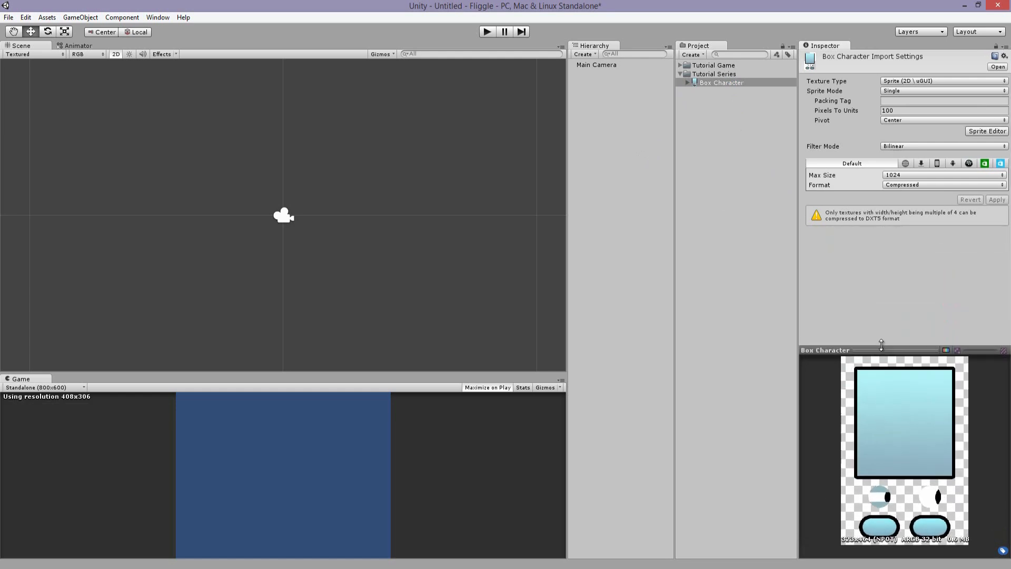
left_click_drag(881, 350, 884, 249)
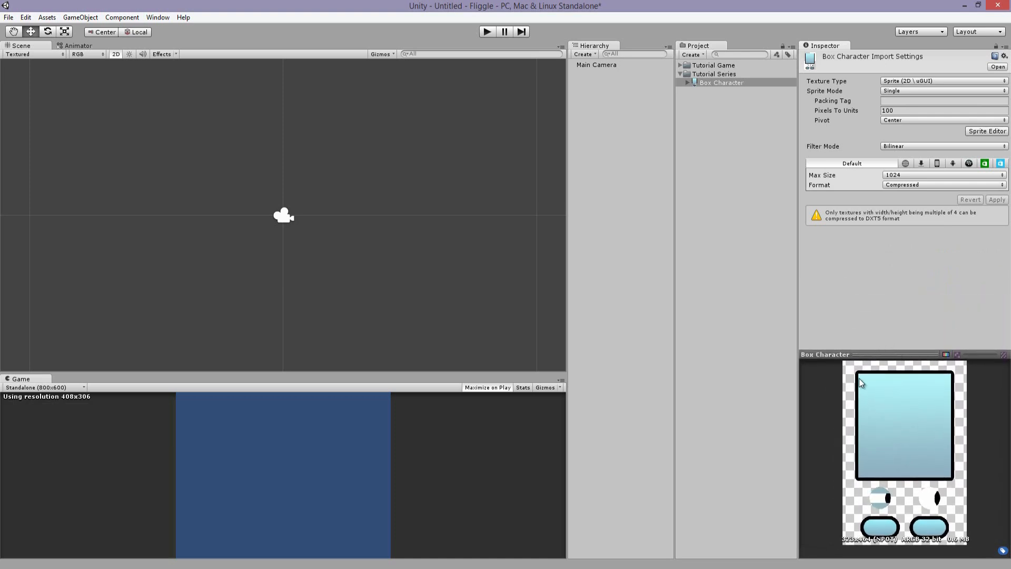
mouse_move(919, 456)
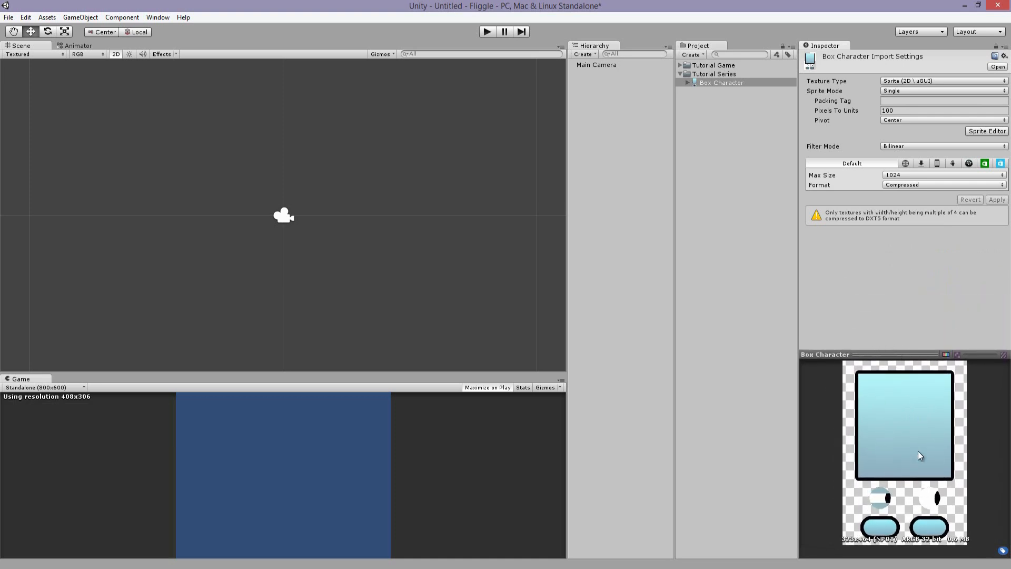
mouse_move(666, 91)
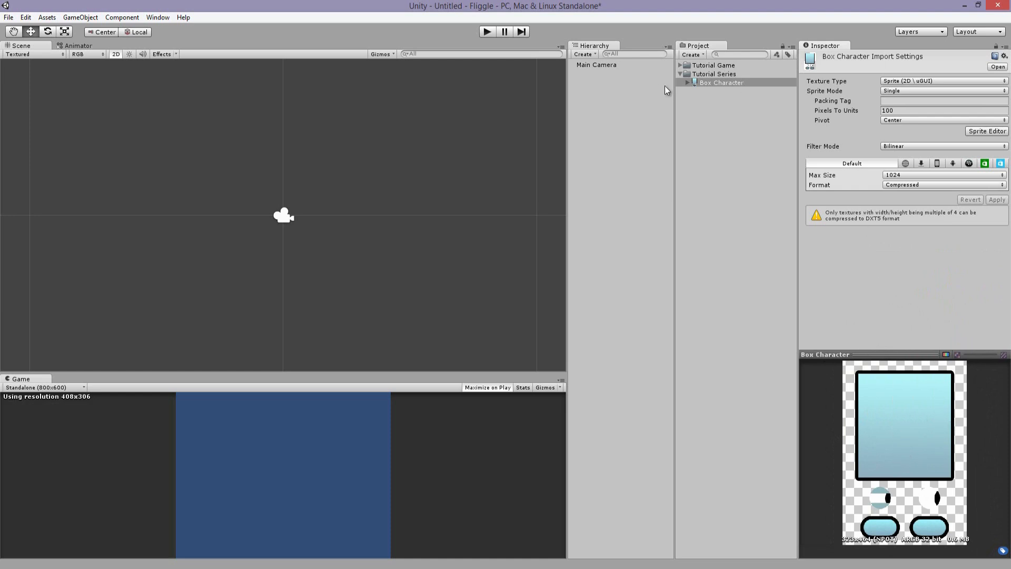
Change the Box Character texture's Sprite Mode from Single to Multiple
left_click(723, 83)
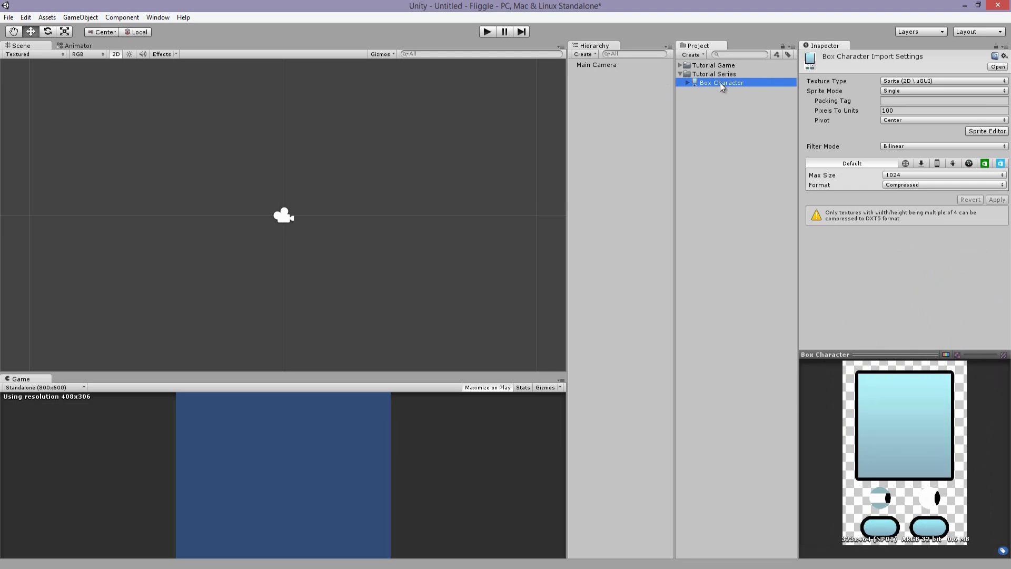
mouse_move(883, 72)
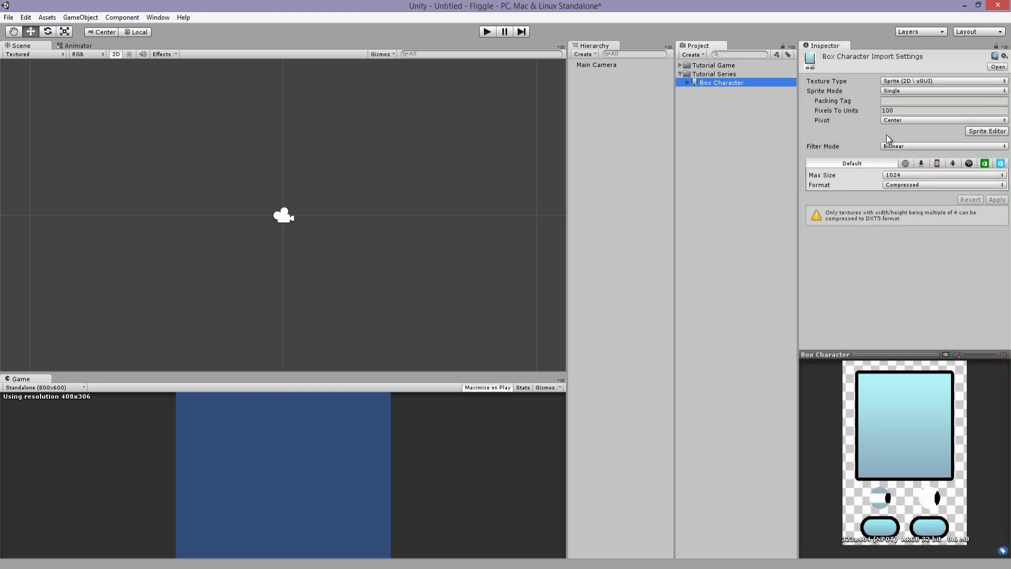
mouse_move(895, 135)
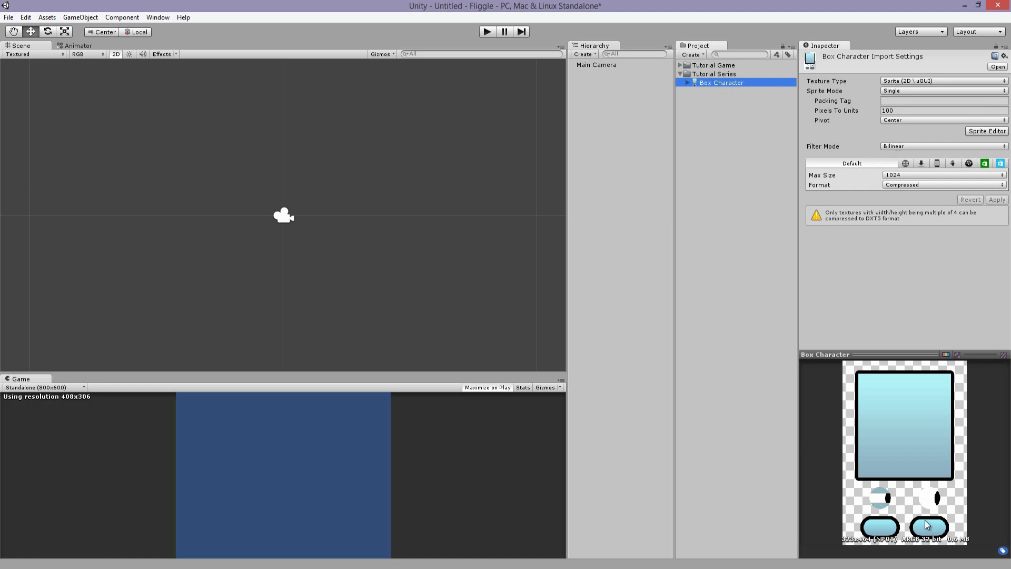
mouse_move(861, 425)
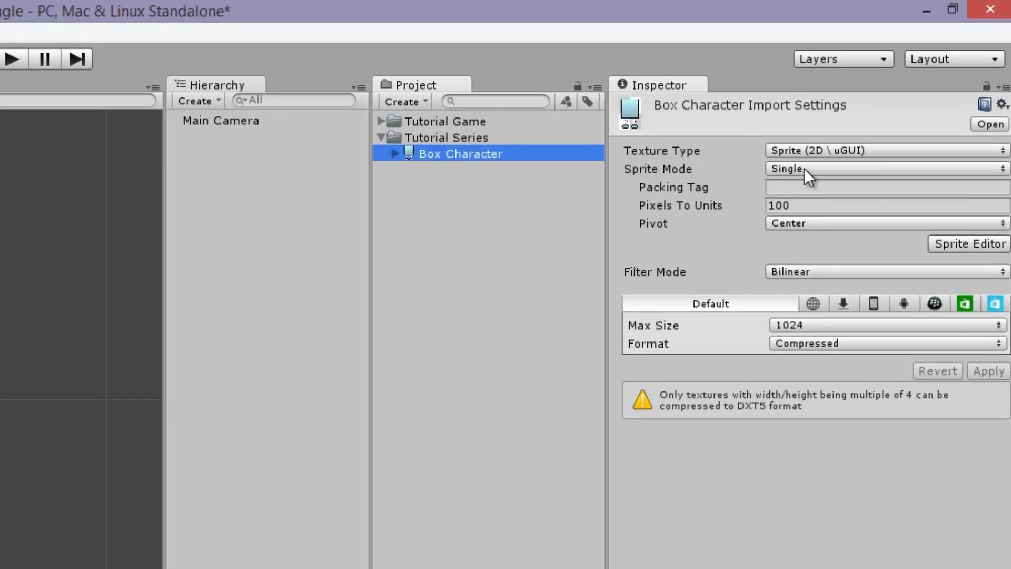
left_click(884, 169)
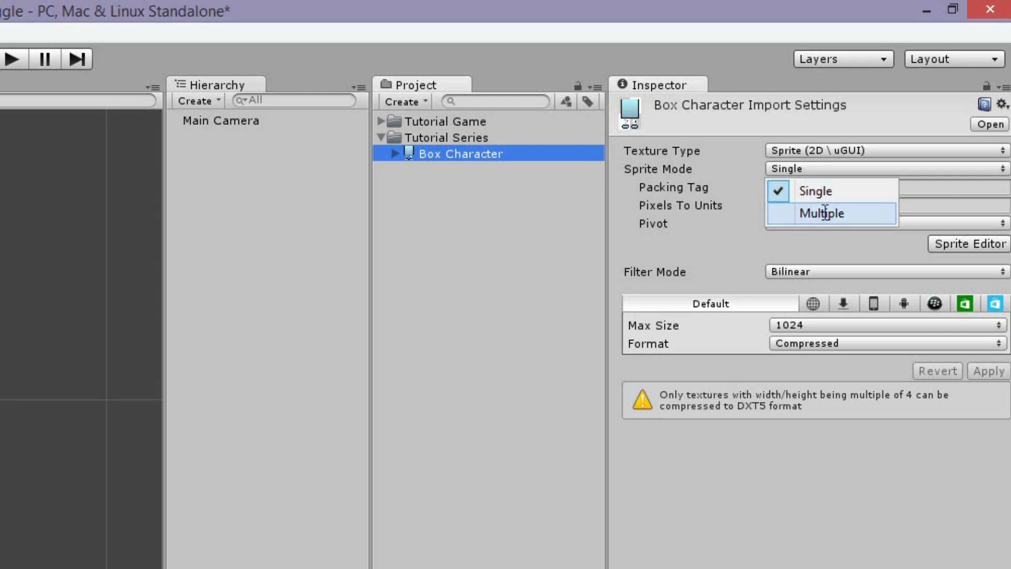
left_click(821, 213)
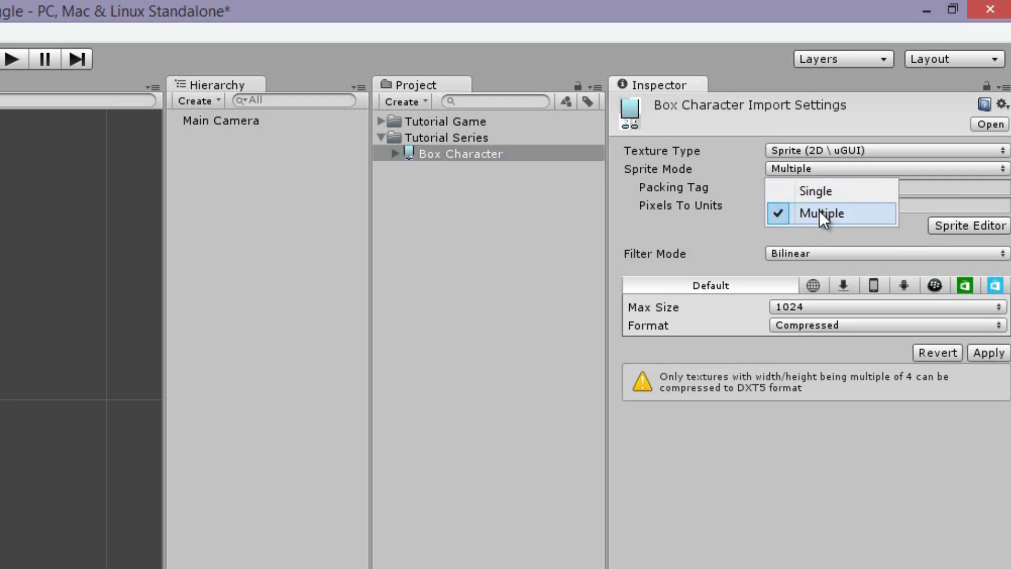
left_click(815, 191)
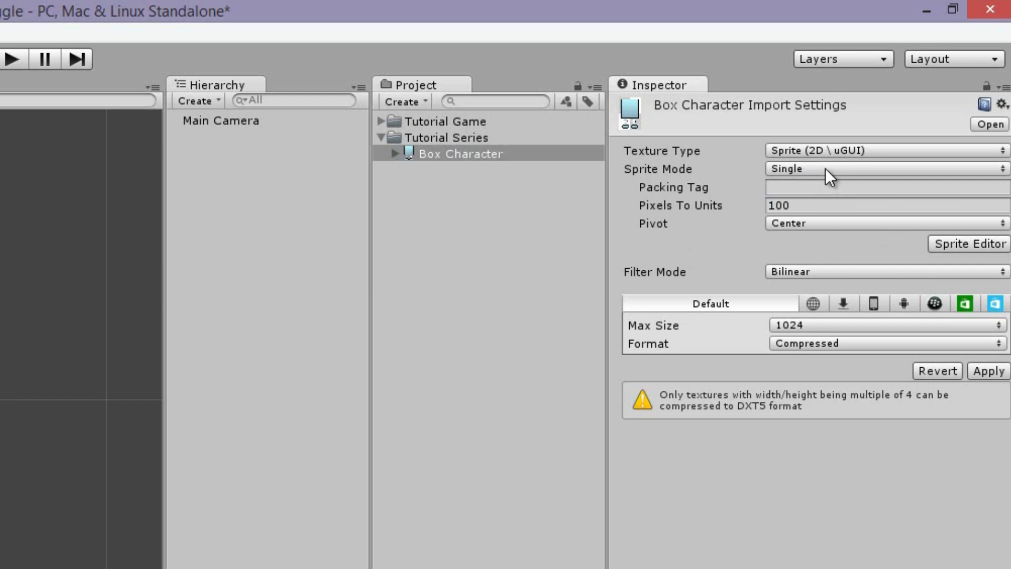
left_click(883, 169)
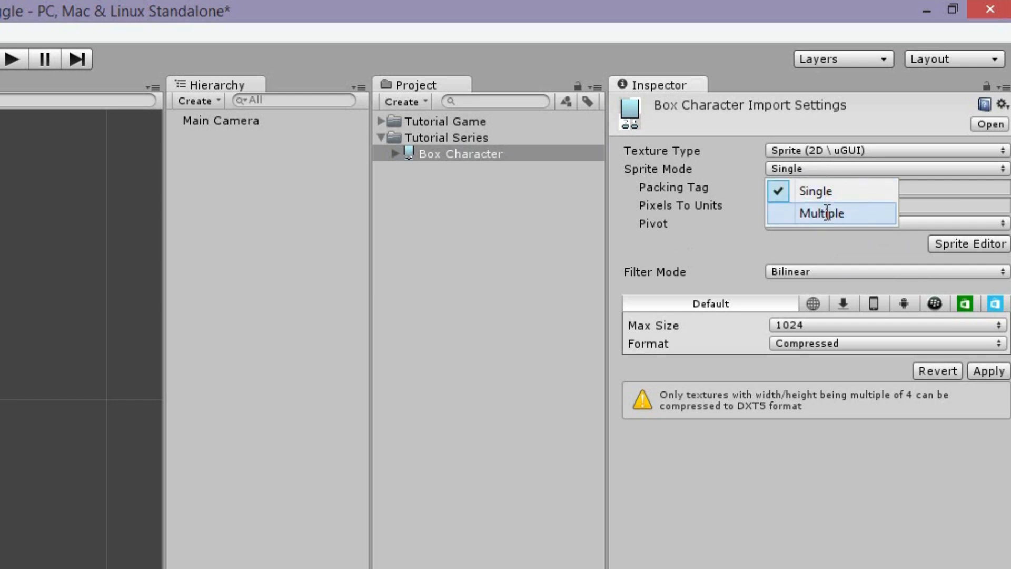
left_click(820, 213)
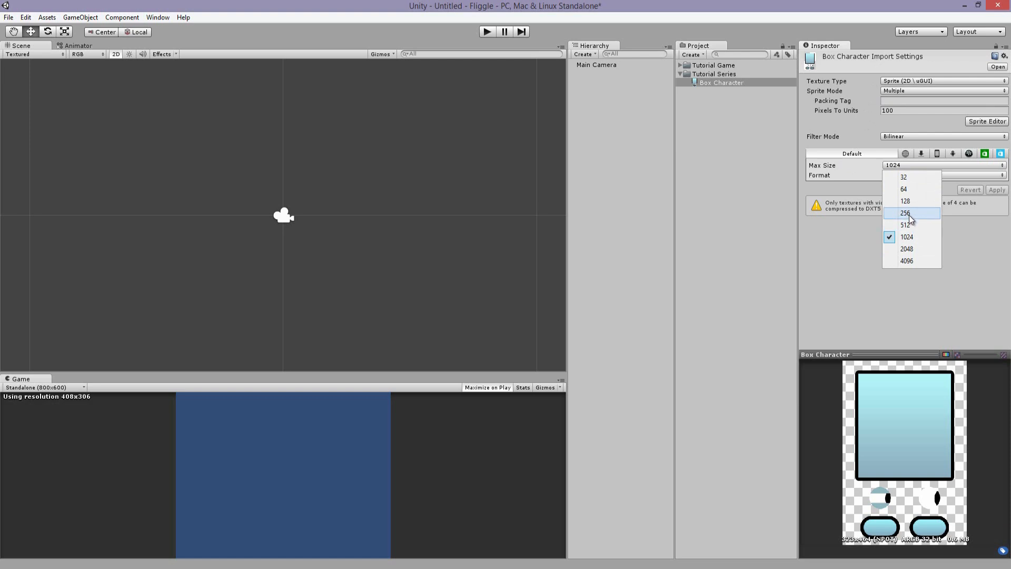
mouse_move(911, 224)
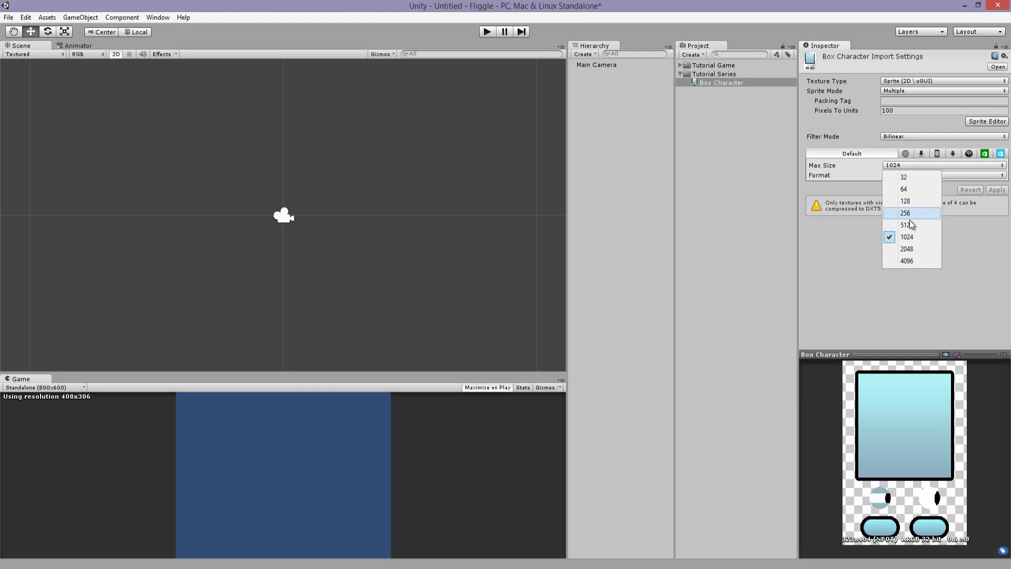
mouse_move(907, 224)
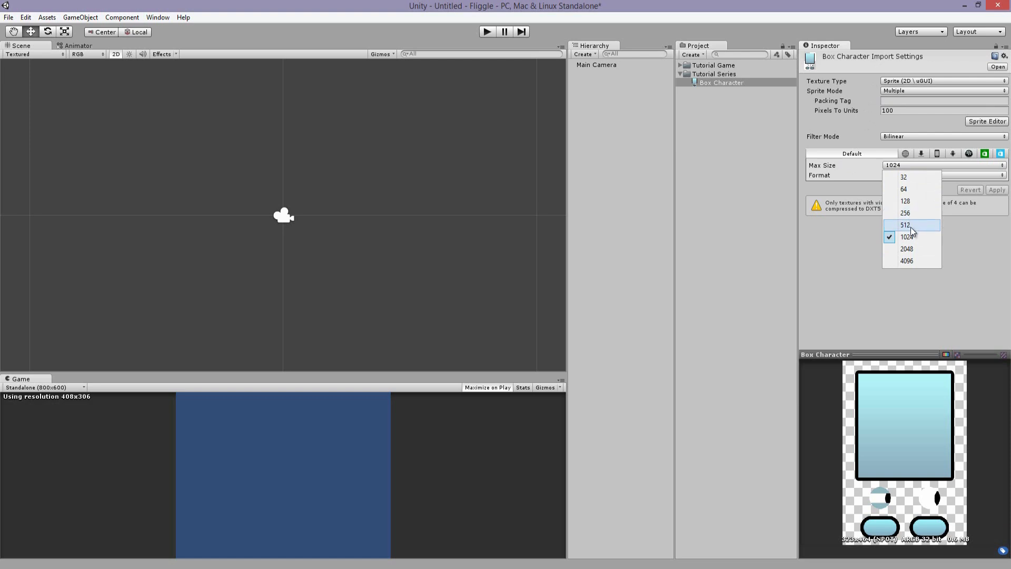
Lower the texture's Max Size from 1024 to 512 in the Default platform settings
left_click(909, 237)
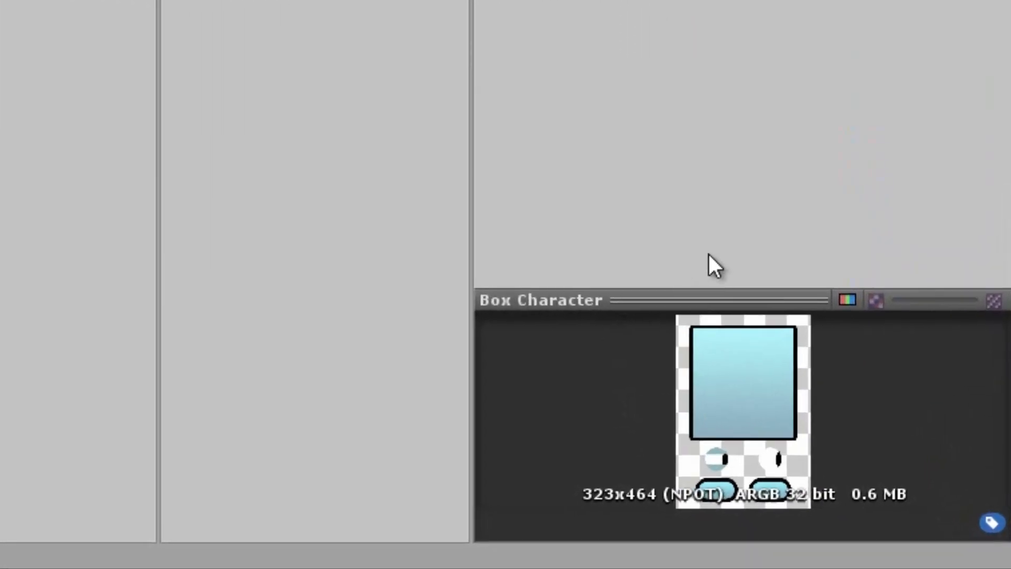
mouse_move(622, 506)
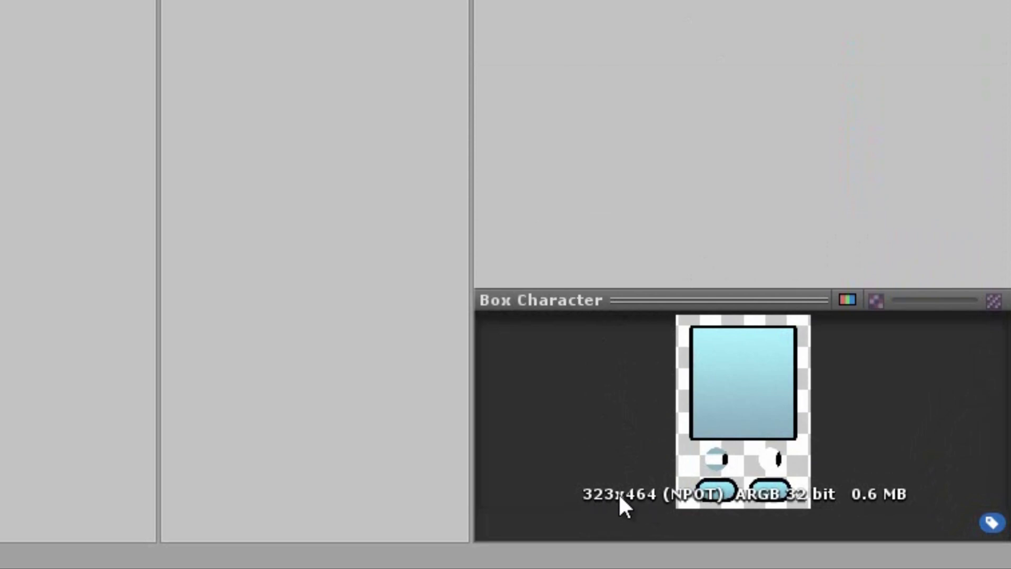
mouse_move(653, 512)
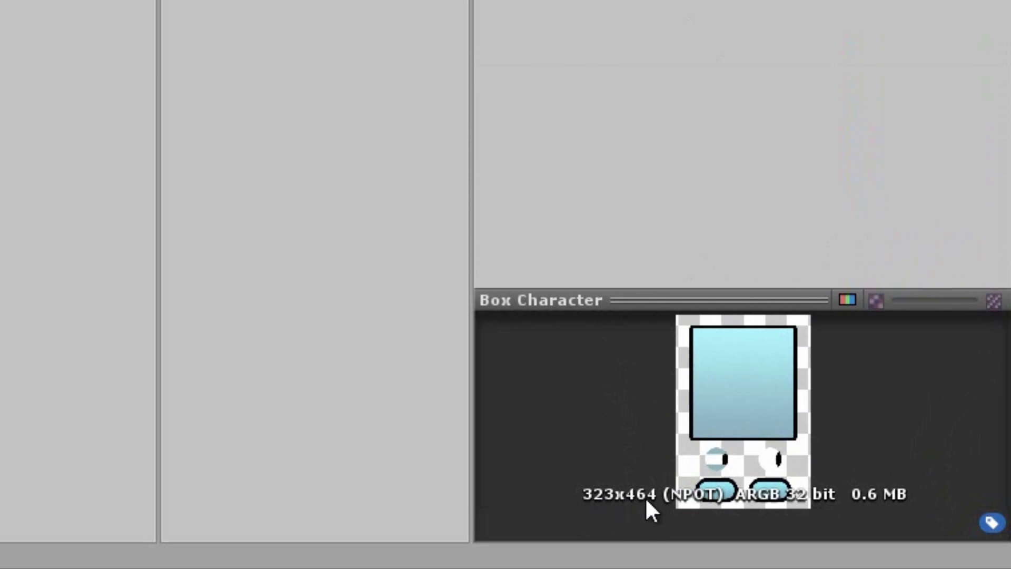
left_click(942, 166)
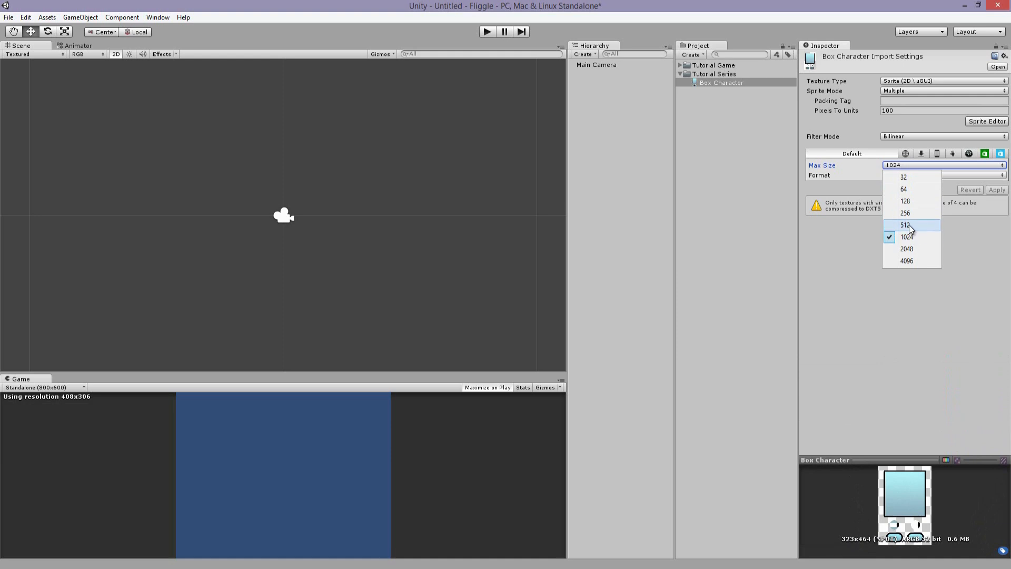
left_click(906, 224)
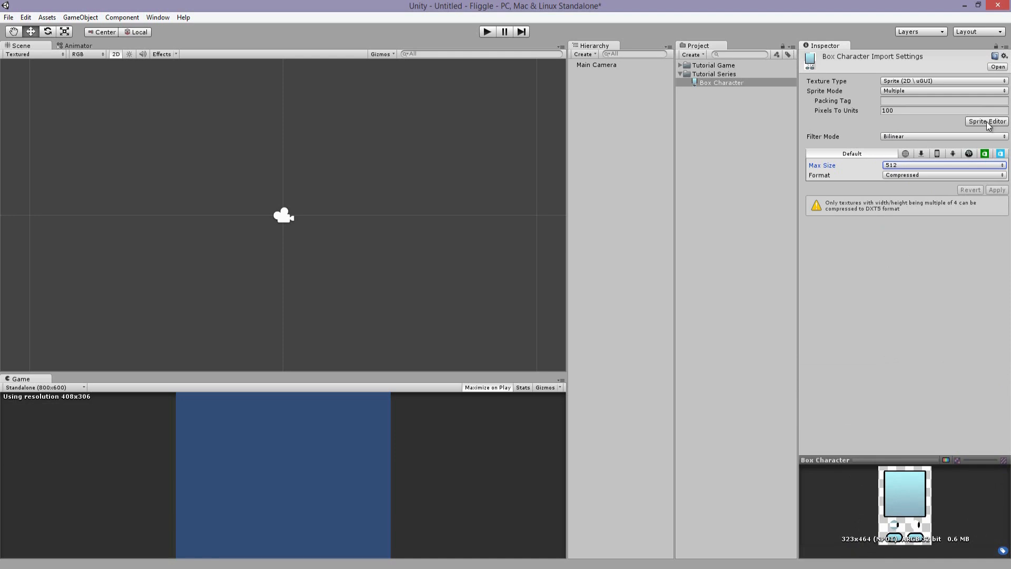
Slice the Box Character sheet automatically in the Sprite Editor into separate sprites
left_click(986, 121)
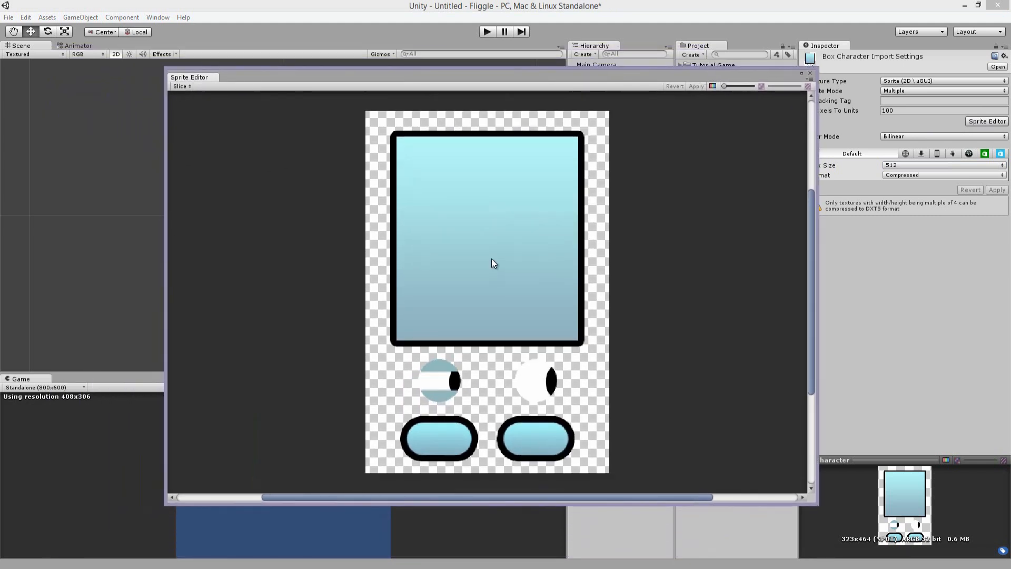
mouse_move(576, 219)
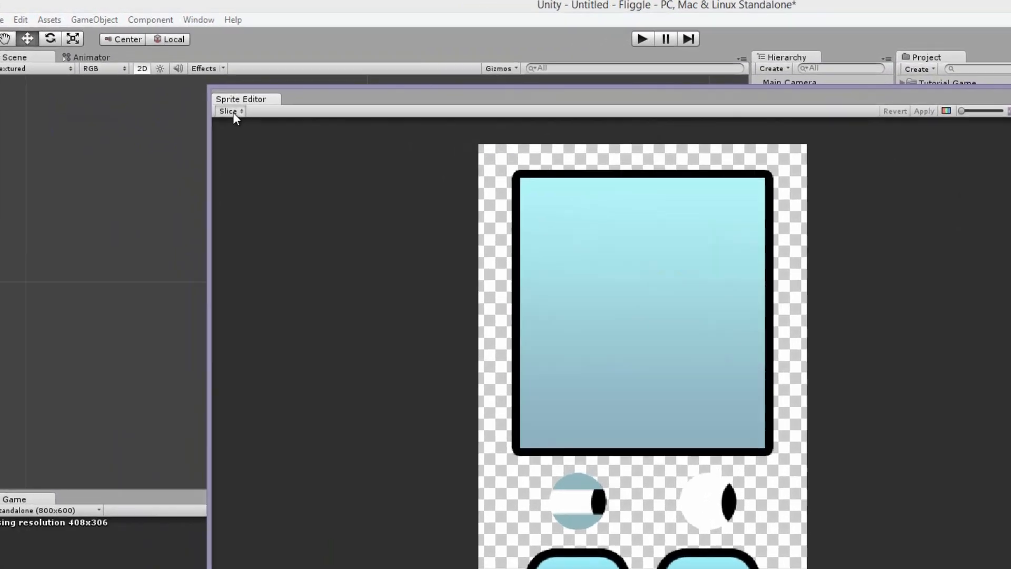
left_click(229, 111)
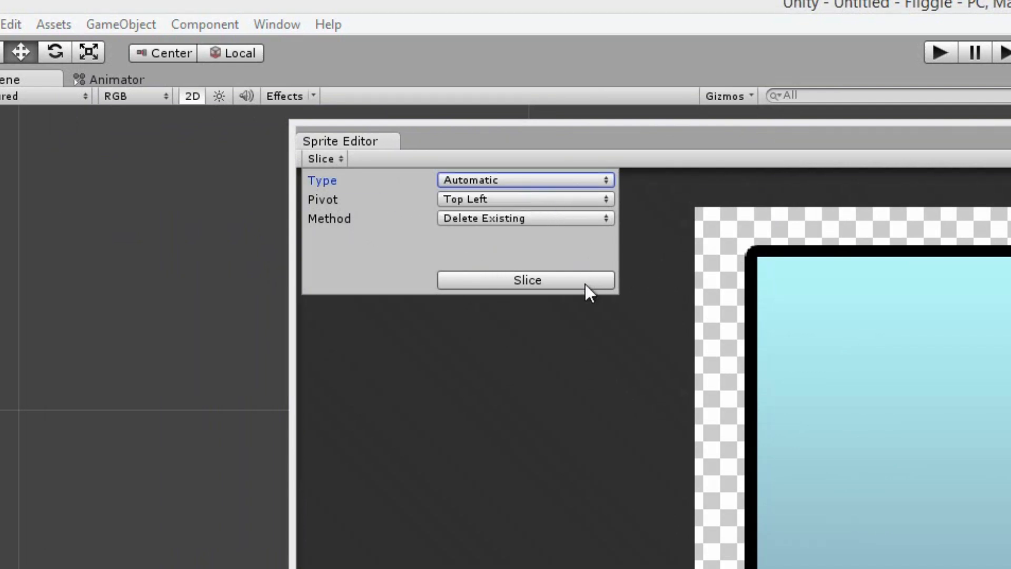
left_click(524, 180)
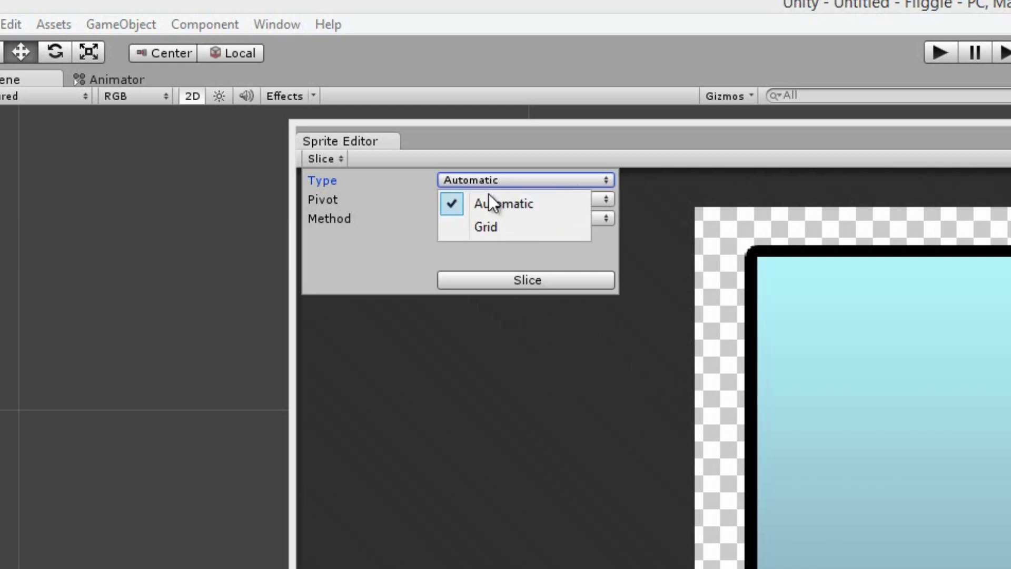
mouse_move(493, 232)
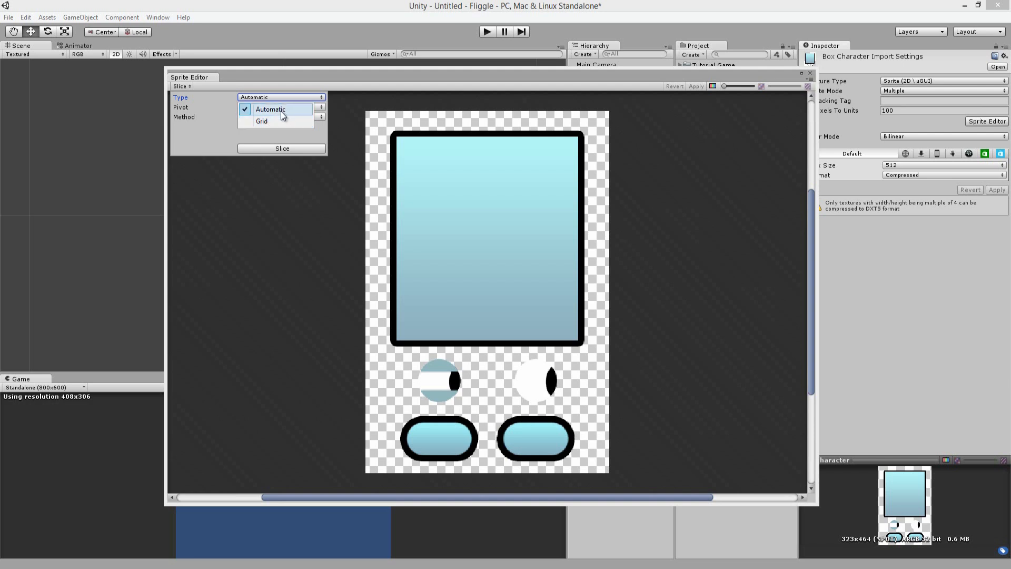
left_click(270, 108)
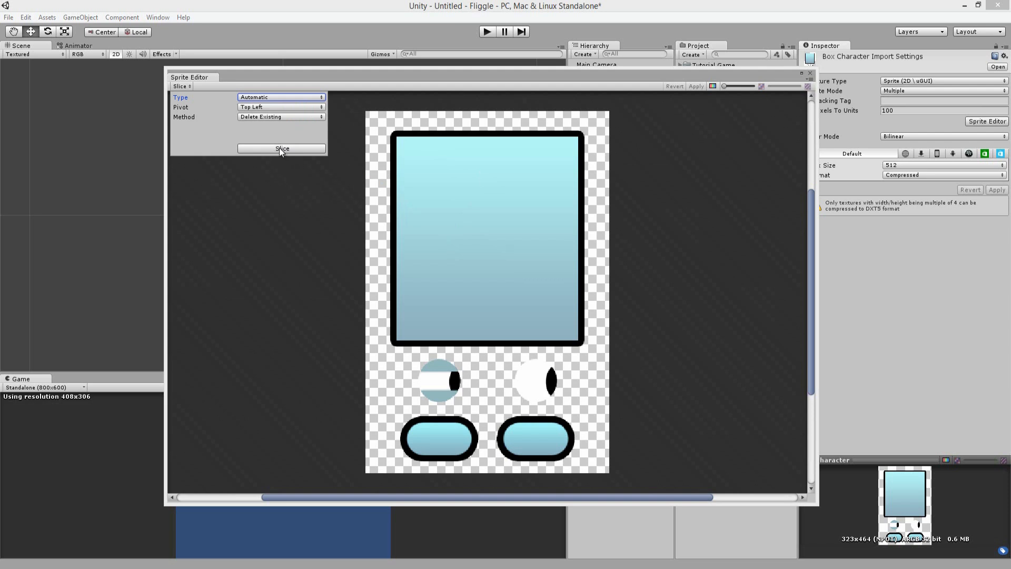
left_click(283, 149)
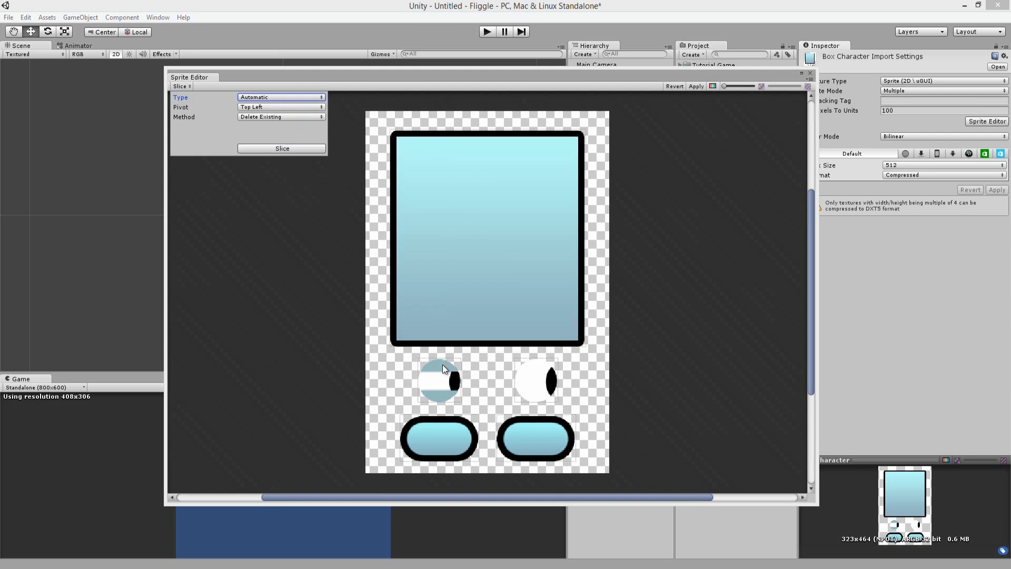
Inspect the sliced eye and foot sprites (Box Character_1, _2, _3)
left_click(535, 380)
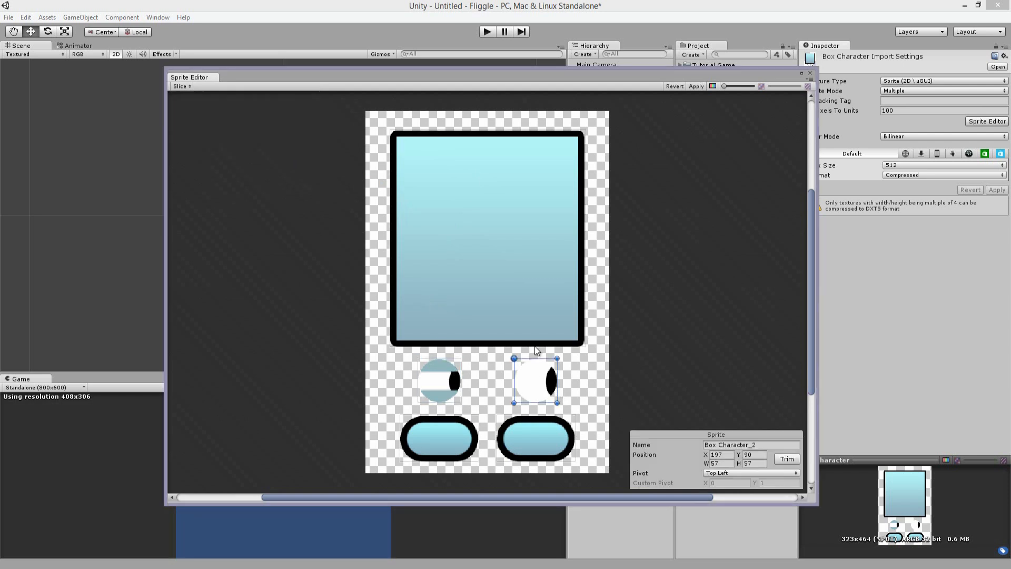
left_click(440, 378)
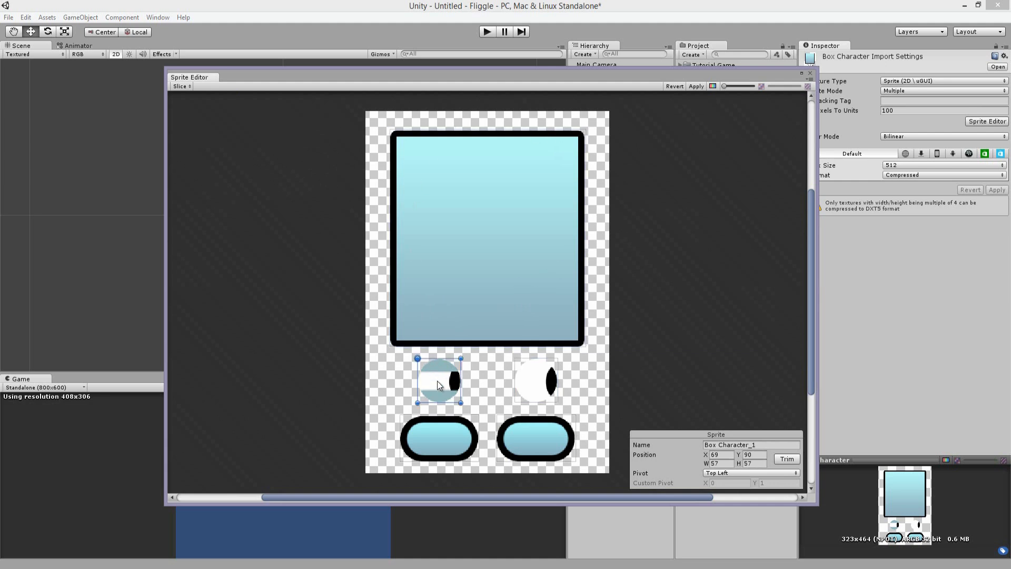
left_click(439, 440)
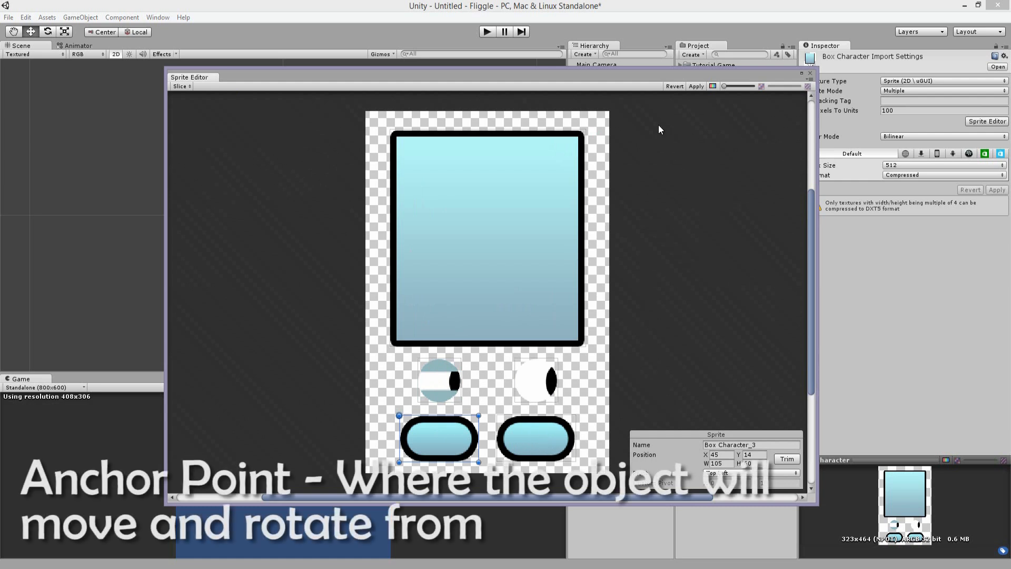
mouse_move(696, 88)
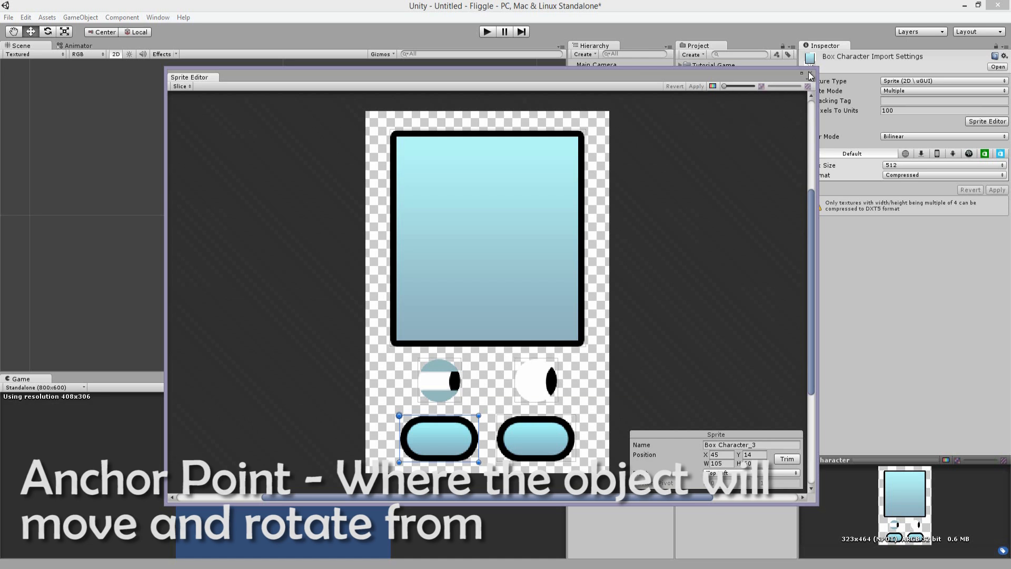
Place the sliced body sprite in the scene just above the centre
left_click(808, 75)
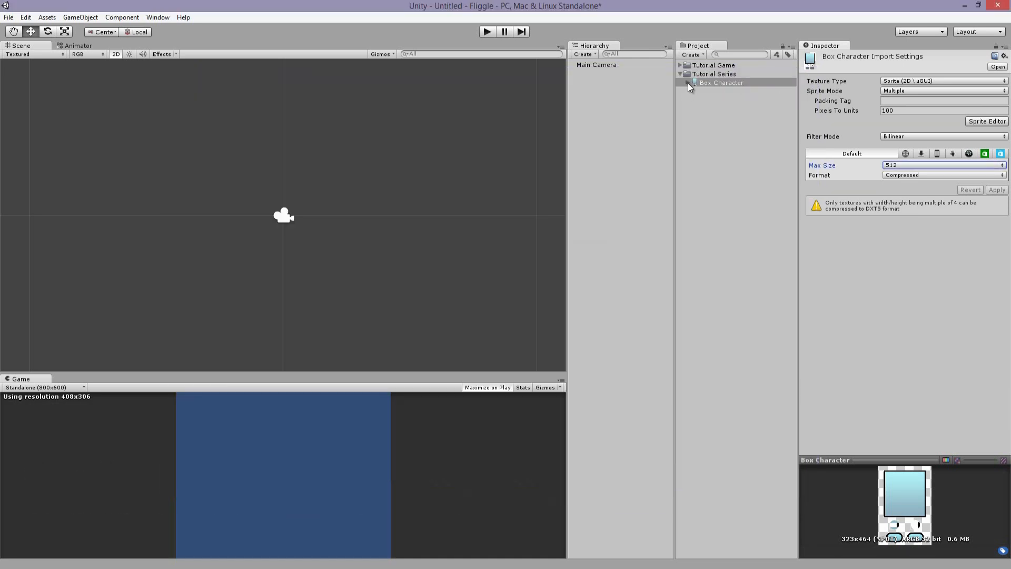
left_click(692, 82)
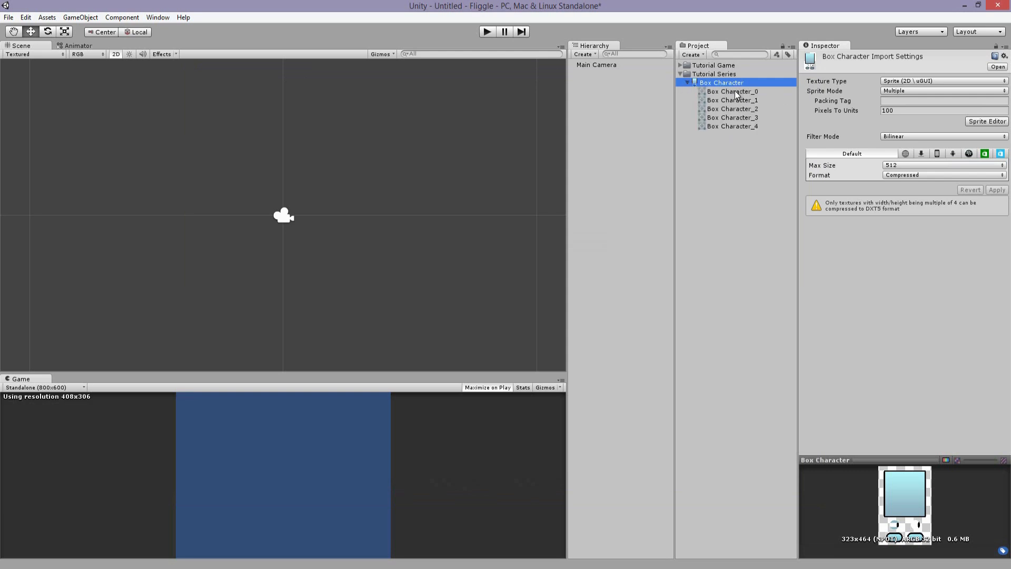
left_click(732, 90)
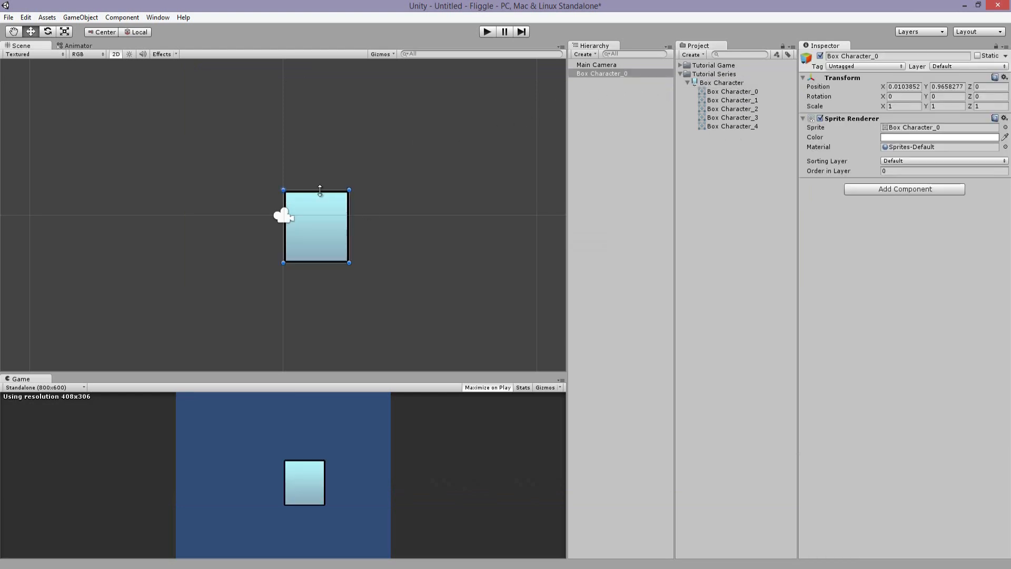
left_click_drag(316, 225, 331, 131)
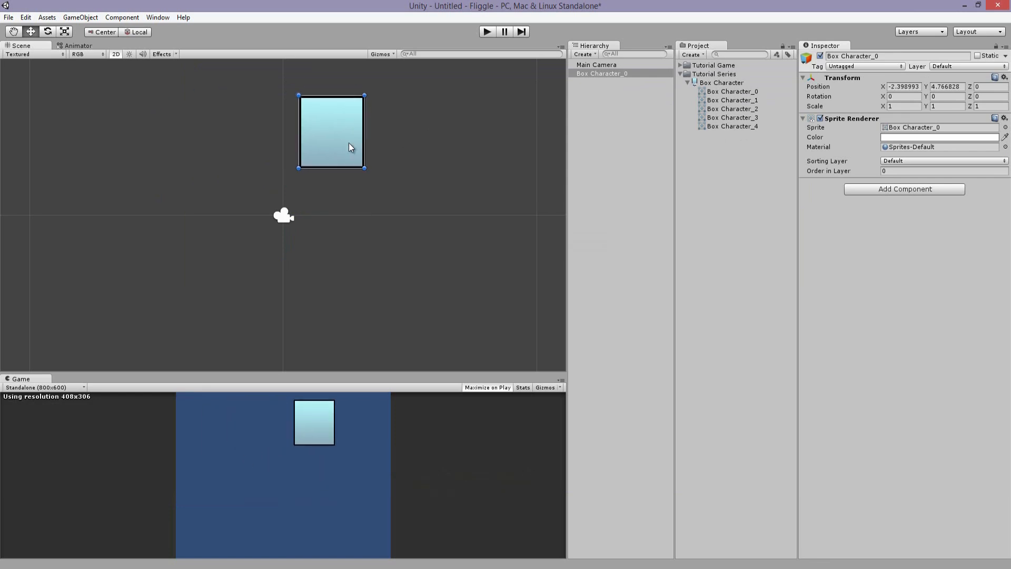
left_click_drag(349, 145, 291, 165)
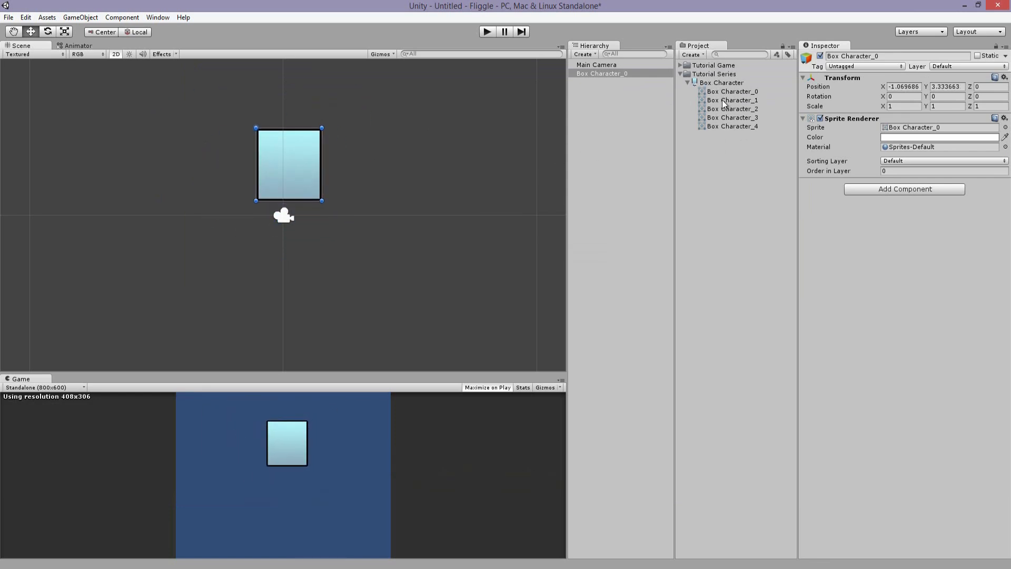
Add the eye and foot sprites and position the left foot under the body
left_click(732, 100)
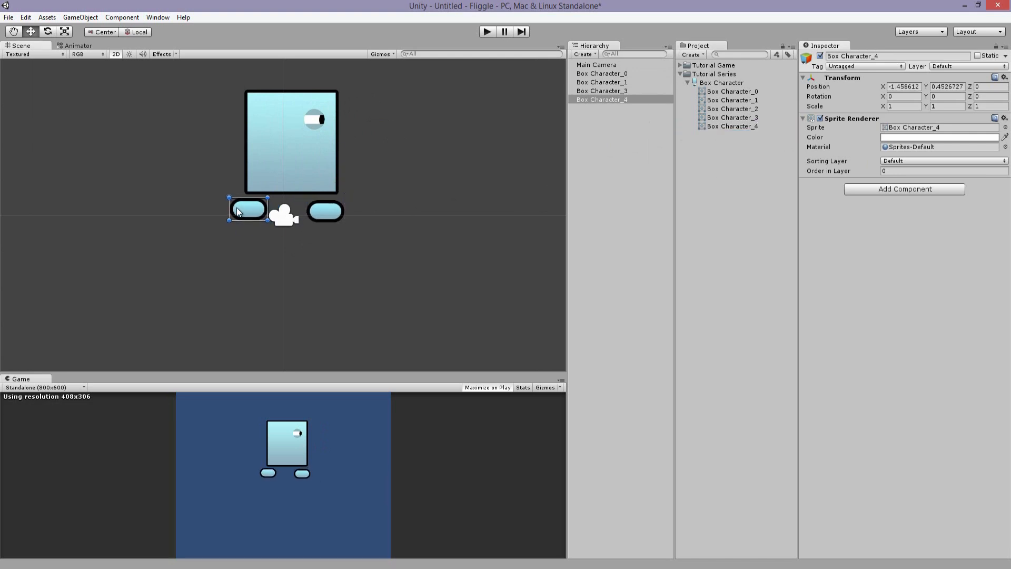
left_click(326, 210)
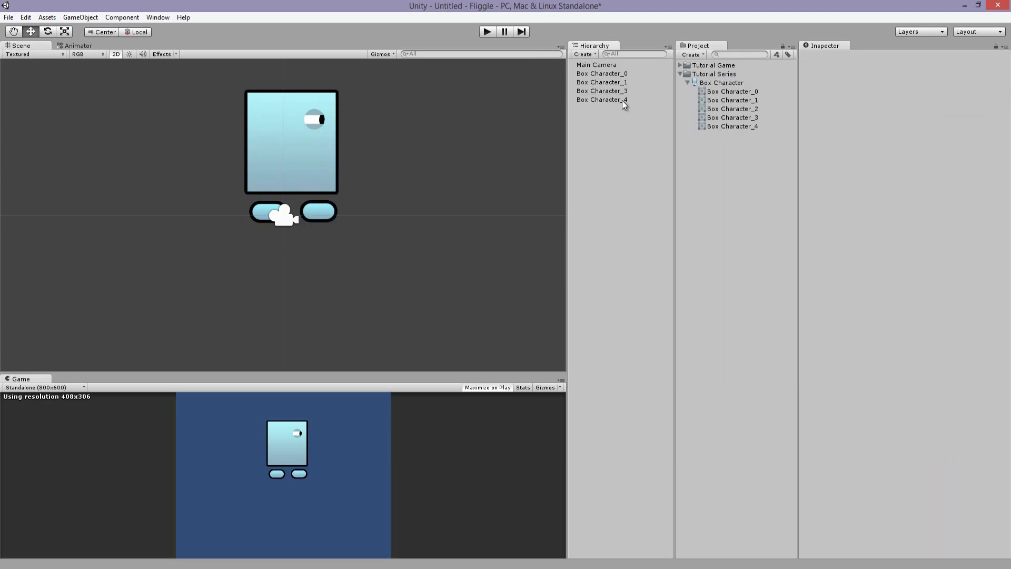
Rename the body object to 'Body'
left_click(602, 72)
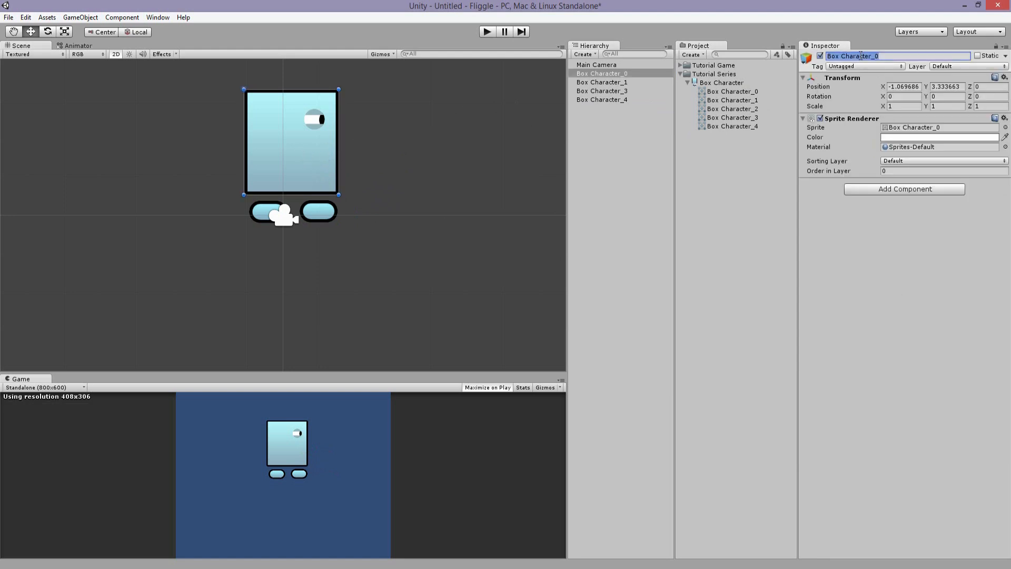
type("Body")
left_click(622, 99)
type("Foot2")
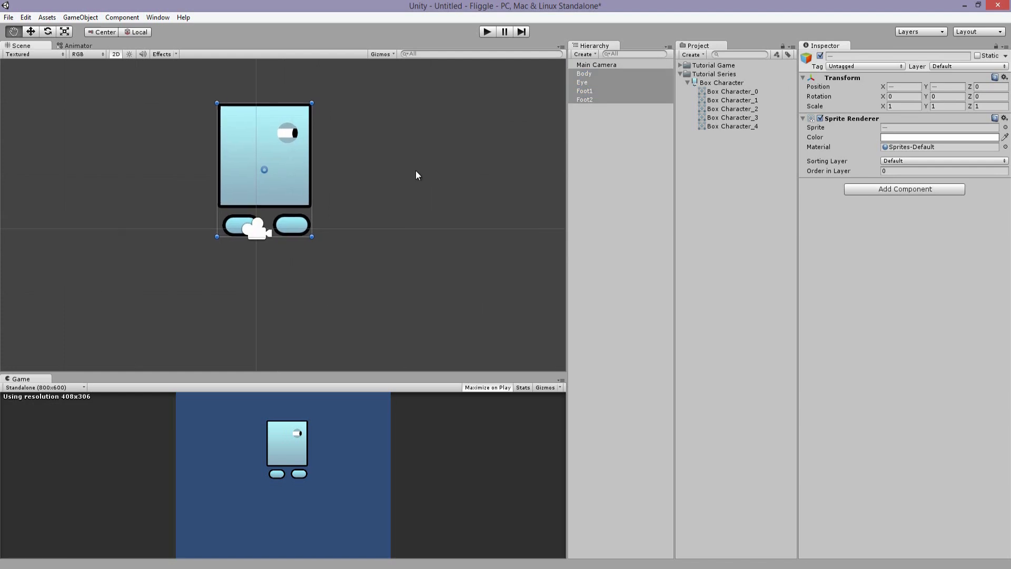
key("f")
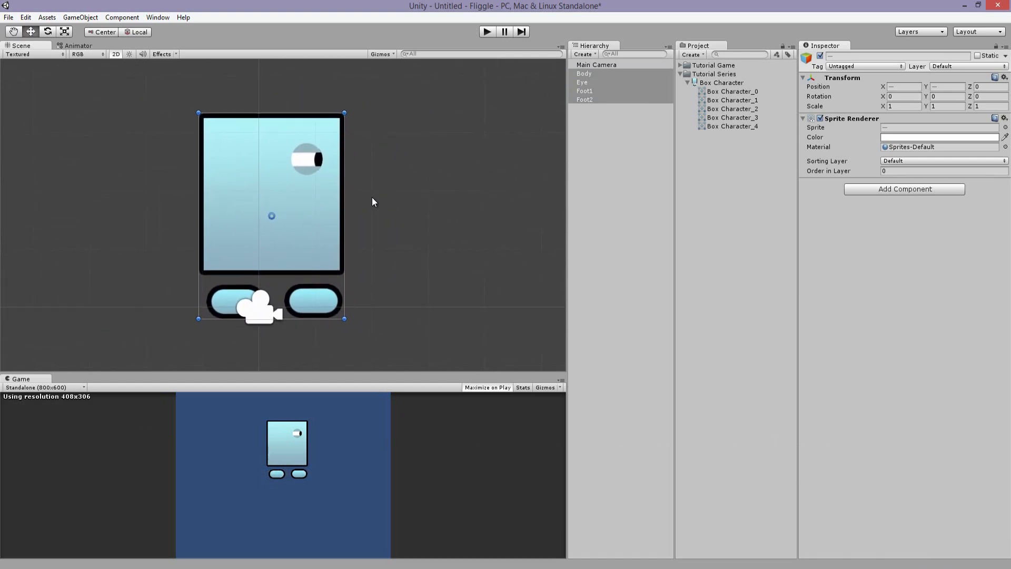
scroll("down", 3)
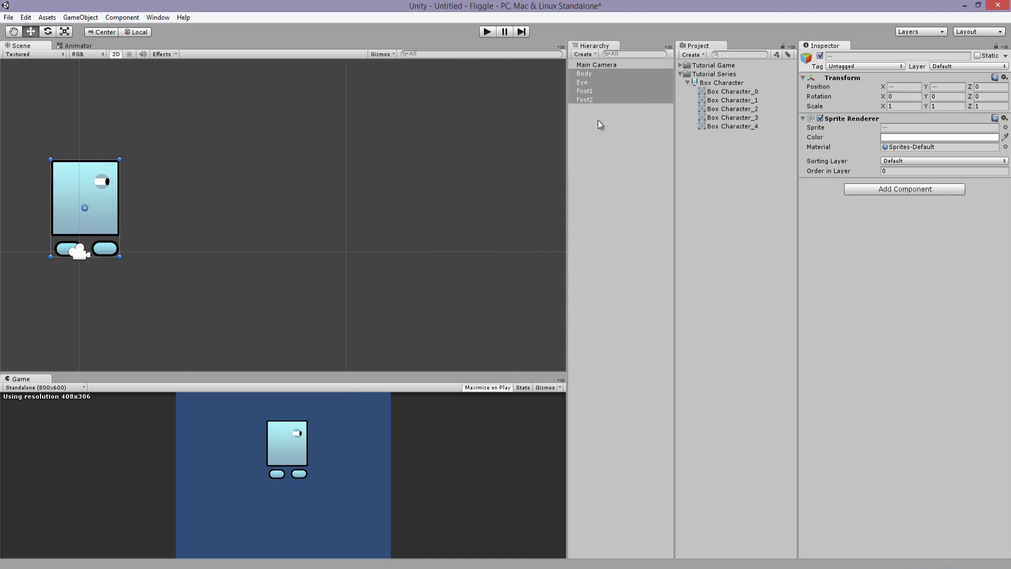
mouse_move(602, 101)
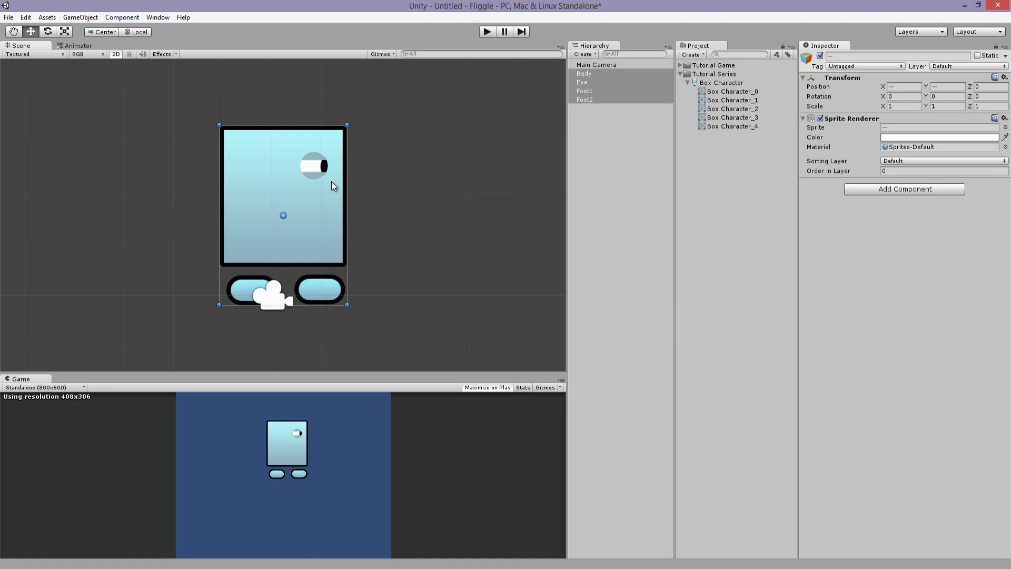
mouse_move(333, 187)
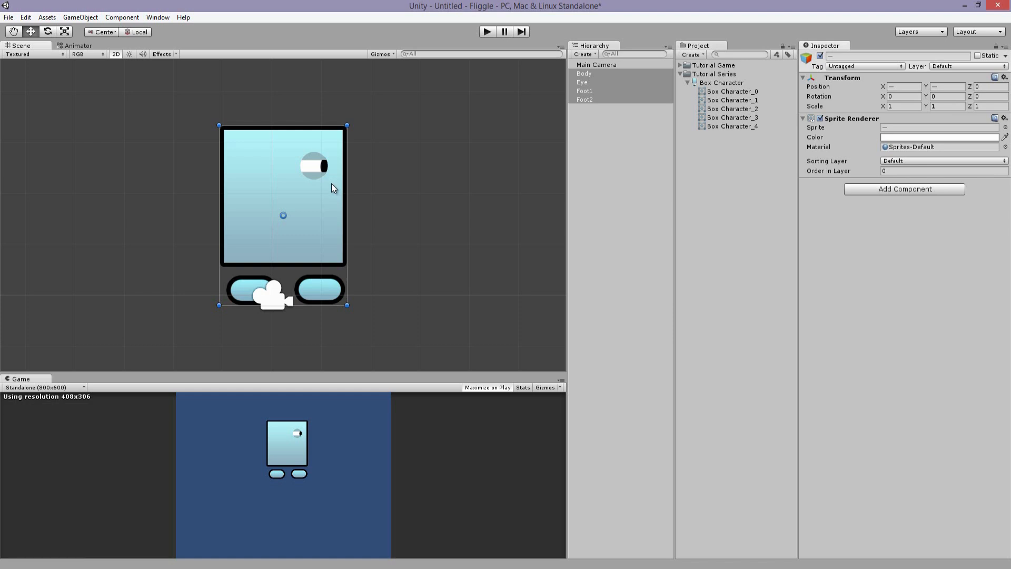
mouse_move(337, 198)
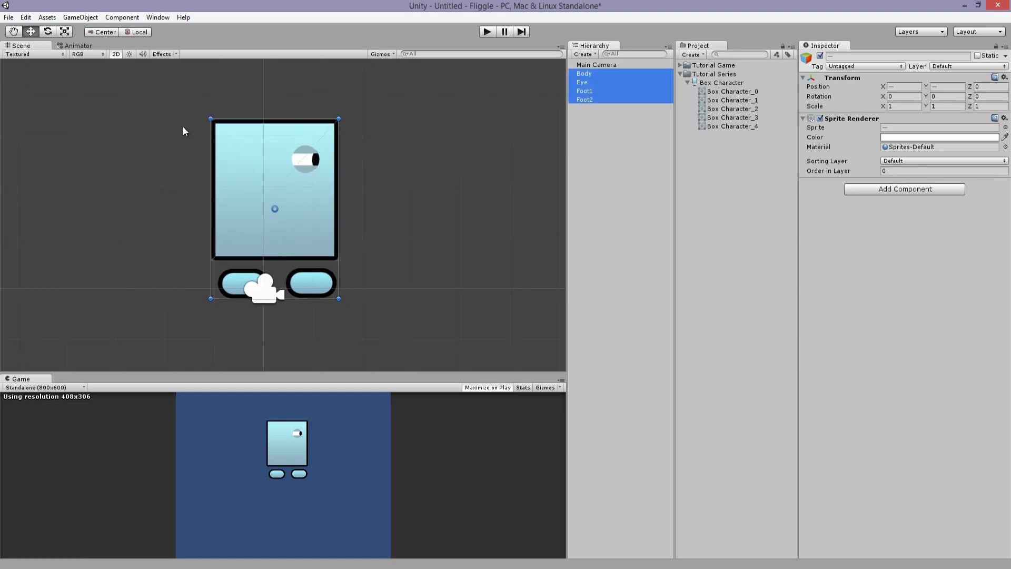
Create an empty object on the body and rename it 'Player' as the character's parent
left_click(80, 17)
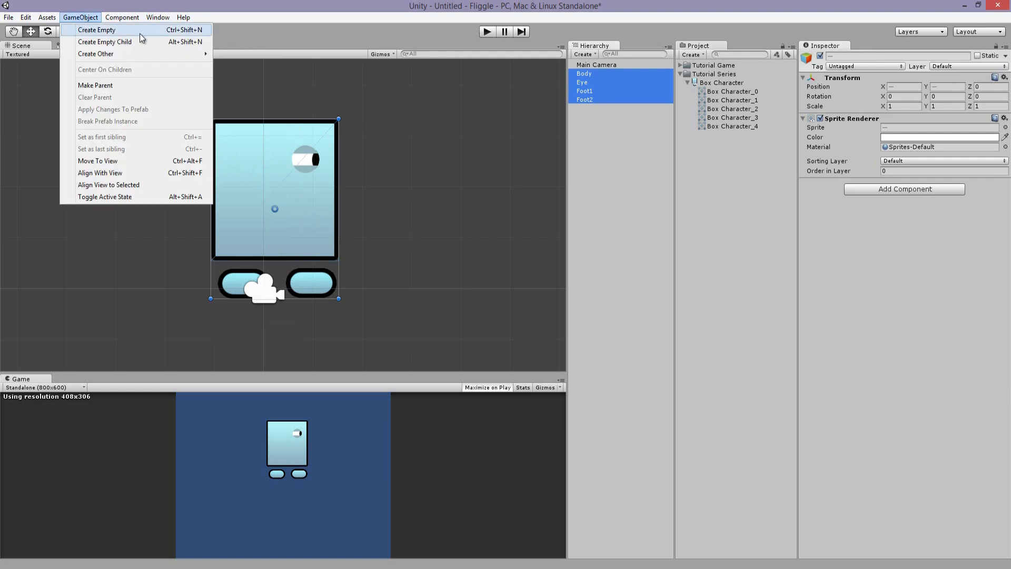
left_click(96, 29)
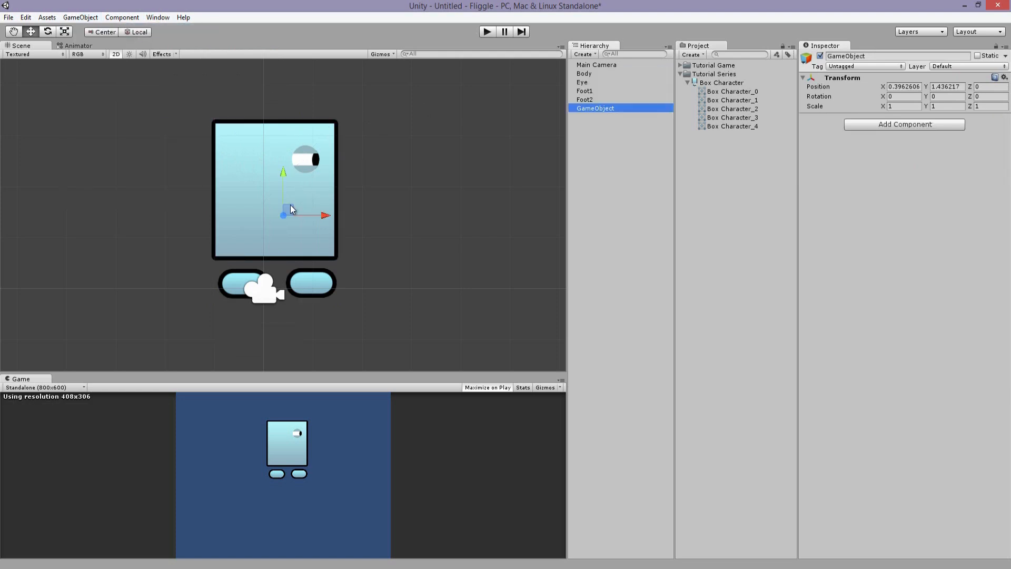
left_click_drag(283, 206, 277, 195)
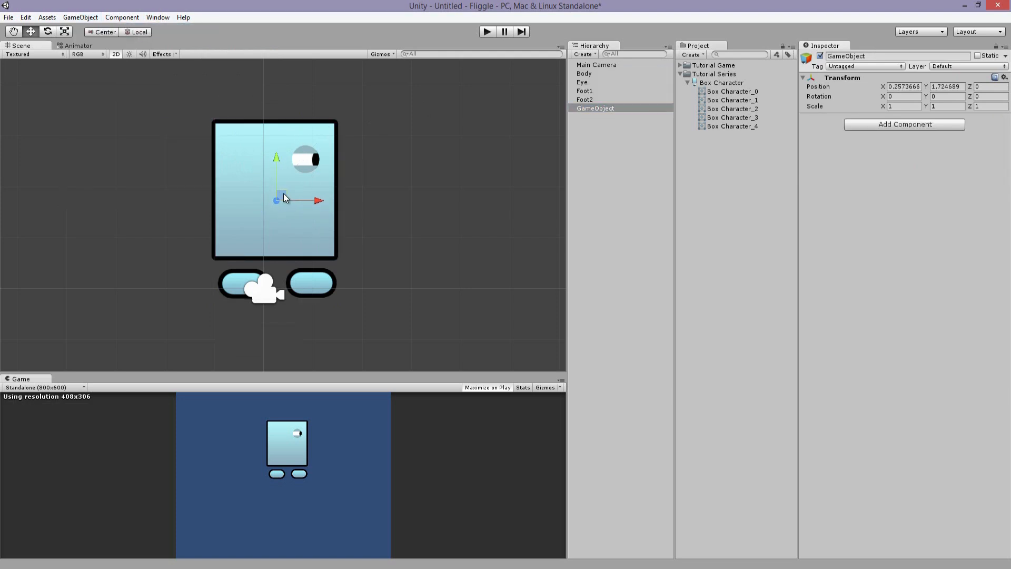
double_click(845, 56)
type("Player")
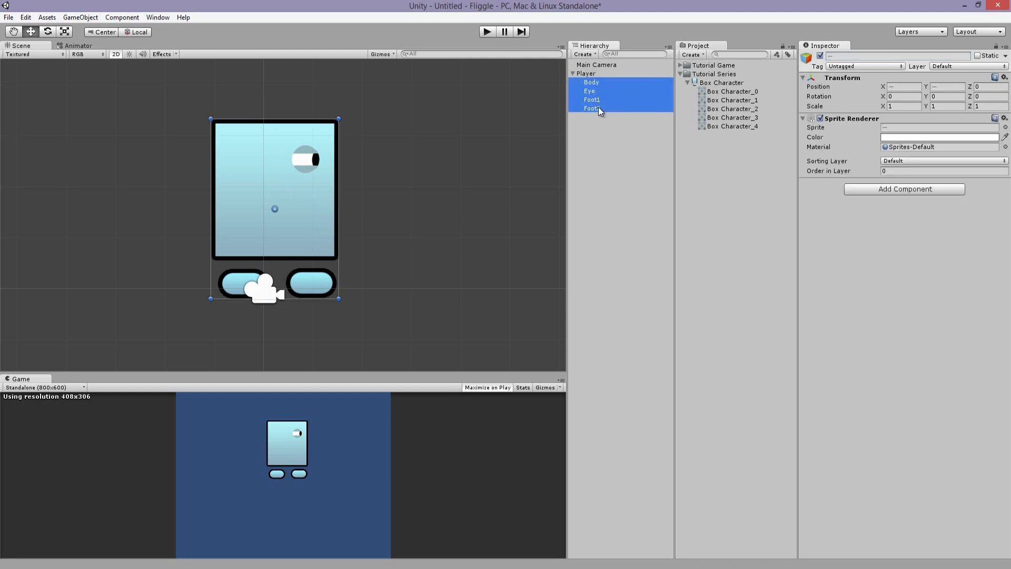
Test moving and rotating the whole Player, then undo back to the original pose
left_click(586, 73)
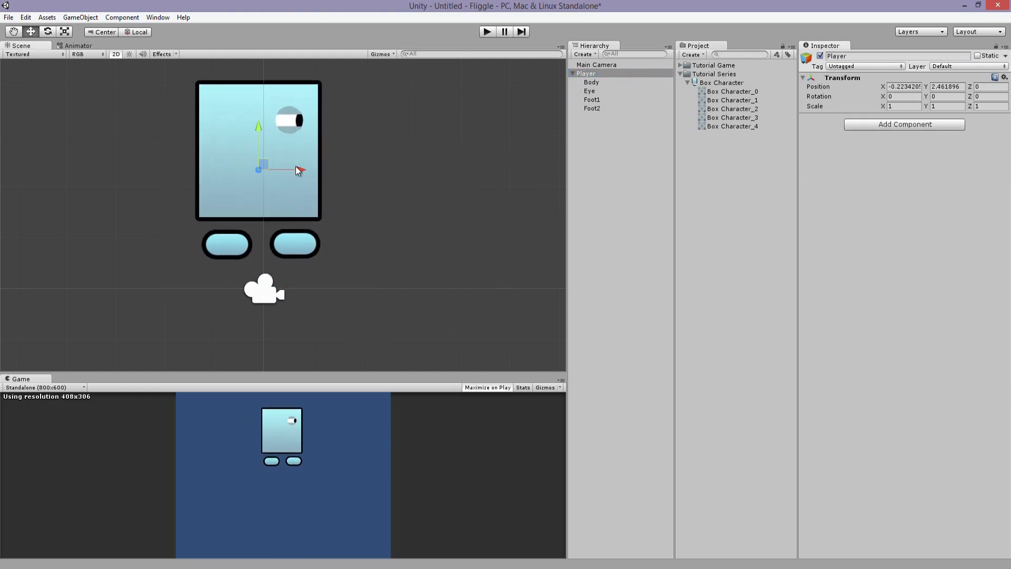
left_click_drag(260, 167, 278, 207)
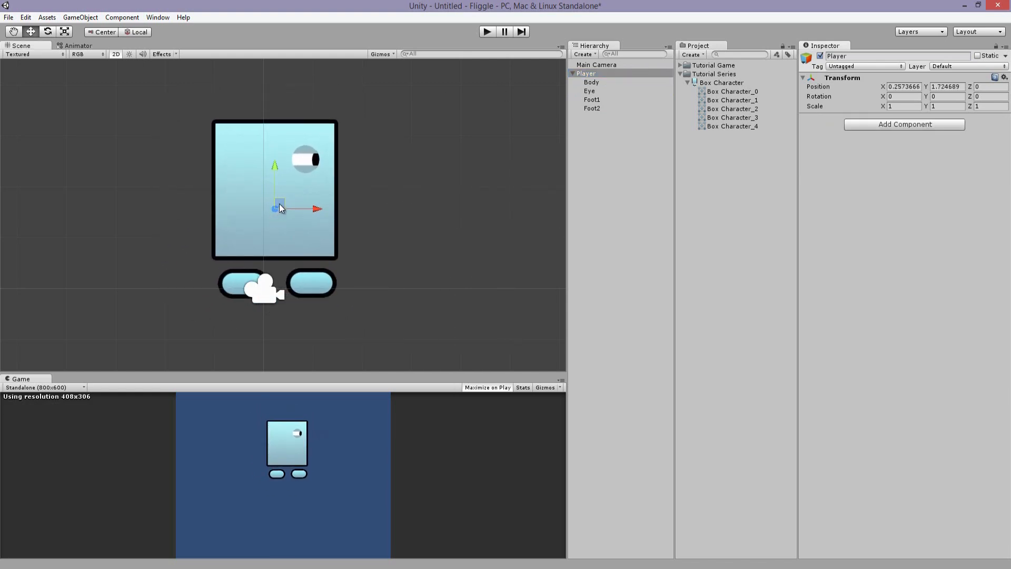
left_click_drag(277, 206, 376, 234)
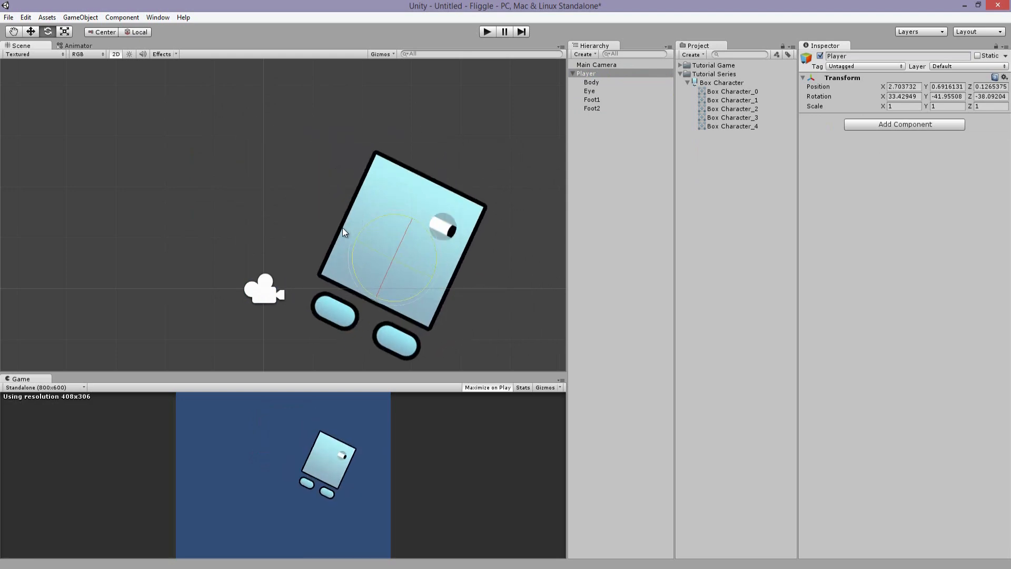
key("ctrl+z")
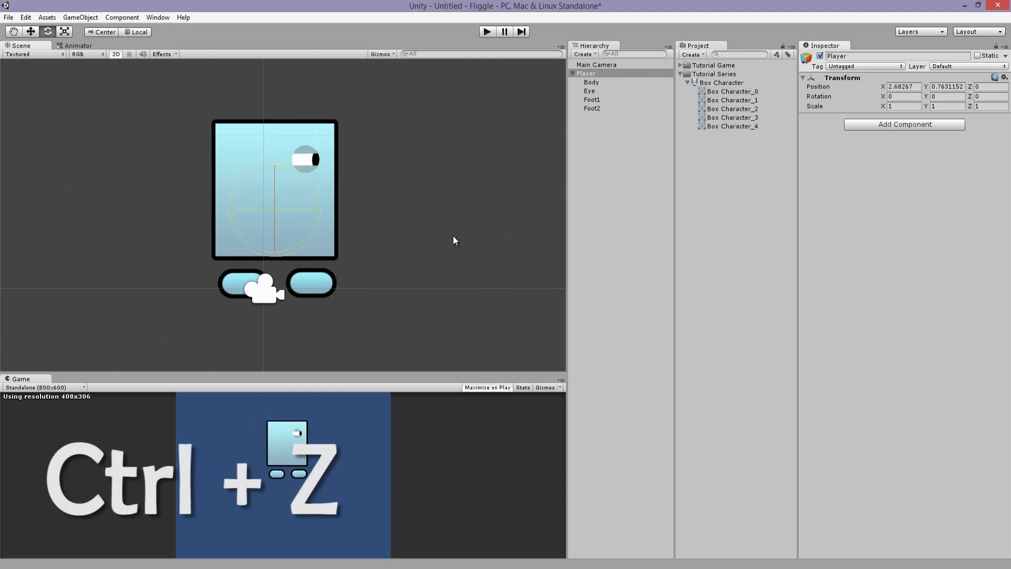
key("ctrl+z")
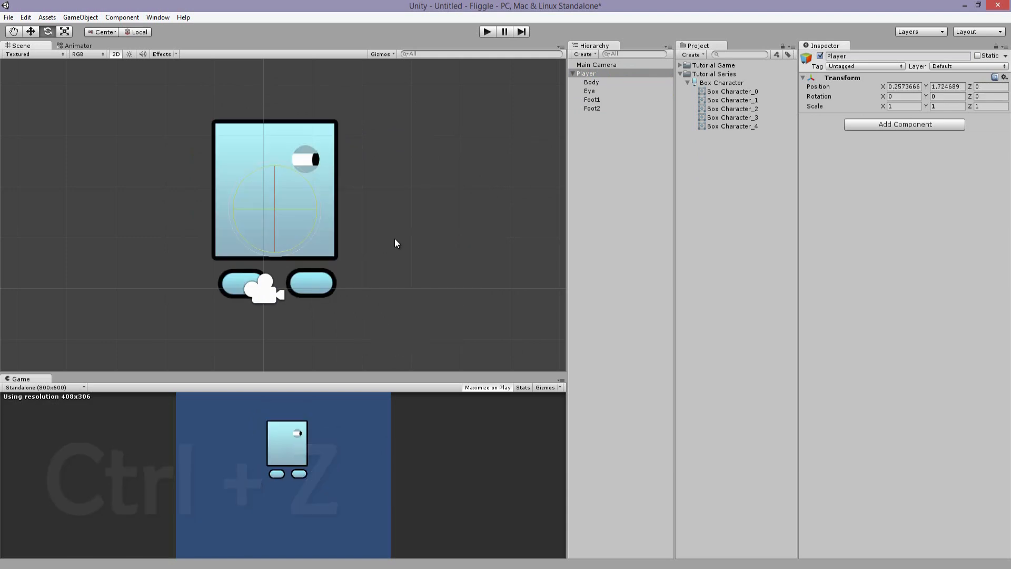
Move the Main Camera to centre on the character, leaving its background colour unchanged
left_click(595, 64)
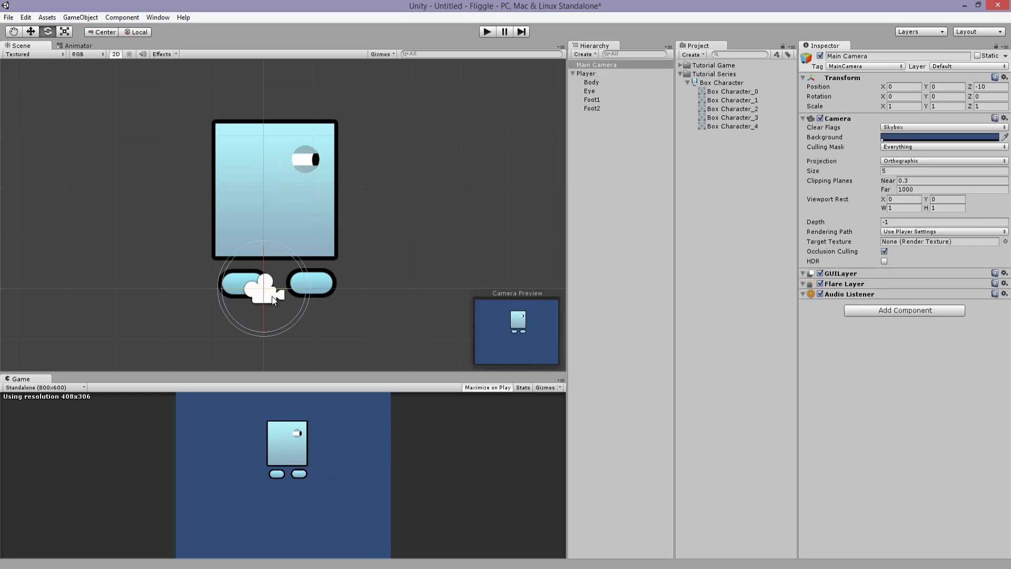
left_click_drag(271, 290, 271, 349)
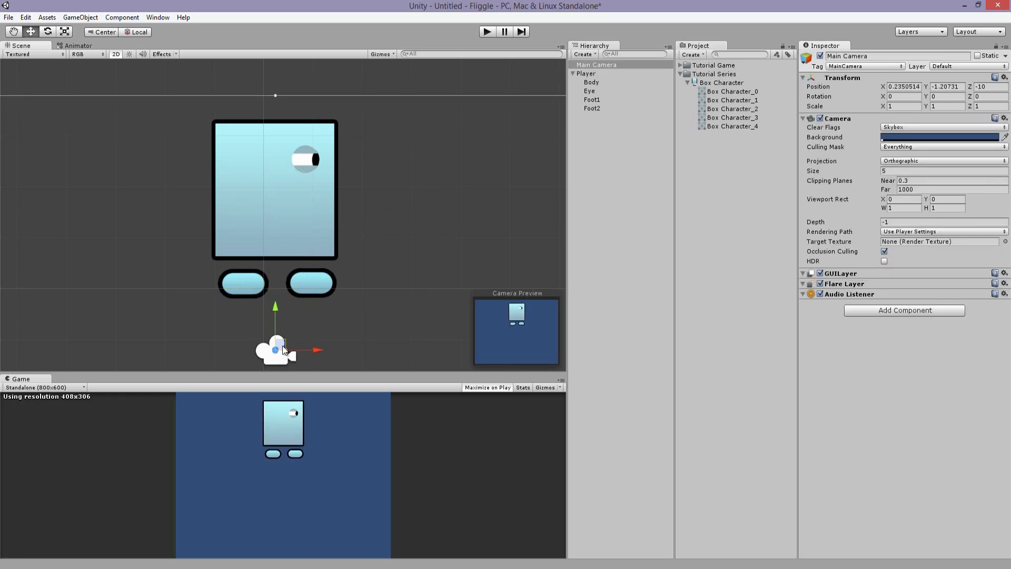
left_click_drag(276, 348, 267, 187)
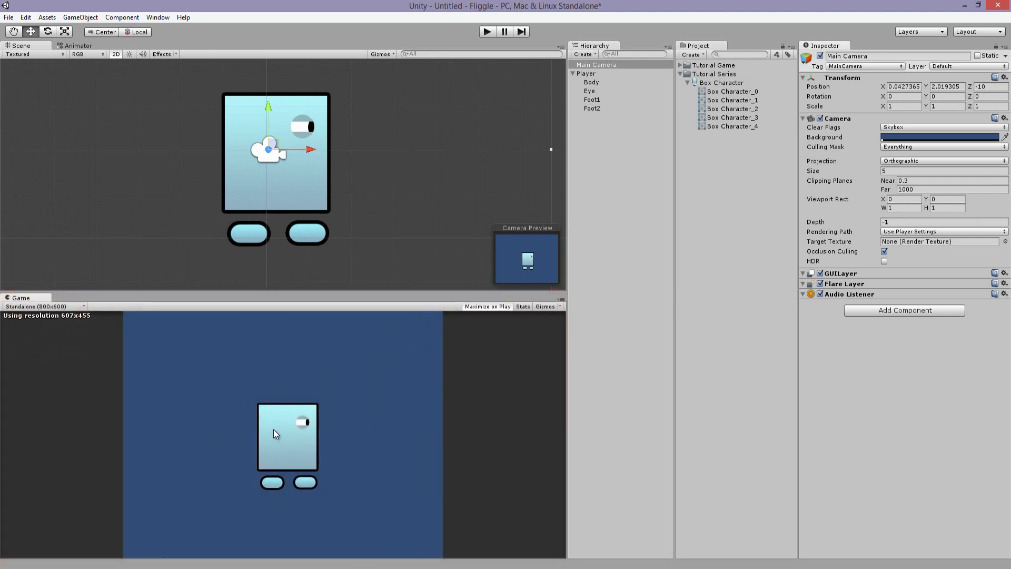
mouse_move(292, 410)
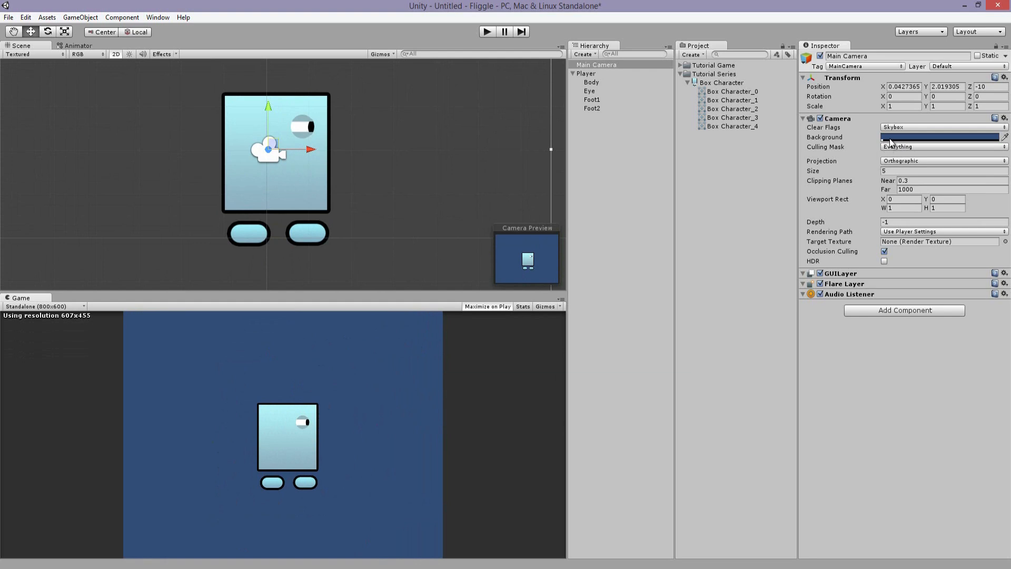
left_click(939, 137)
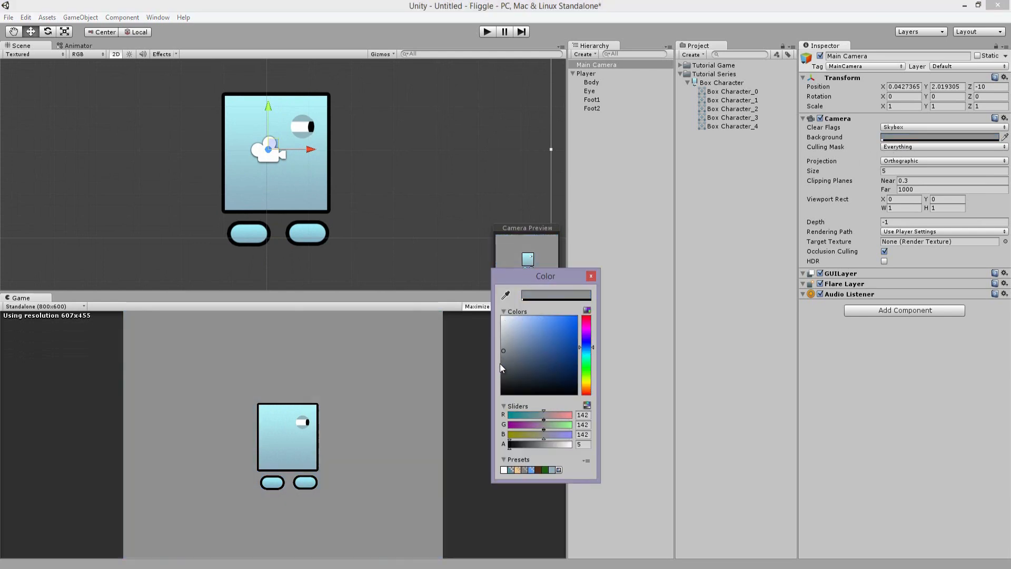
left_click(532, 346)
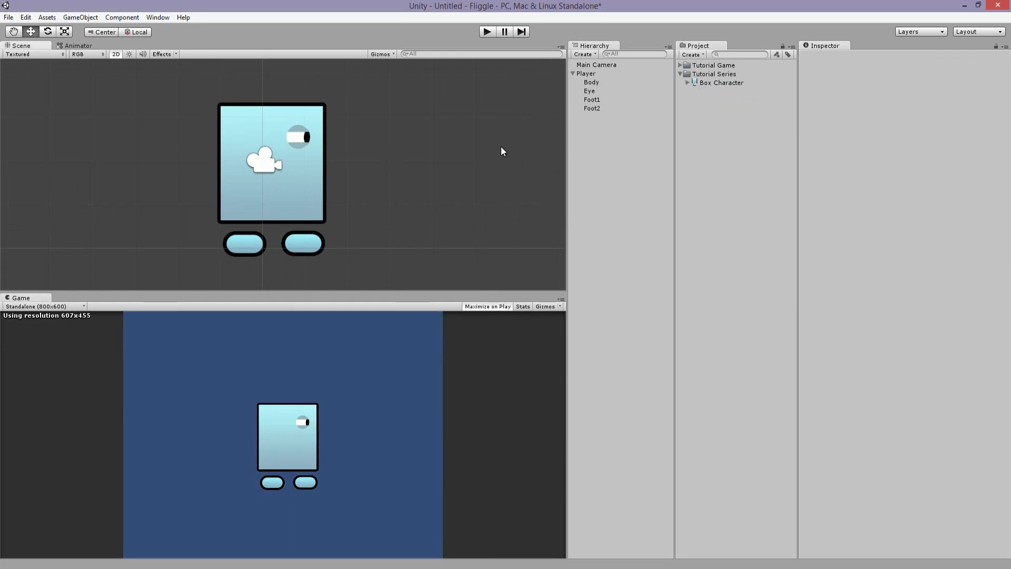
mouse_move(513, 146)
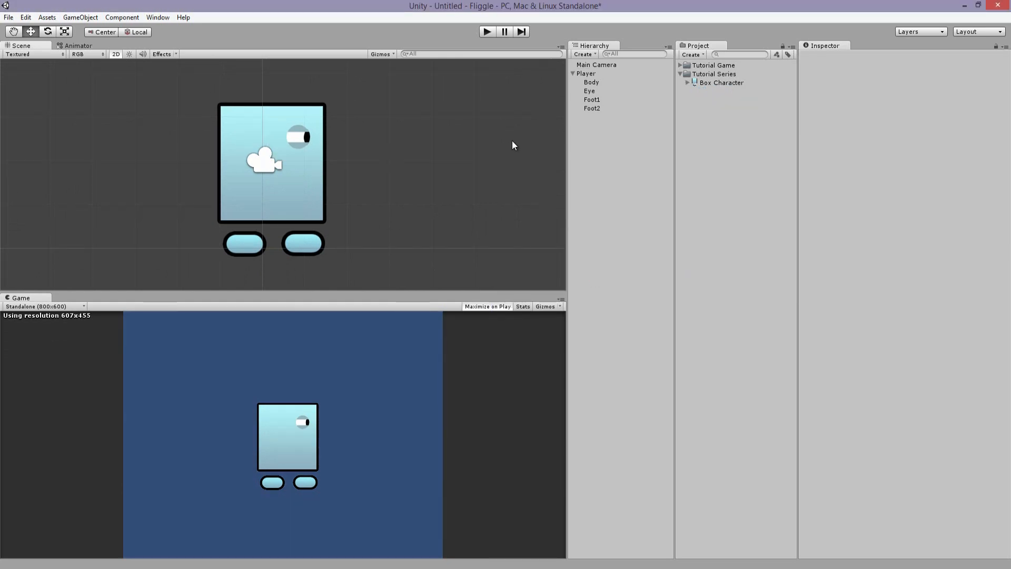
Create a folder named 'Animations' inside the Tutorial Series folder
left_click(714, 74)
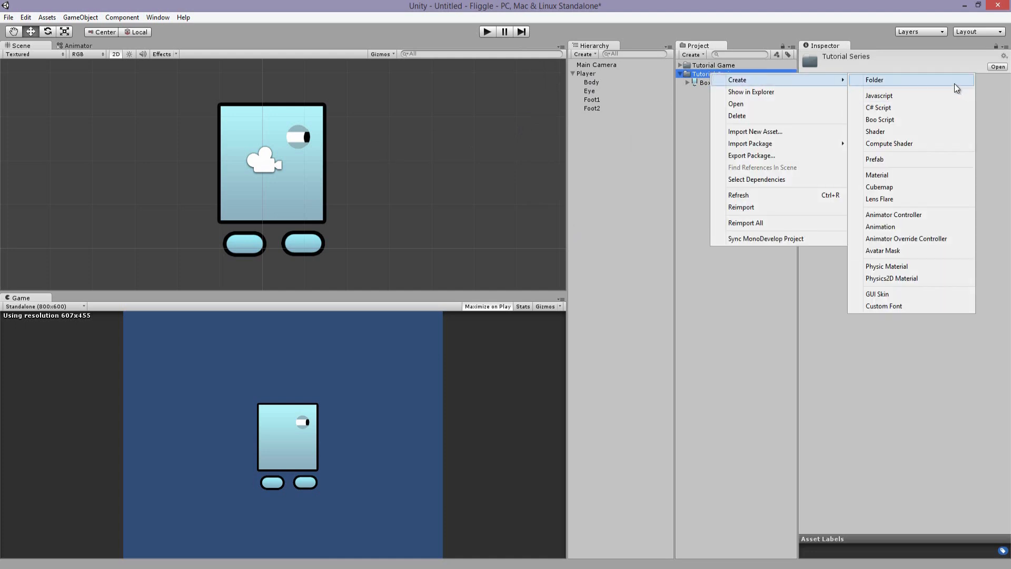
left_click(874, 79)
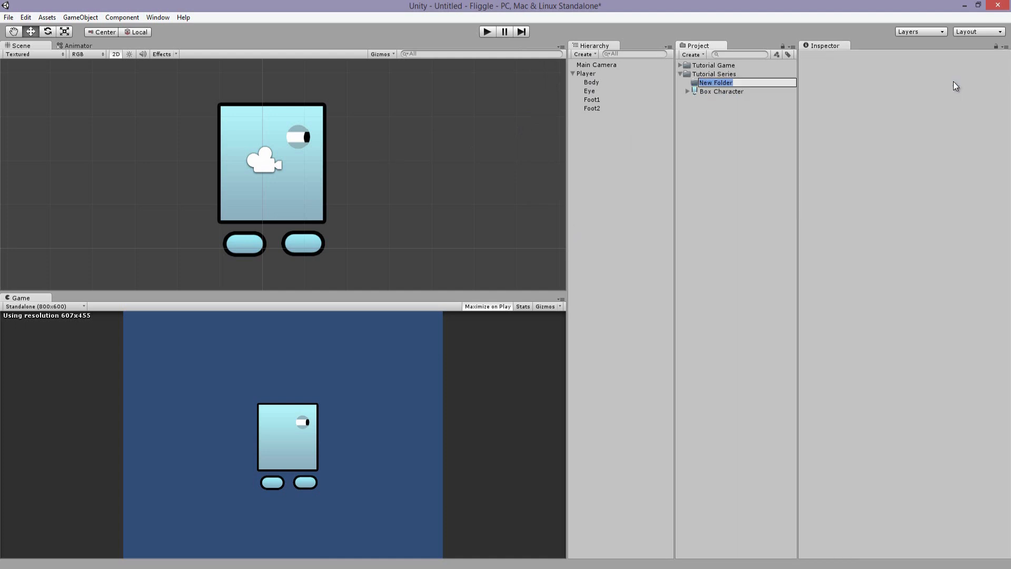
type("Animations")
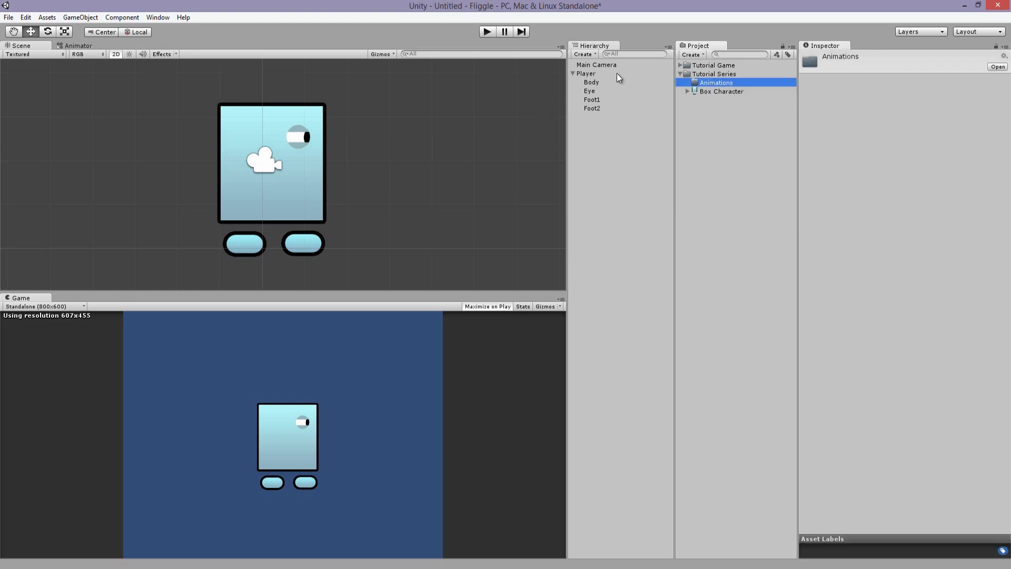
Add an Animation component and an Animator component to the Player object
left_click(587, 72)
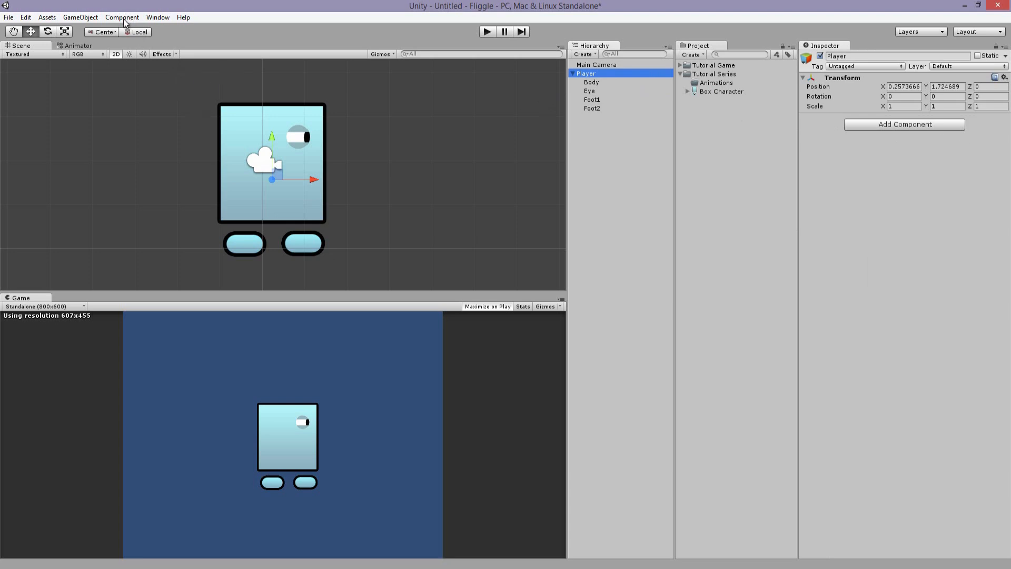
left_click(122, 17)
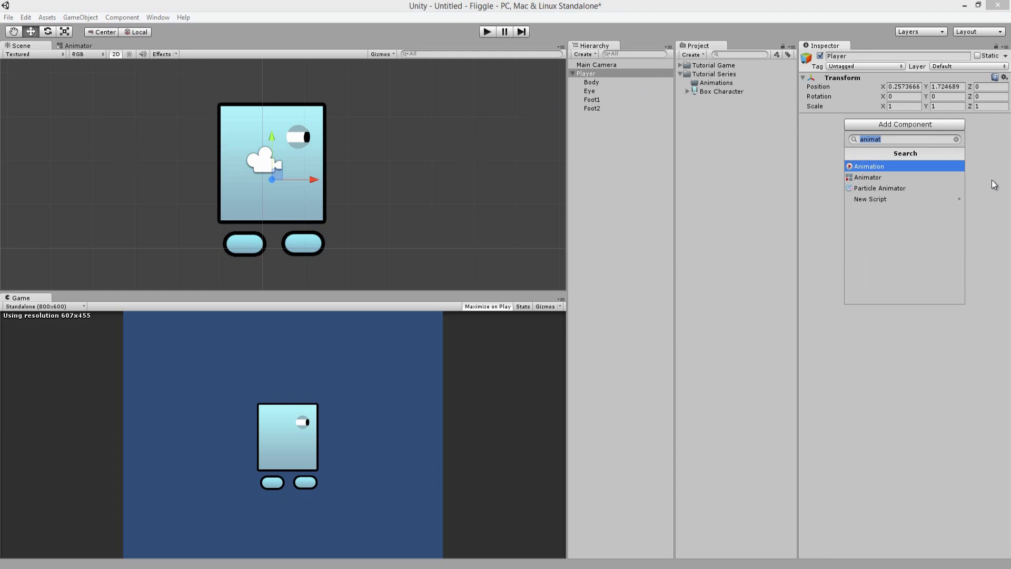
mouse_move(896, 168)
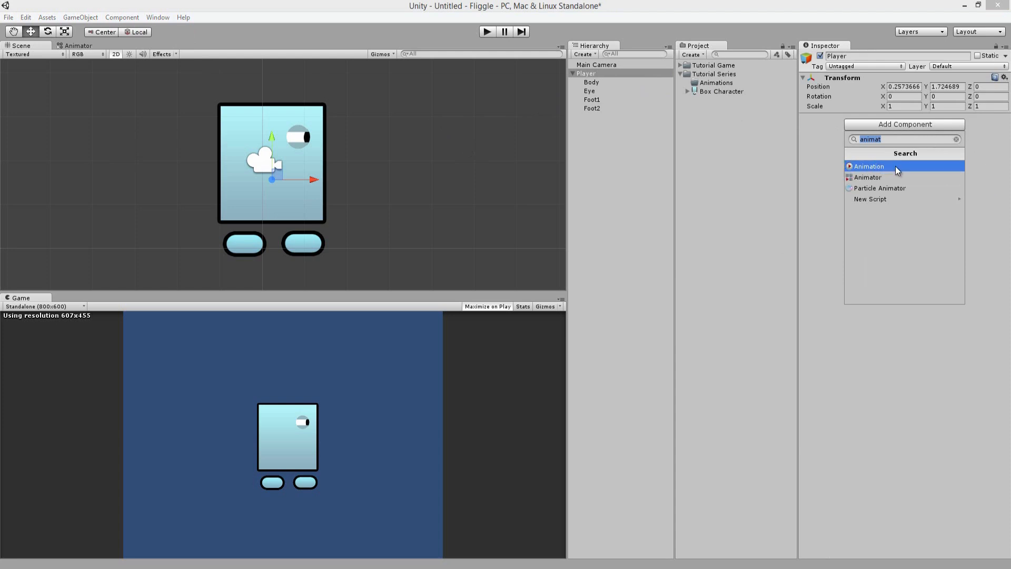
left_click(869, 166)
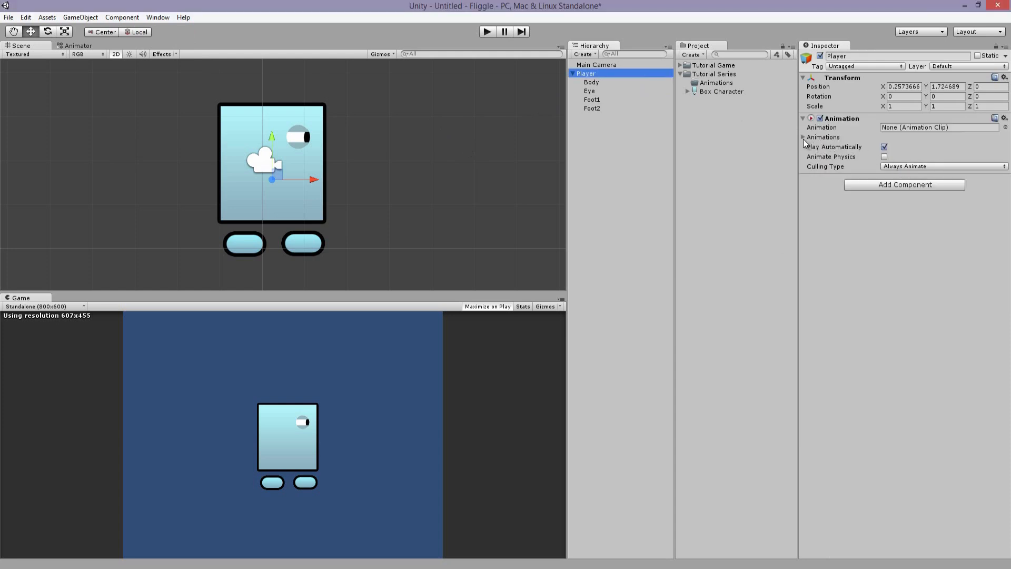
type("animat")
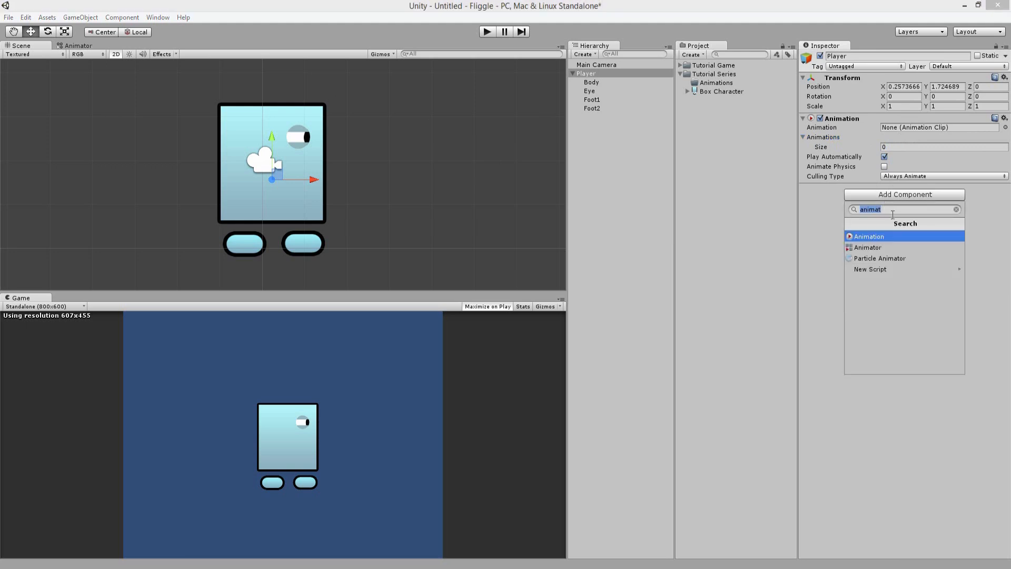
left_click(868, 246)
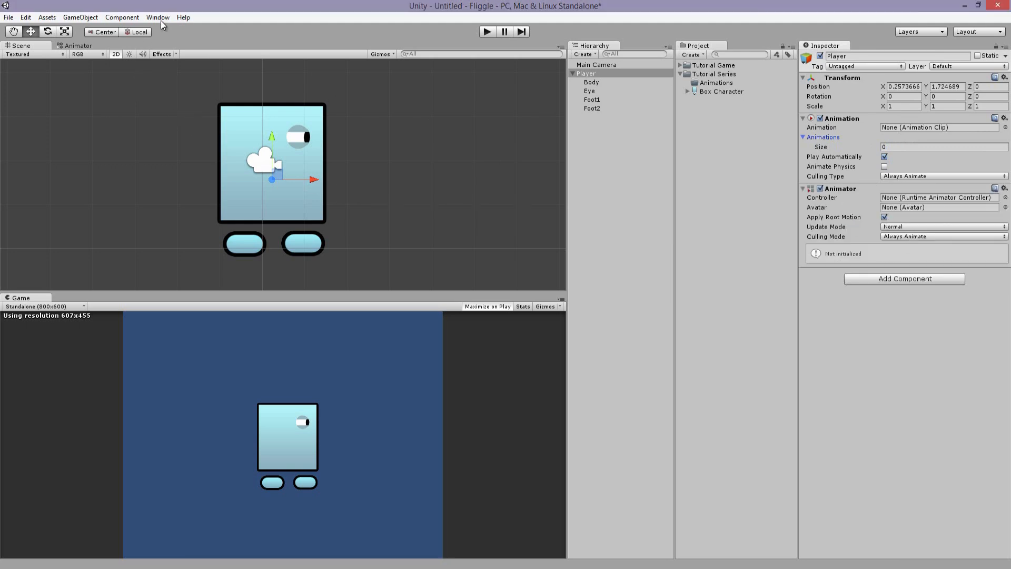
Show the Animator window from the Window menu and select the Player object
left_click(158, 17)
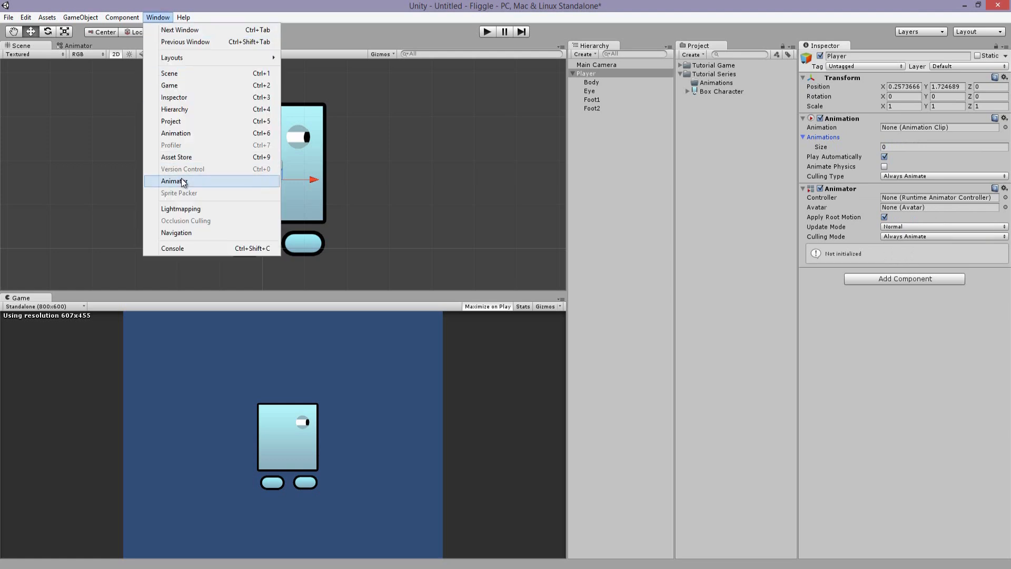
left_click(173, 180)
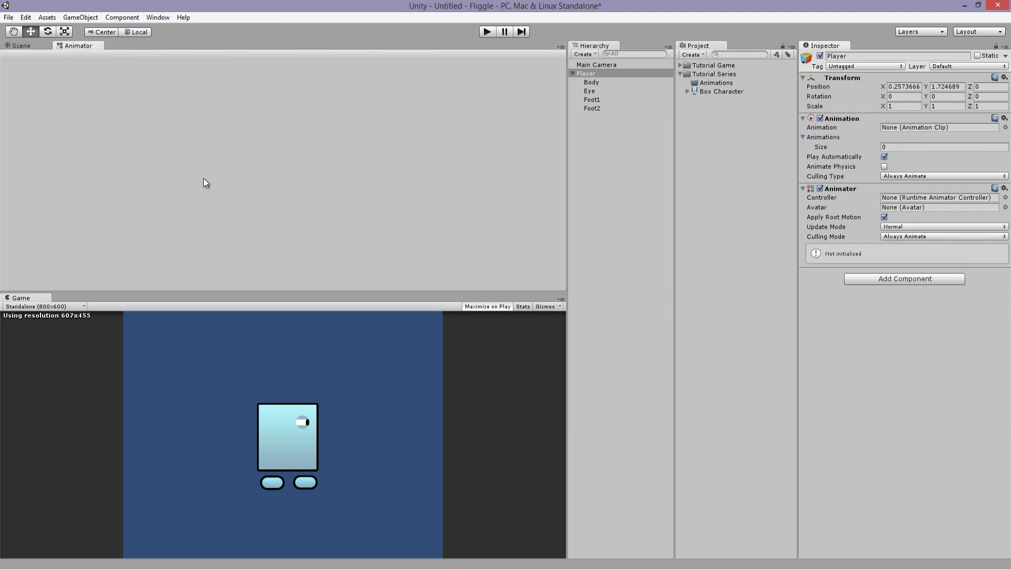
mouse_move(560, 151)
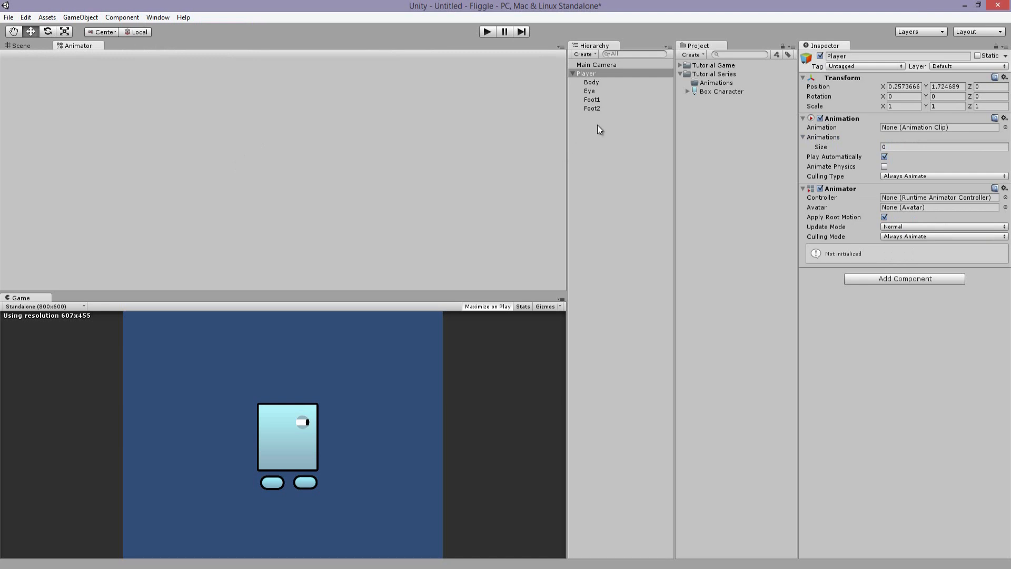
left_click(587, 72)
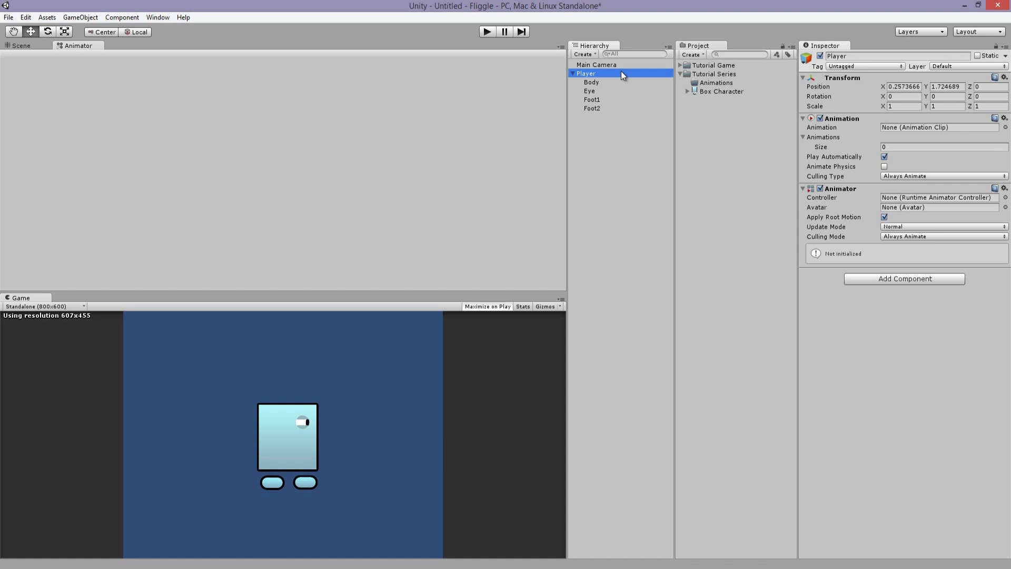
mouse_move(703, 127)
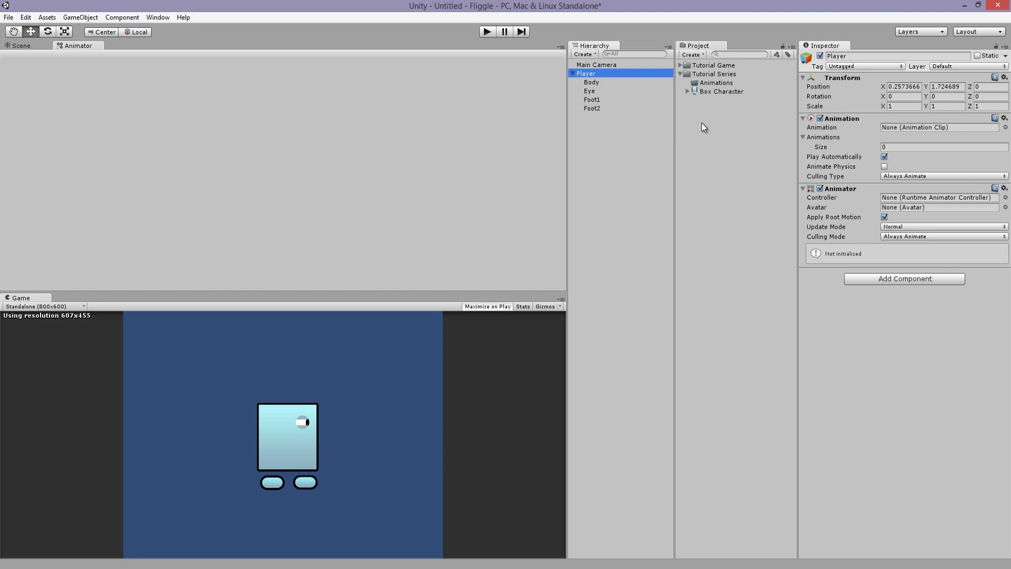
mouse_move(234, 35)
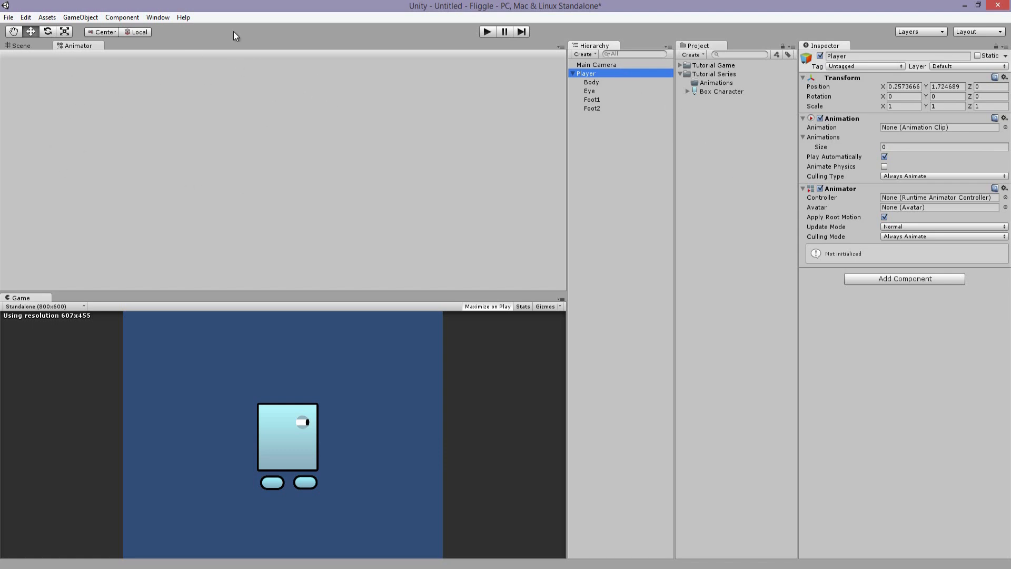
mouse_move(326, 72)
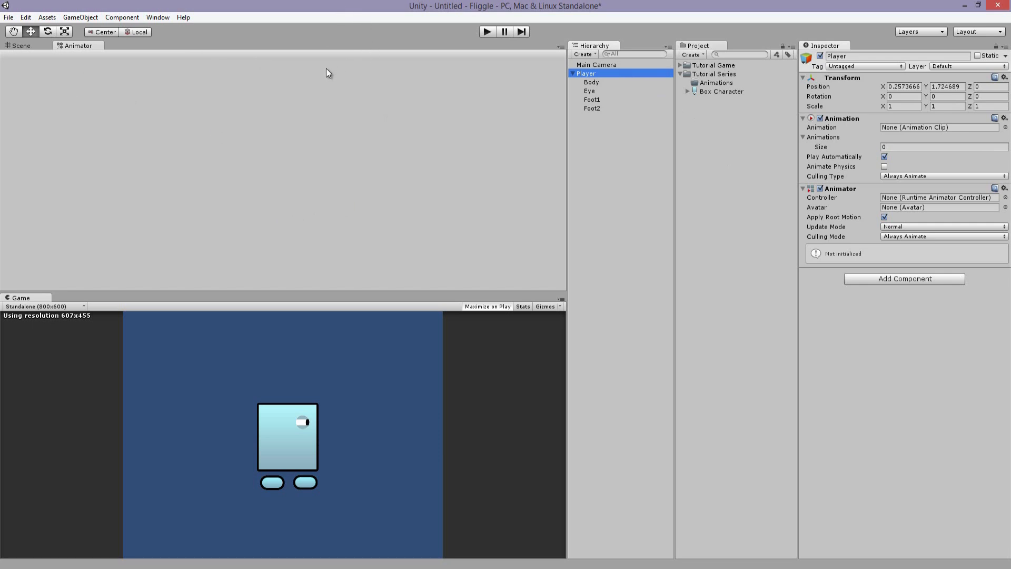
mouse_move(158, 18)
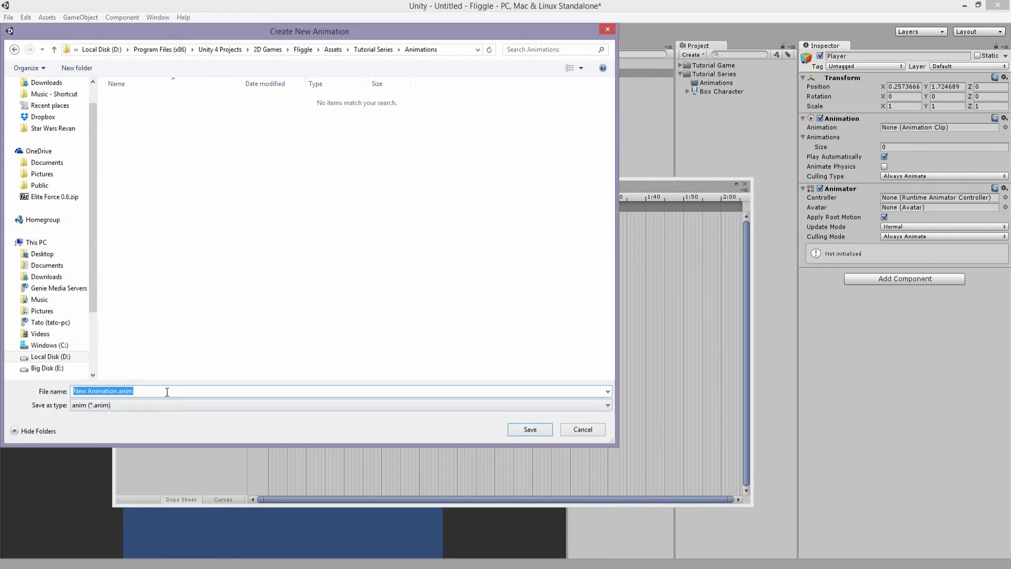
Name the new animation clip Idle and save it in the Animations folder
left_click(529, 429)
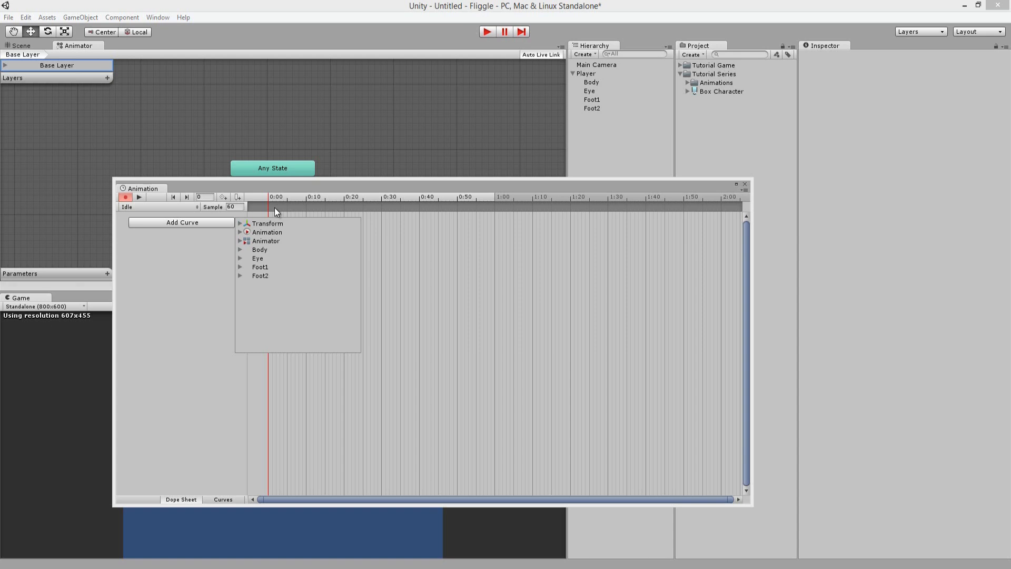
mouse_move(292, 195)
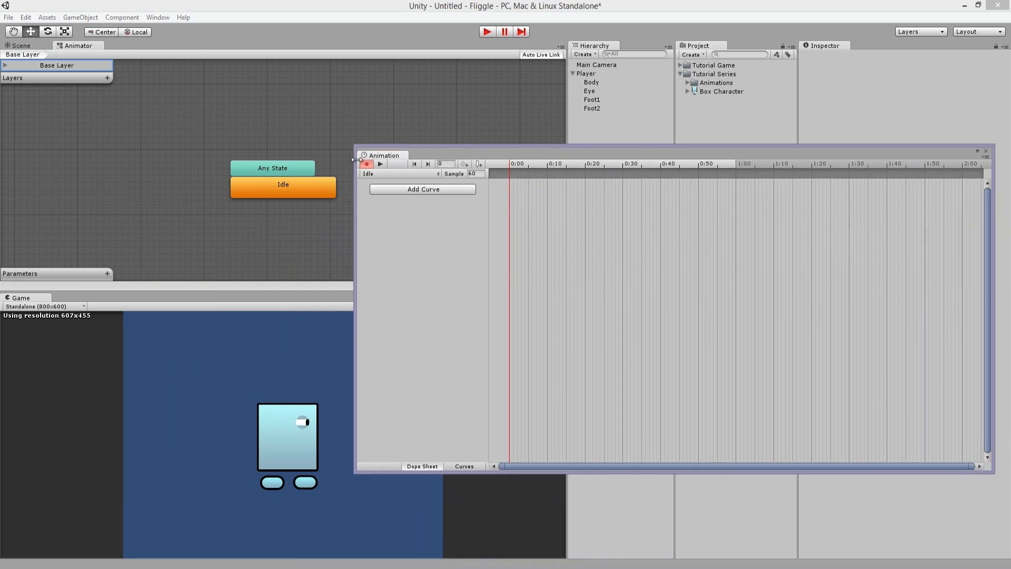
Back in the scene view, nest the Eye object under Body in the Hierarchy
left_click(282, 189)
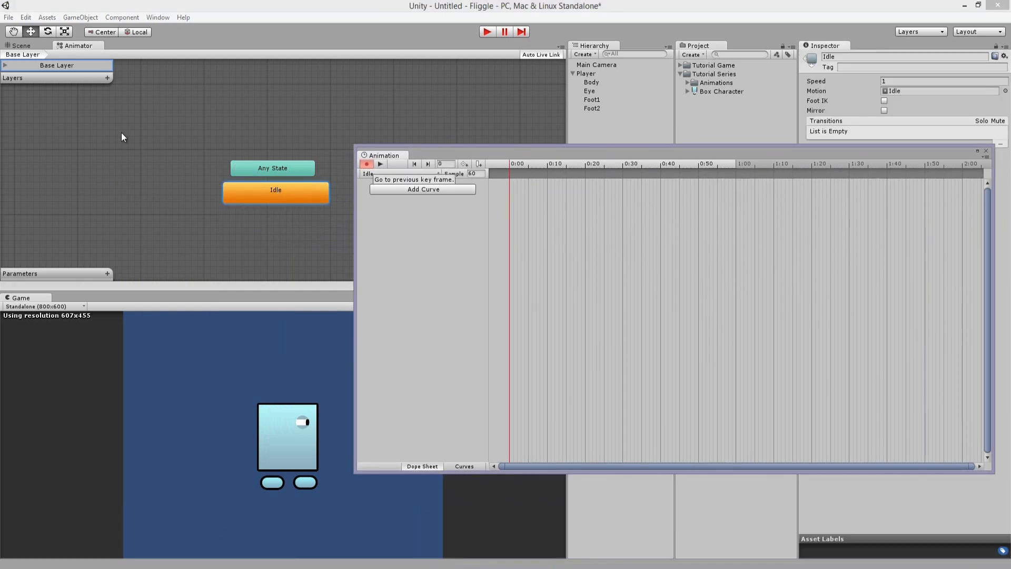
left_click(21, 45)
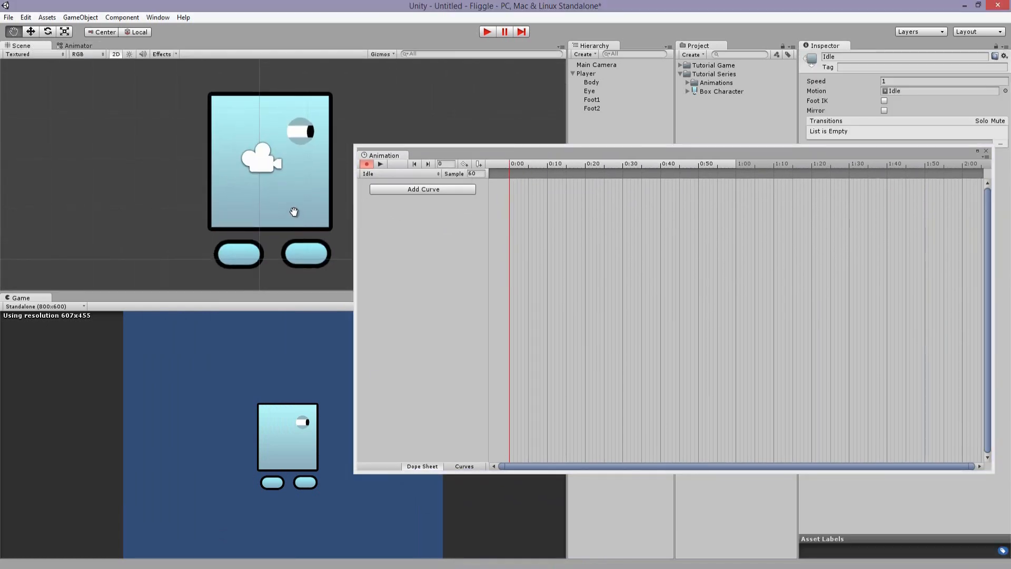
left_click(263, 229)
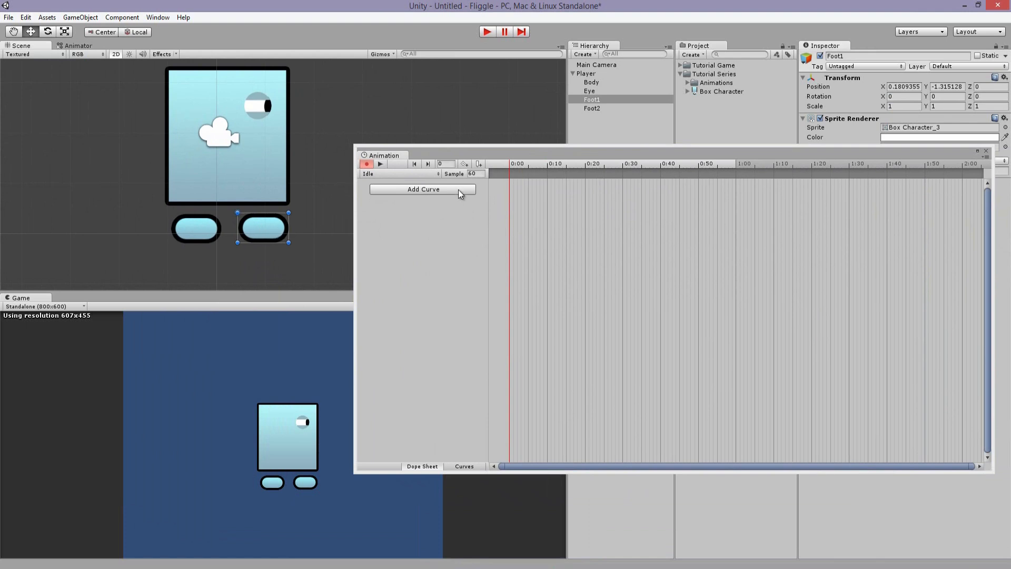
left_click(591, 82)
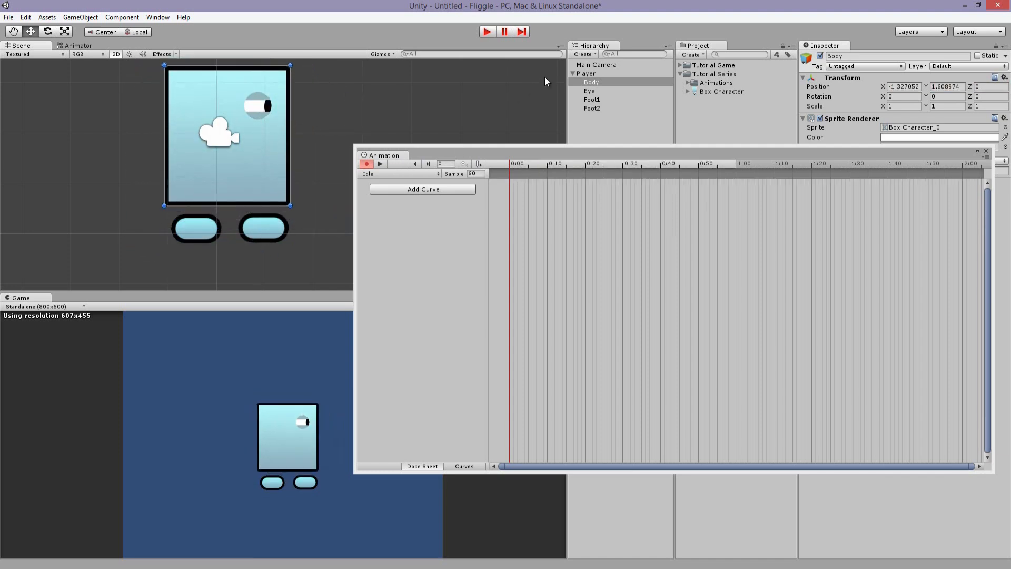
left_click(590, 91)
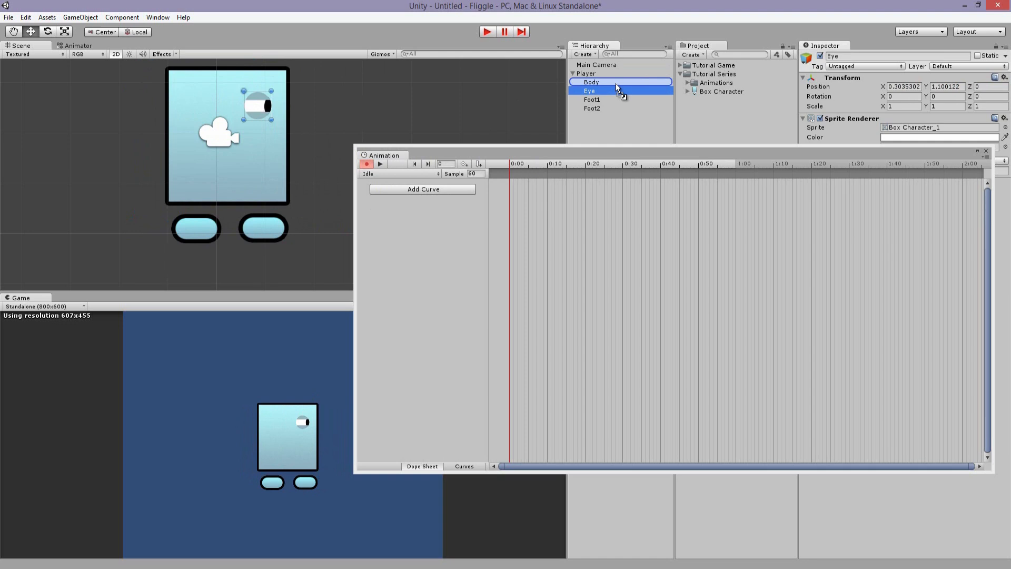
left_click(591, 82)
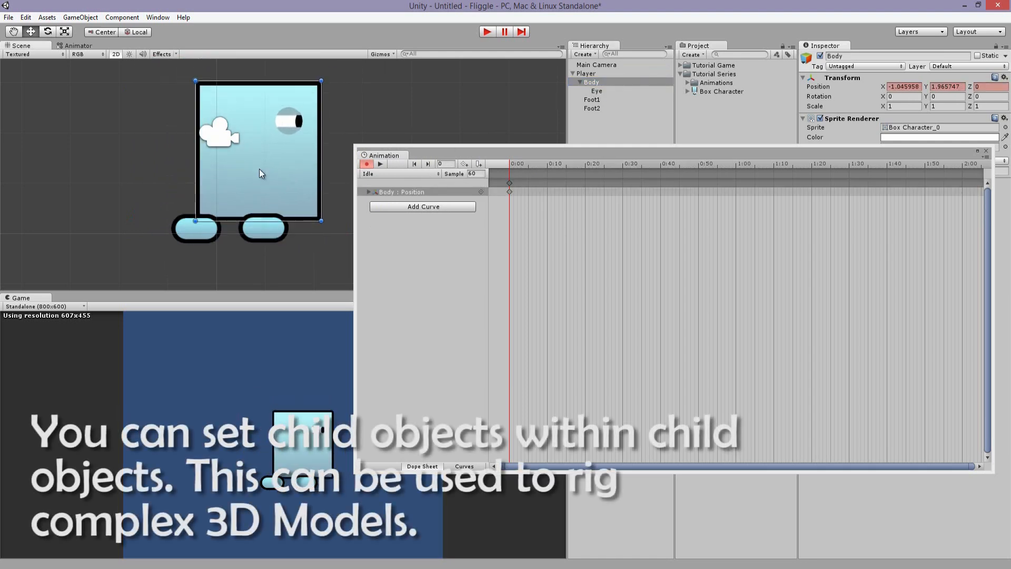
Add a Body position track, key it lower at frame 30, and preview the Idle clip
left_click(423, 206)
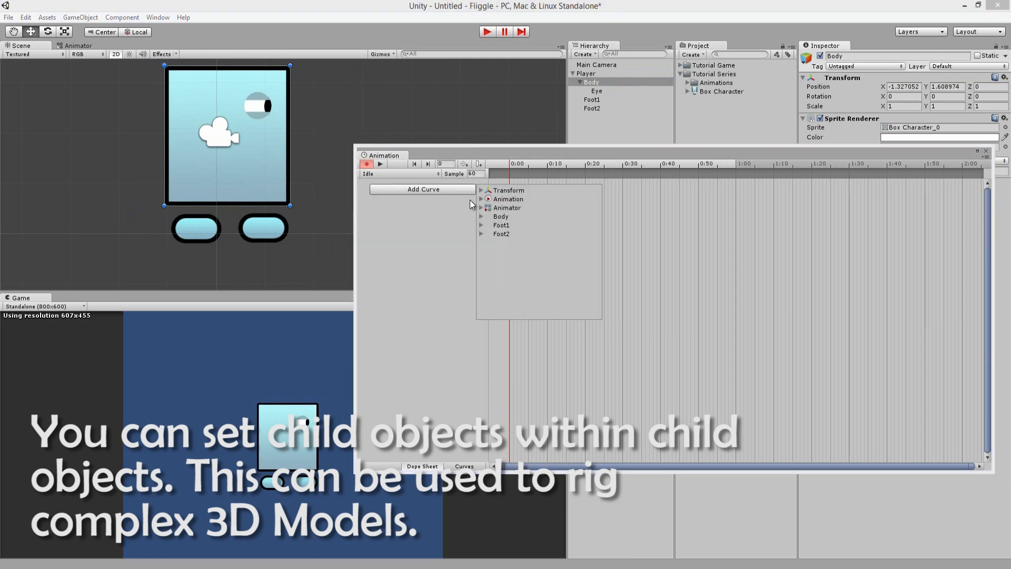
left_click(482, 216)
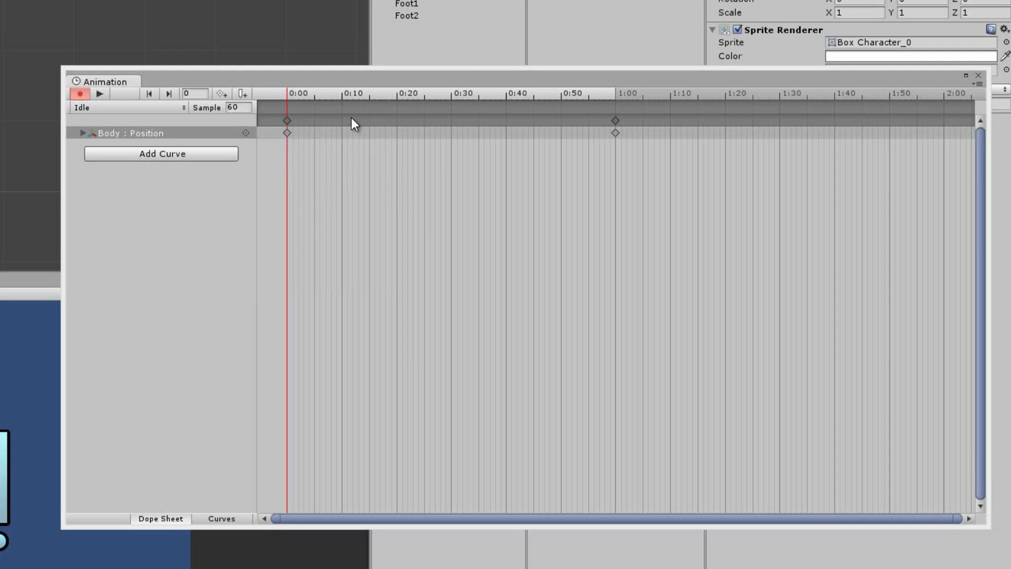
mouse_move(374, 110)
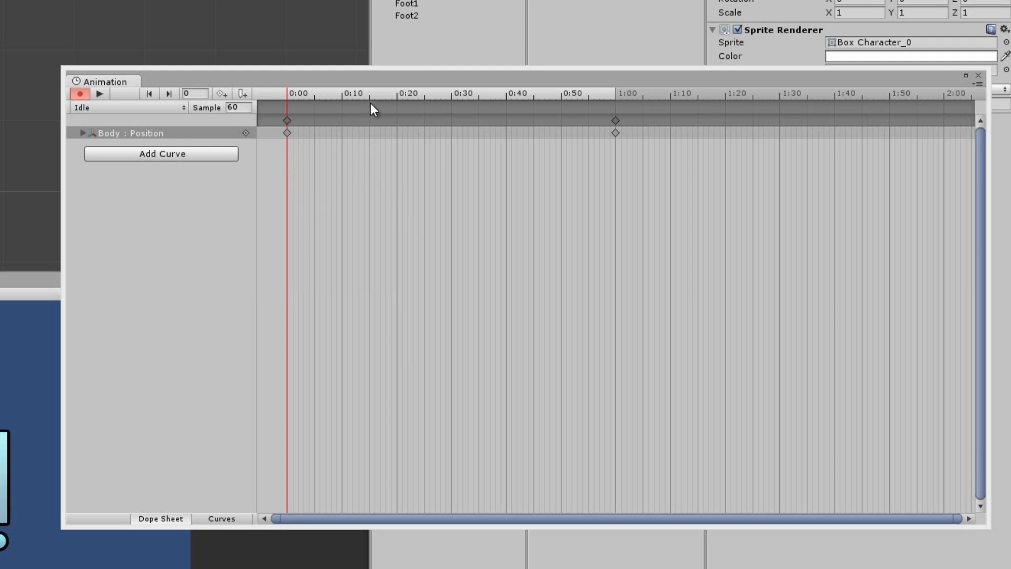
left_click(453, 92)
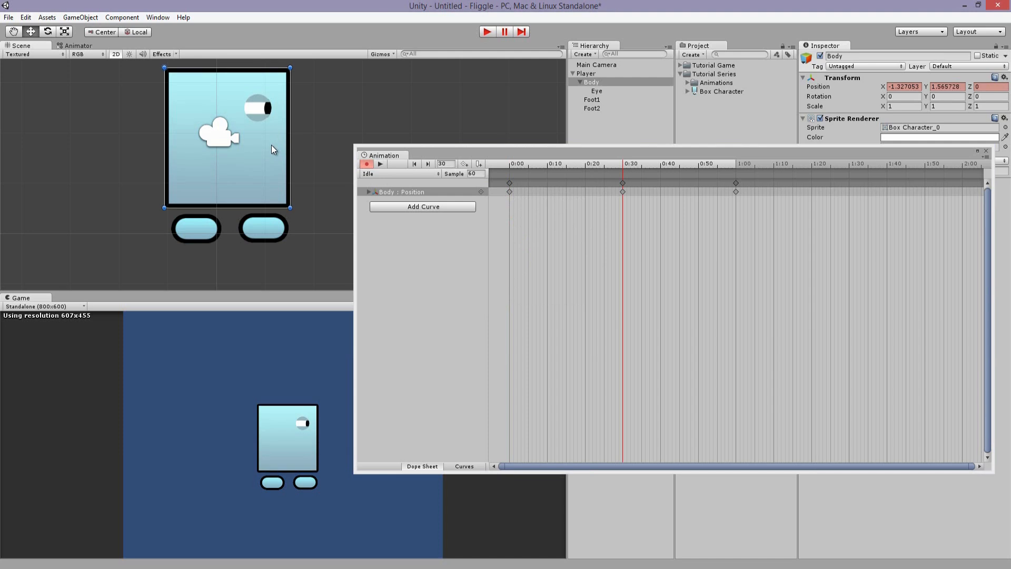
mouse_move(304, 153)
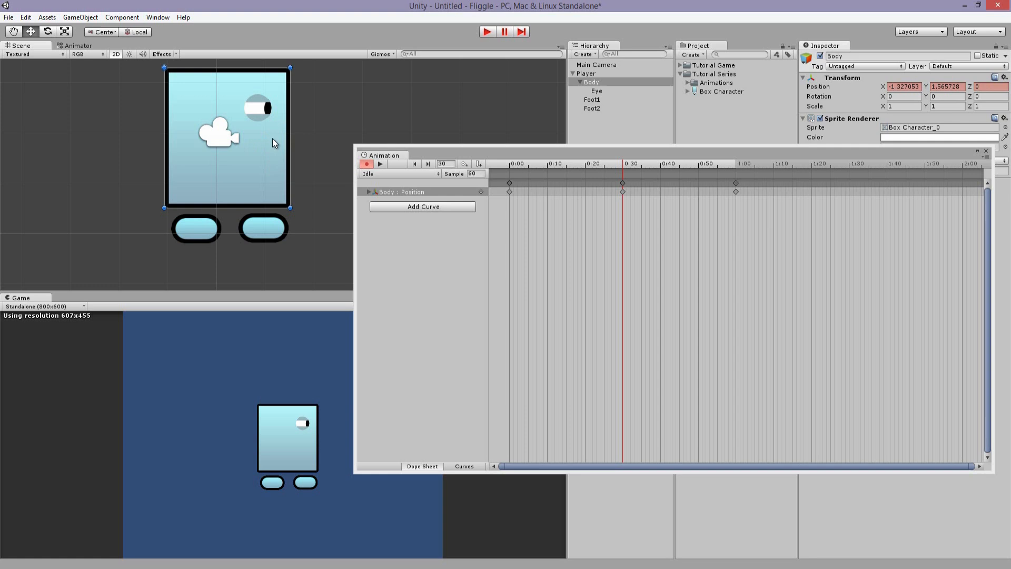
mouse_move(276, 147)
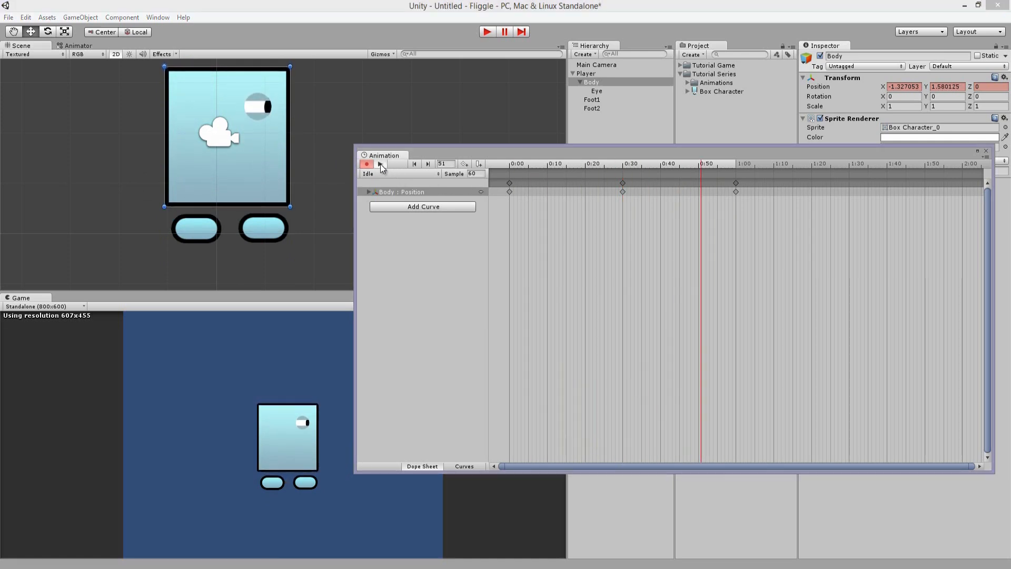
left_click(544, 164)
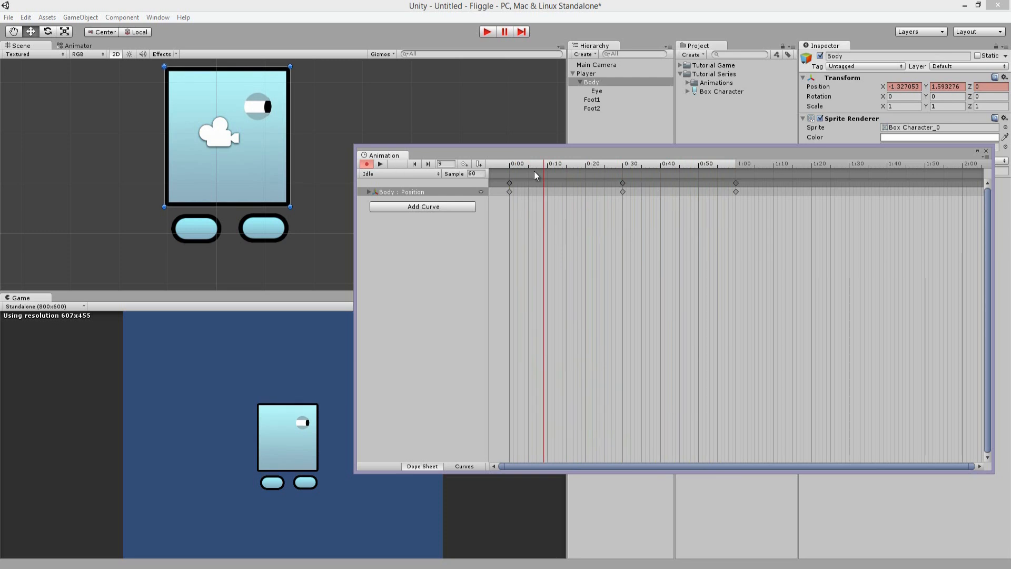
left_click(623, 164)
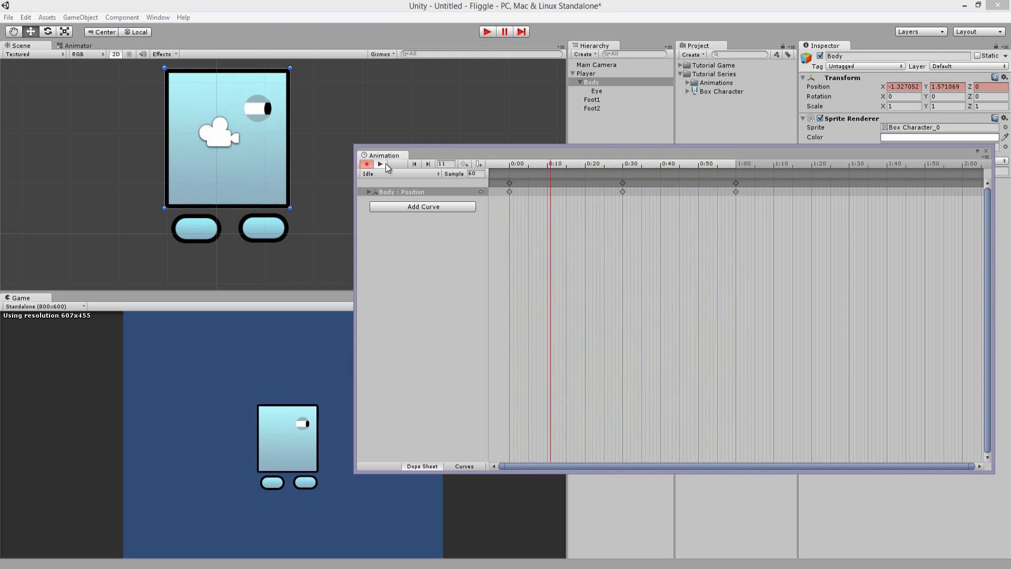
Play the Idle clip and view the Body position track as a curve graph
left_click(426, 165)
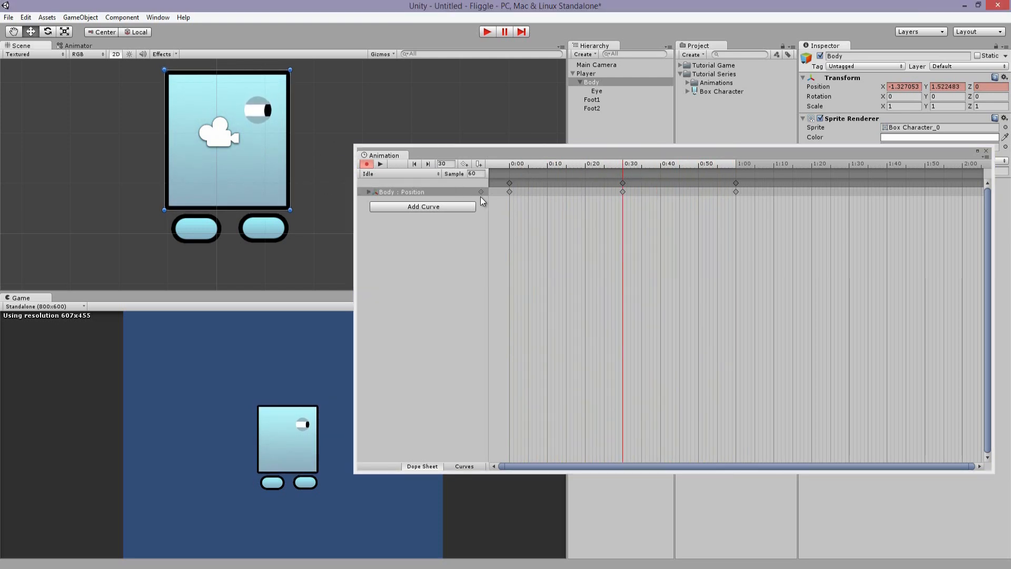
left_click(463, 465)
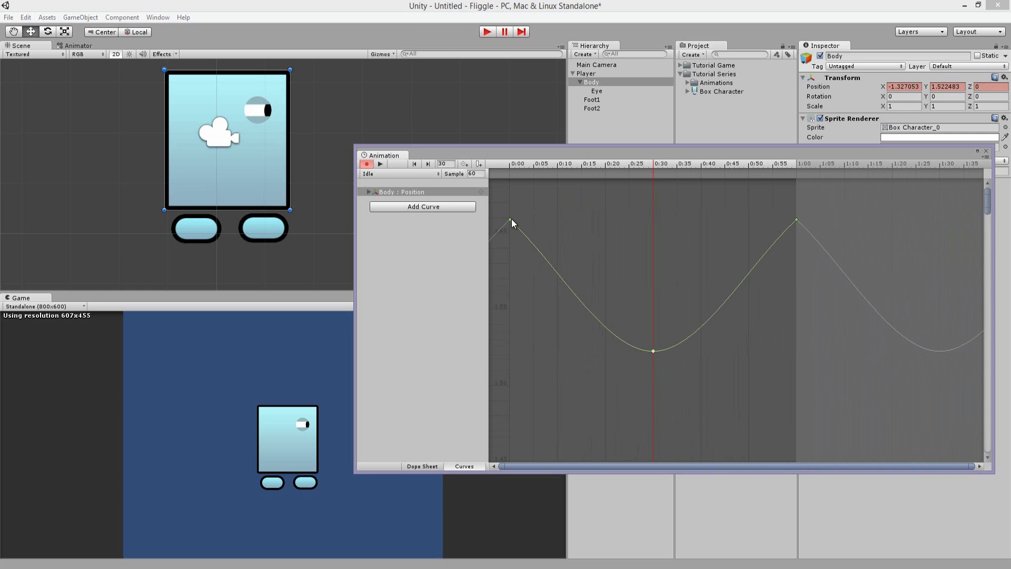
Set the 0:00 and 1:00 keys to Free Smooth tangents
right_click(511, 220)
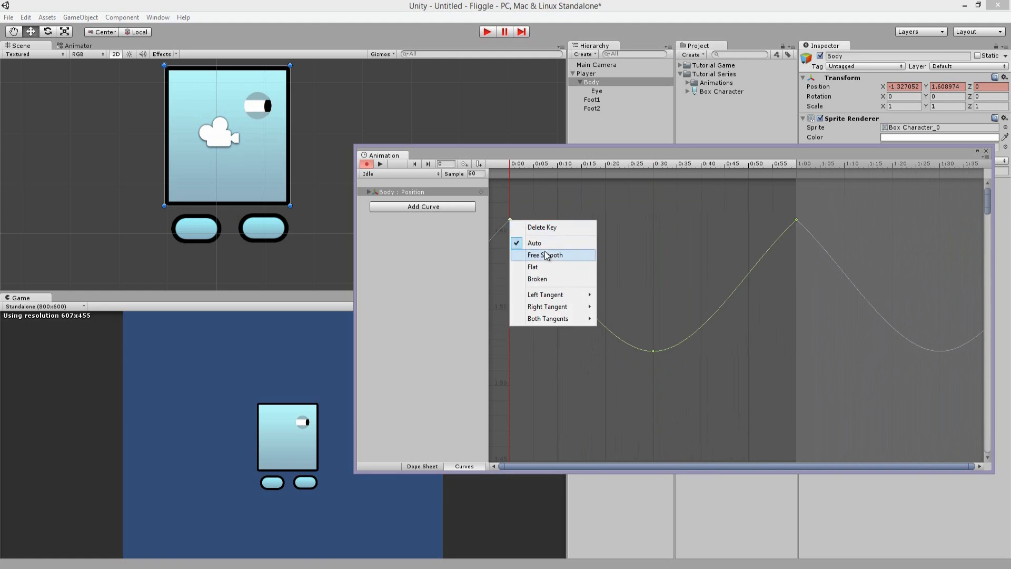
left_click(545, 255)
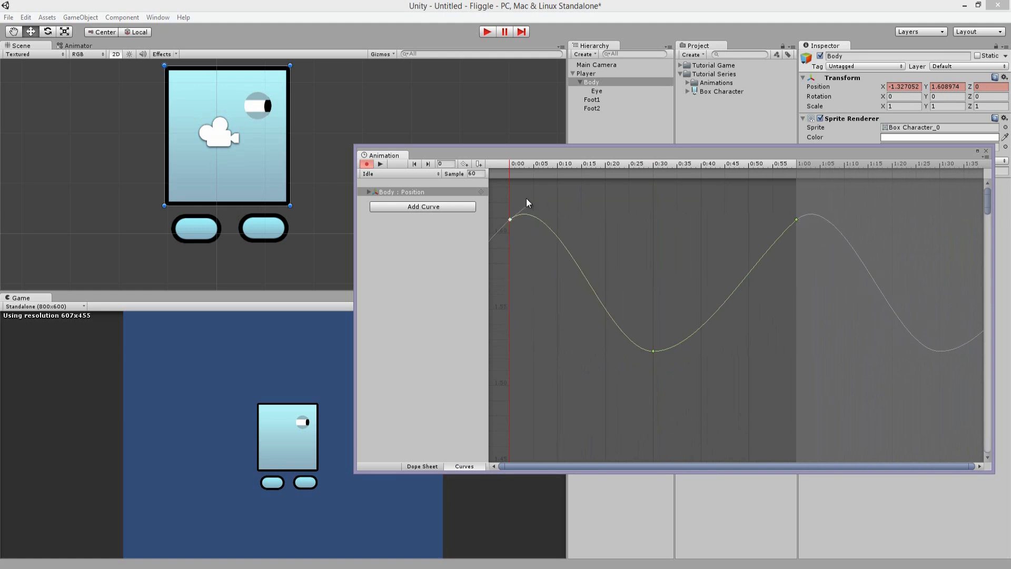
left_click(422, 467)
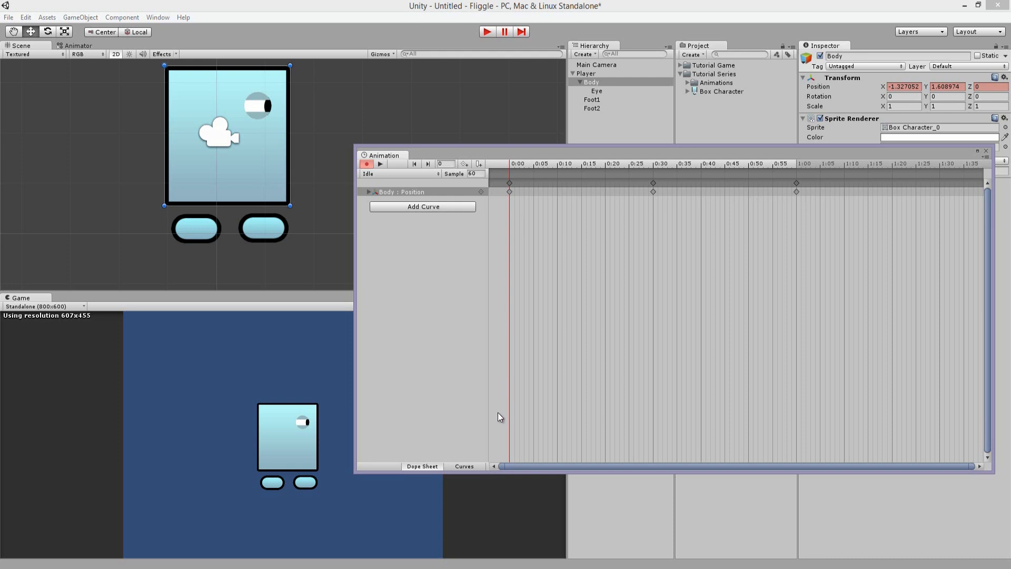
left_click(463, 466)
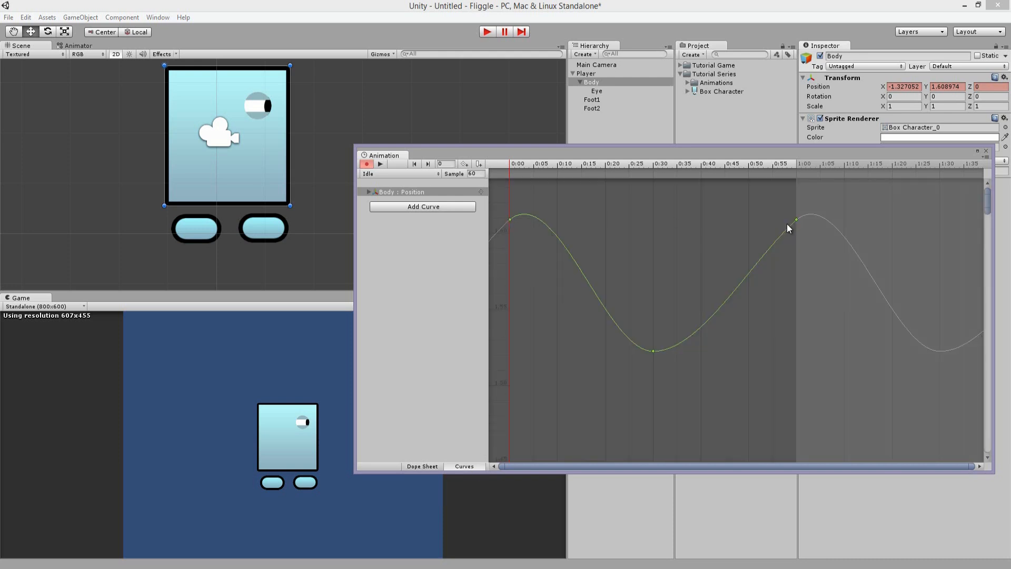
right_click(797, 219)
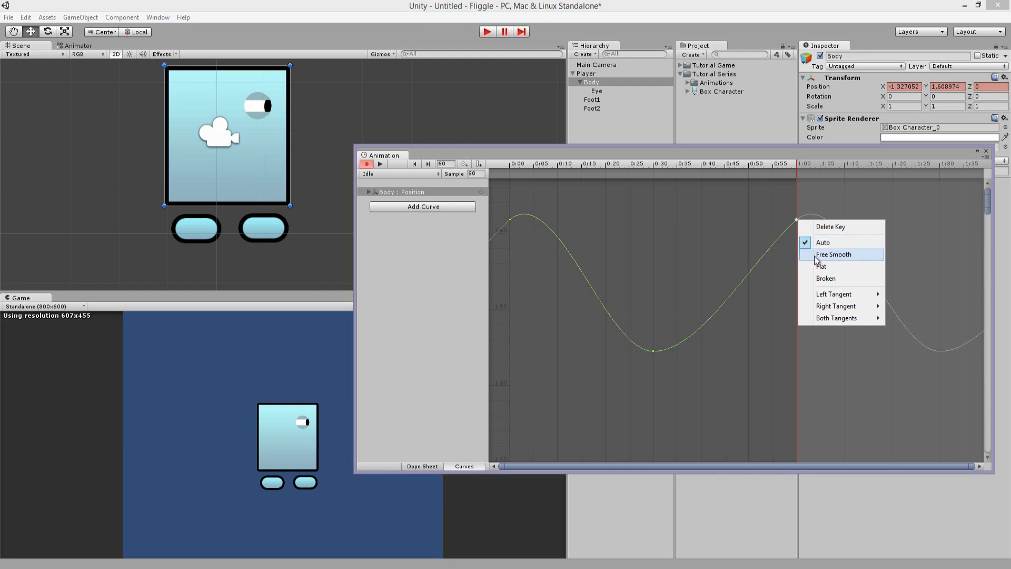
mouse_move(832, 258)
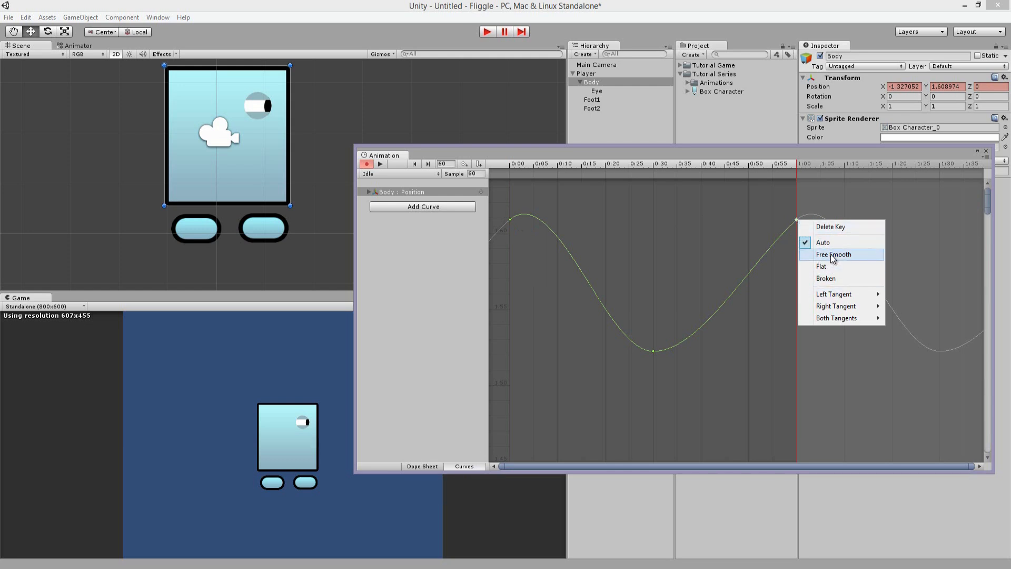
left_click(834, 254)
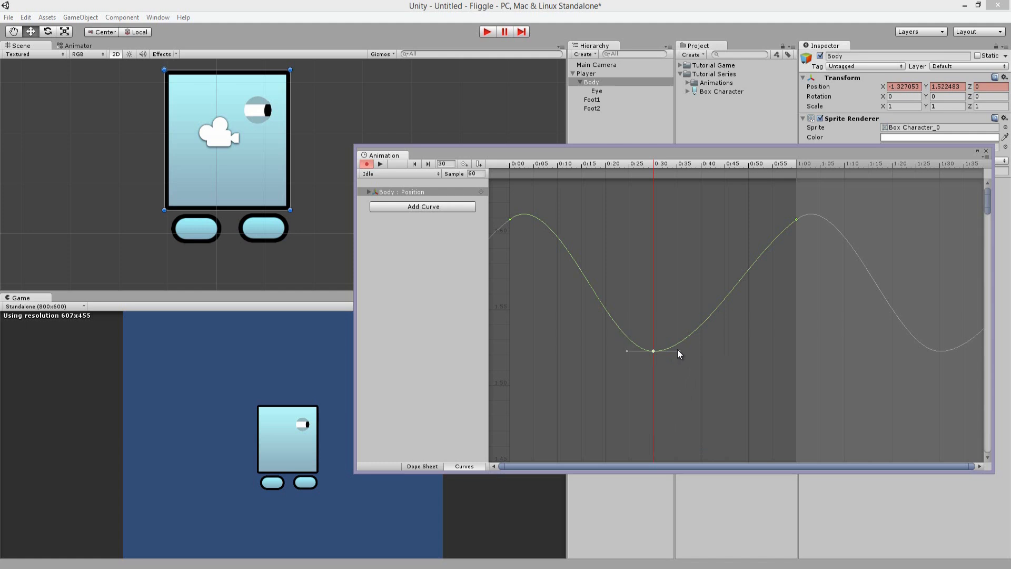
Adjust the 0:30 key's tangent and set it to Flat for an even wave
left_click_drag(652, 350, 673, 371)
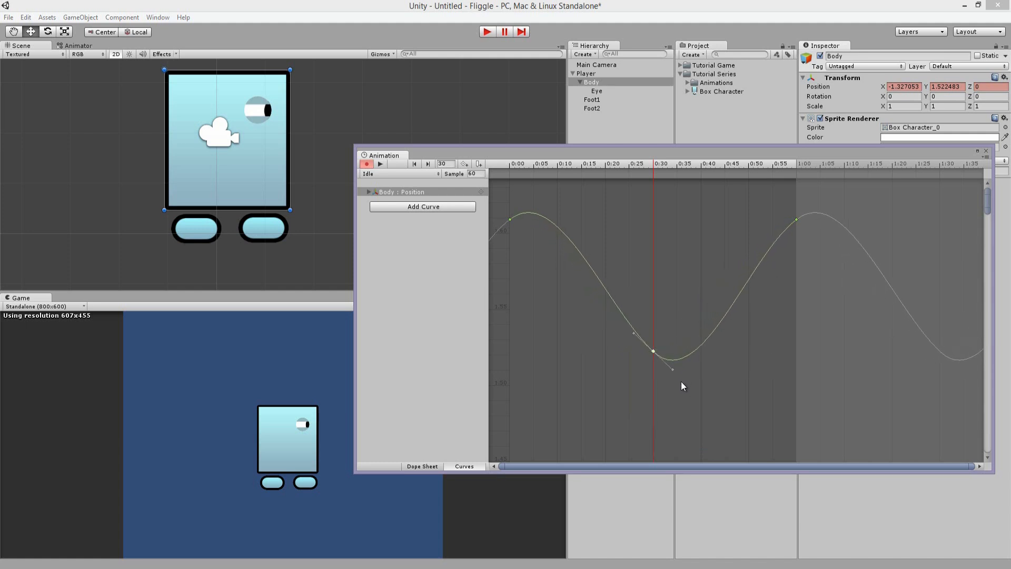
right_click(653, 351)
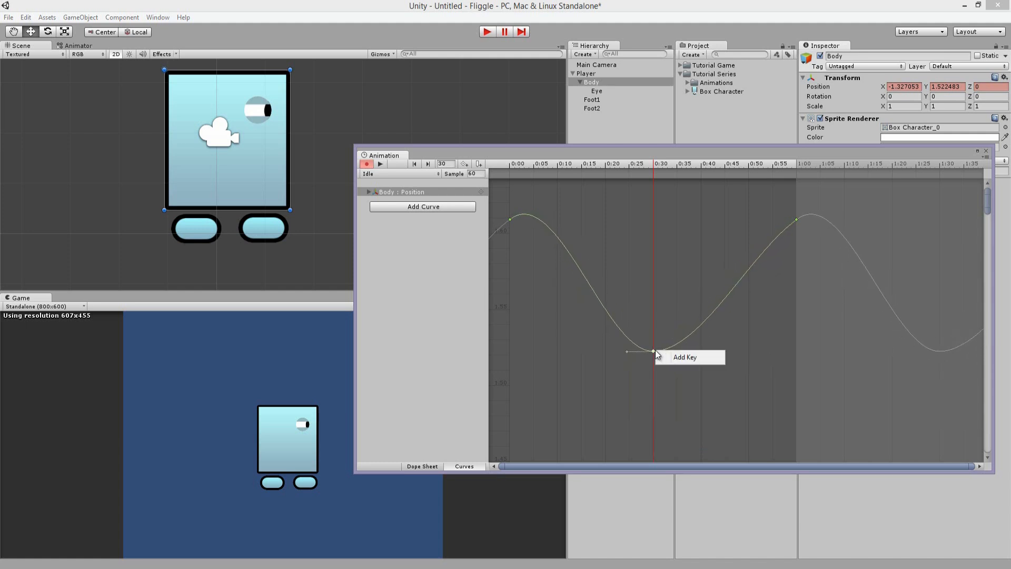
right_click(654, 350)
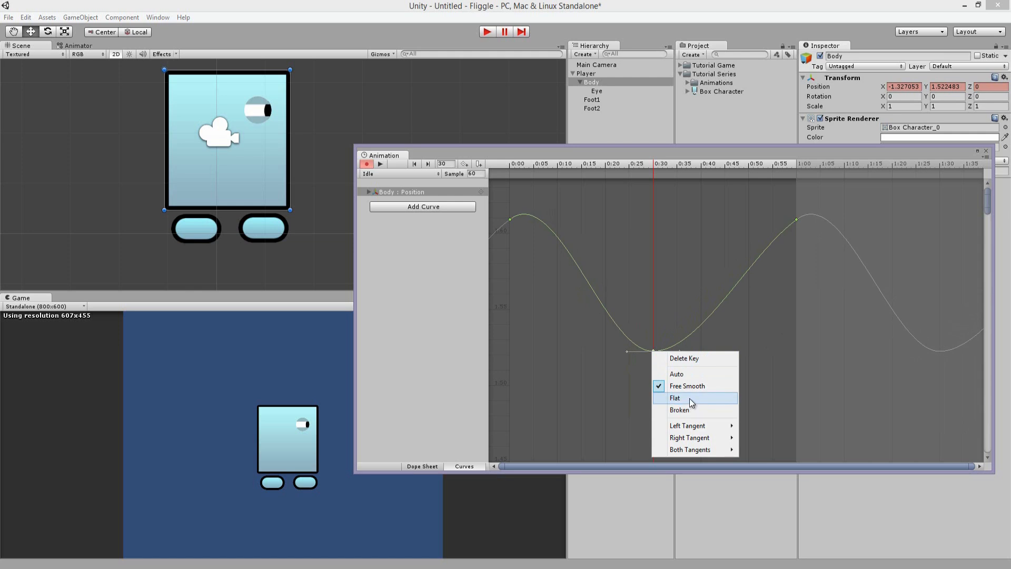
left_click(676, 397)
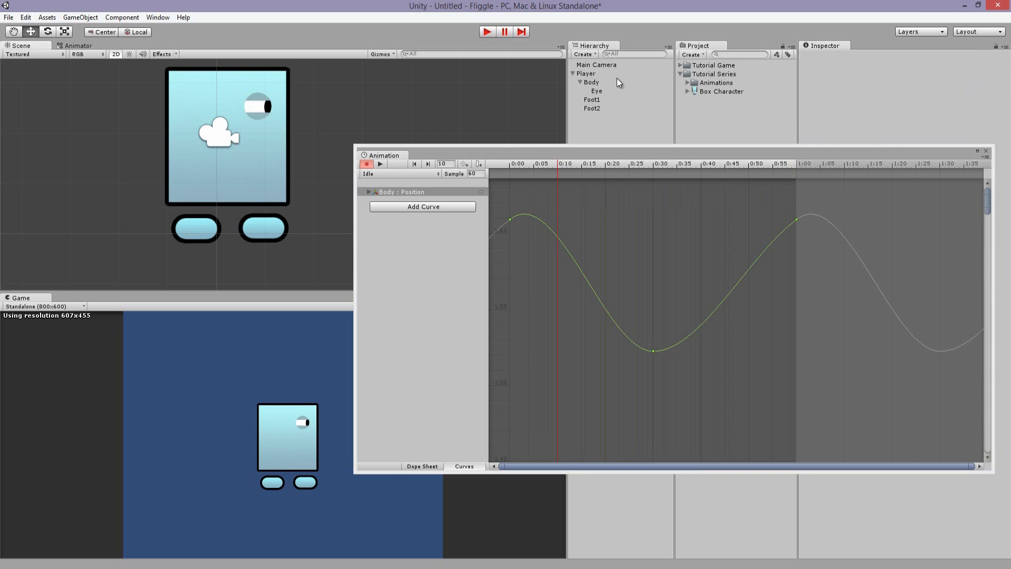
Reselect the Player object so its Idle clip shows in the Animation window
left_click(596, 64)
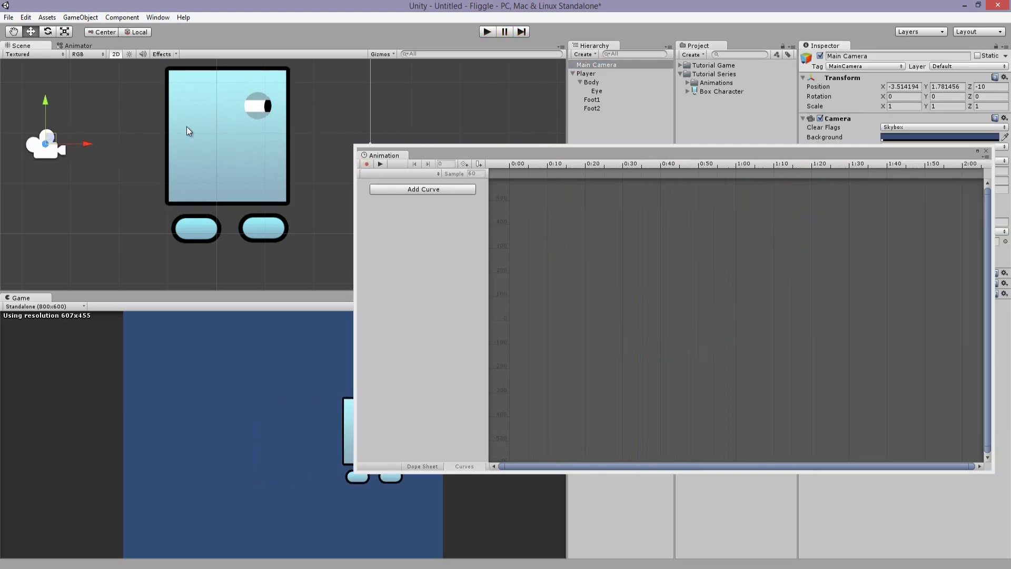
left_click(587, 73)
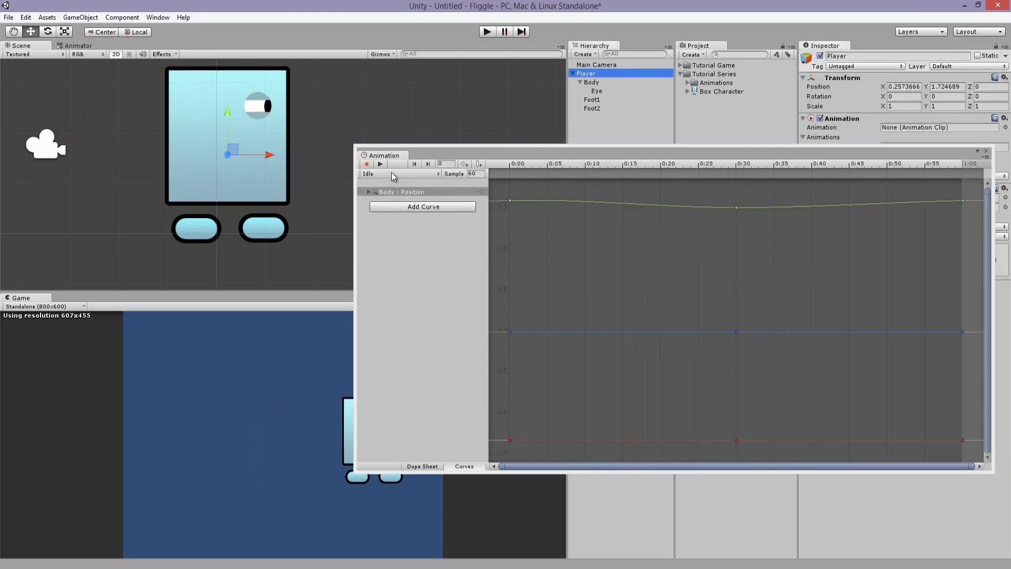
mouse_move(381, 164)
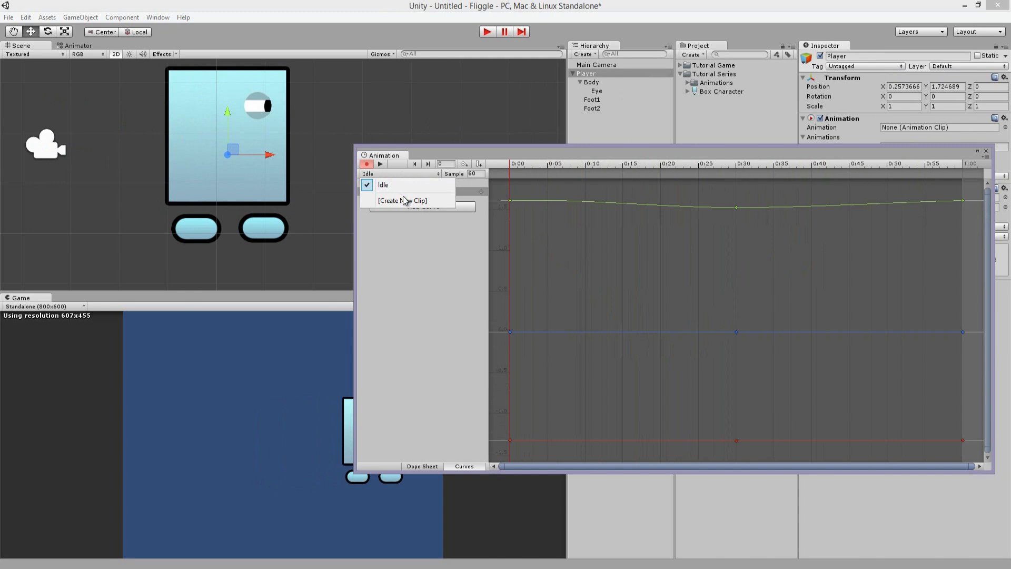
Create and save a new animation clip named Walk
left_click(402, 200)
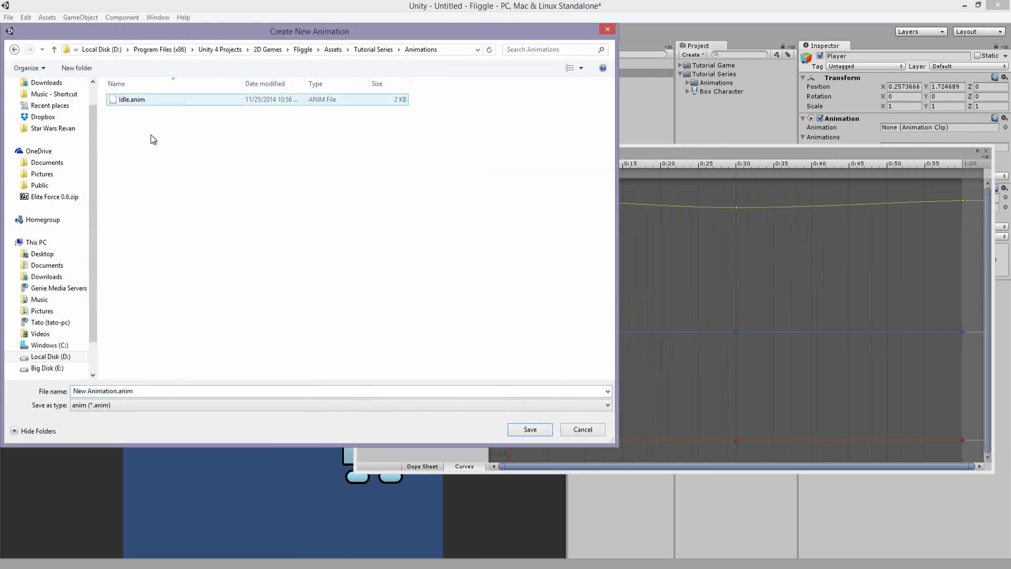
left_click(170, 391)
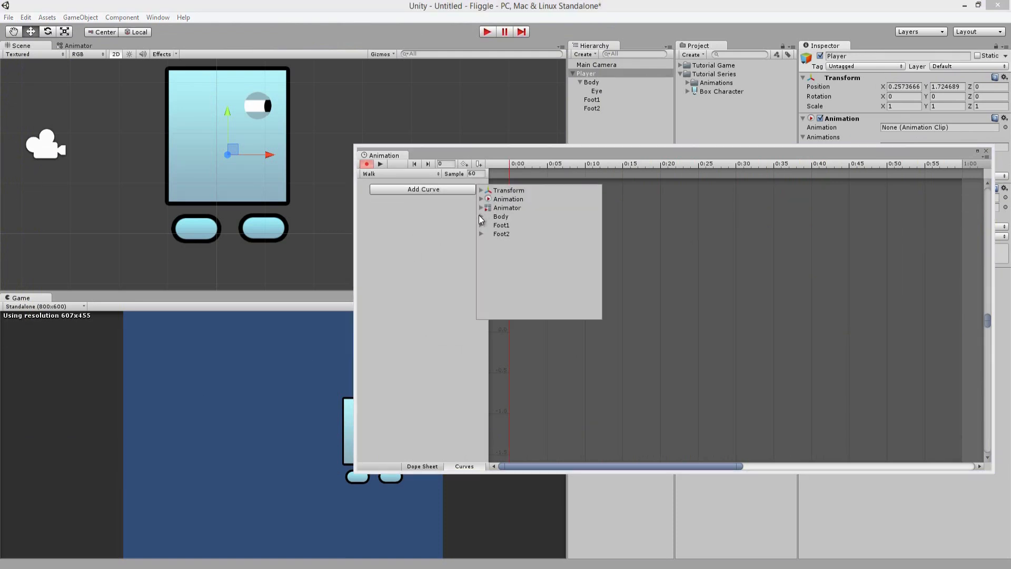
Animate Body position in Walk with keys at 0:00, 0:15 and 0:30, and preview it
left_click(481, 216)
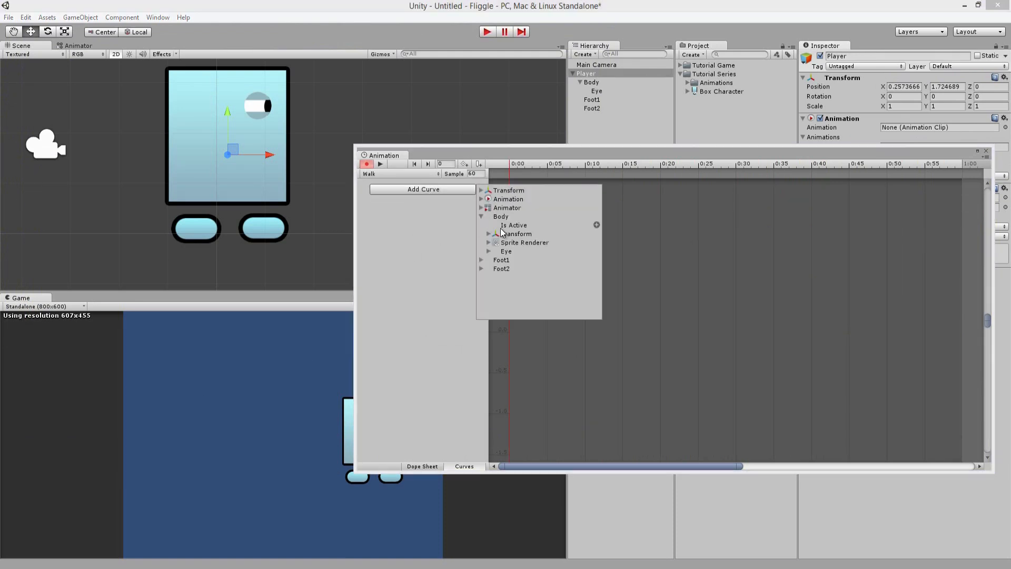
left_click(489, 234)
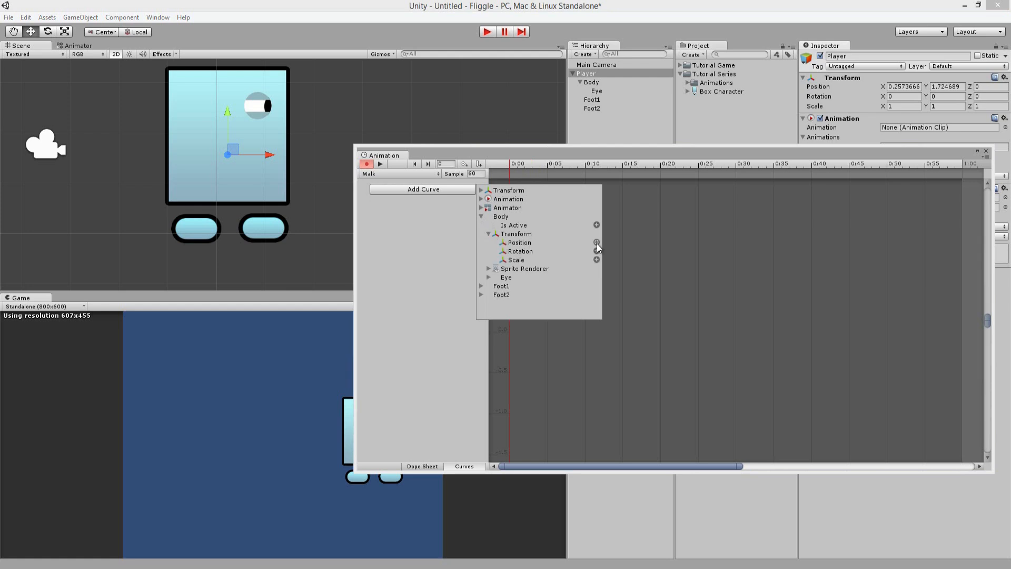
left_click(596, 242)
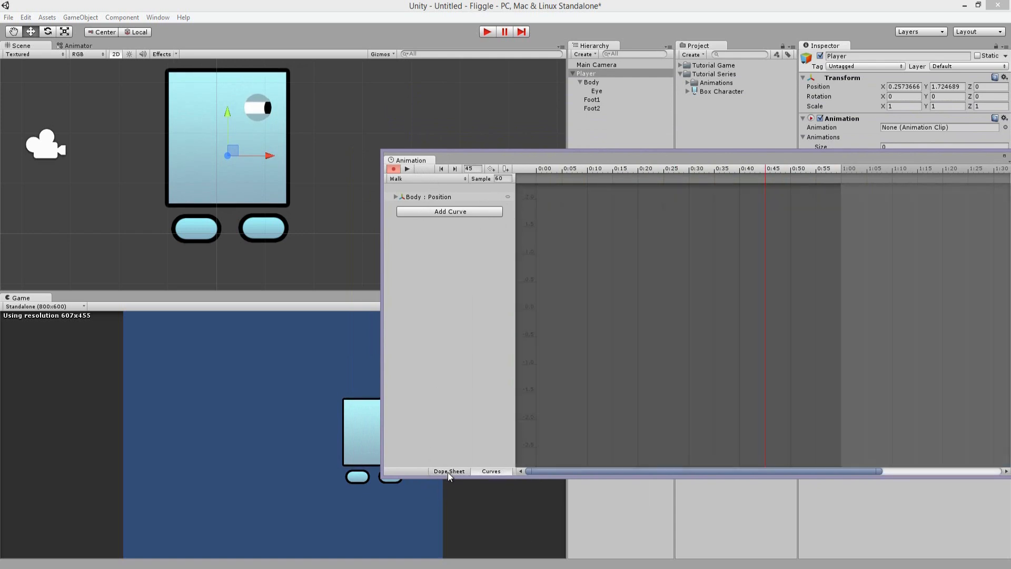
left_click(449, 471)
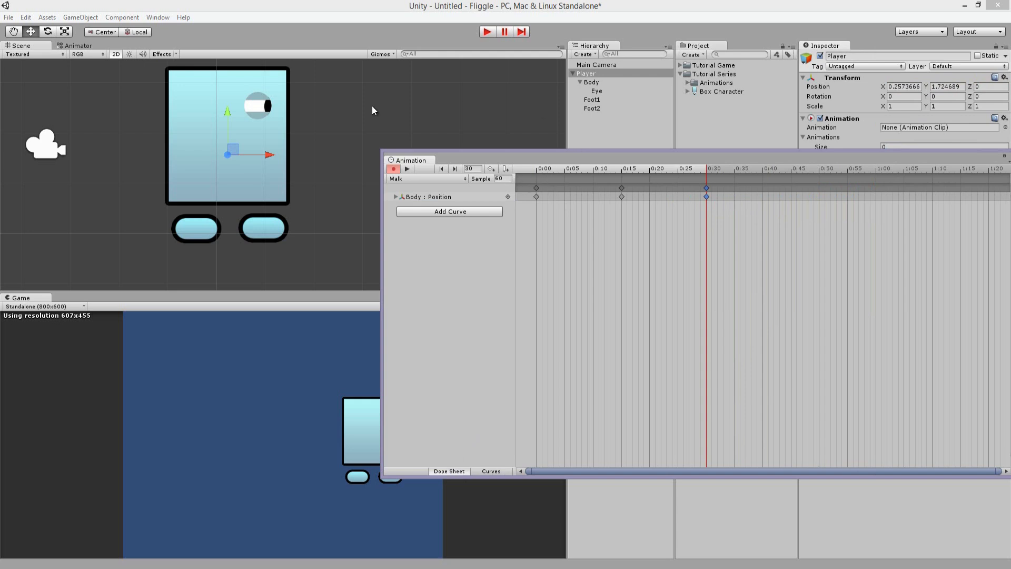
mouse_move(354, 154)
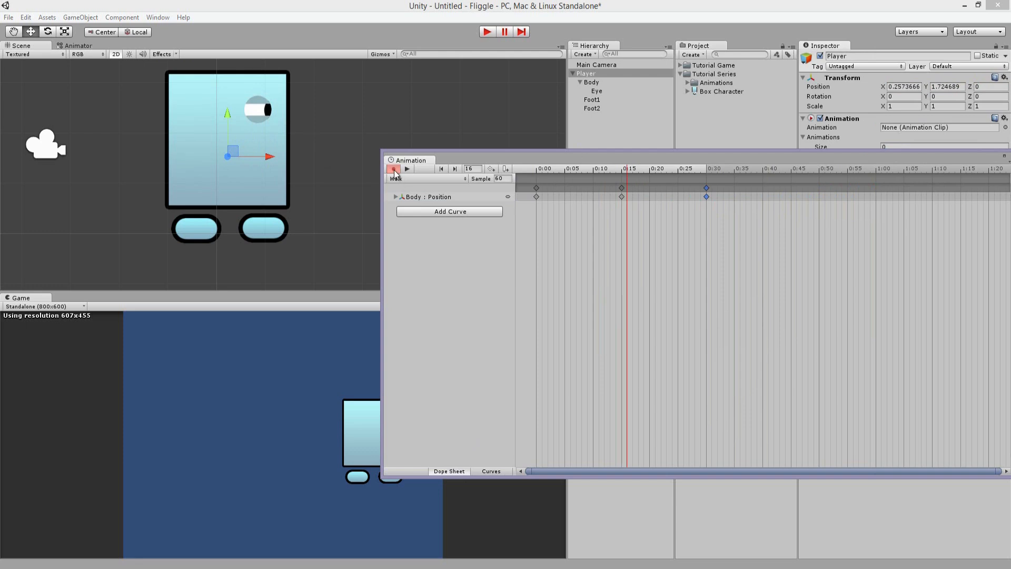
left_click(406, 169)
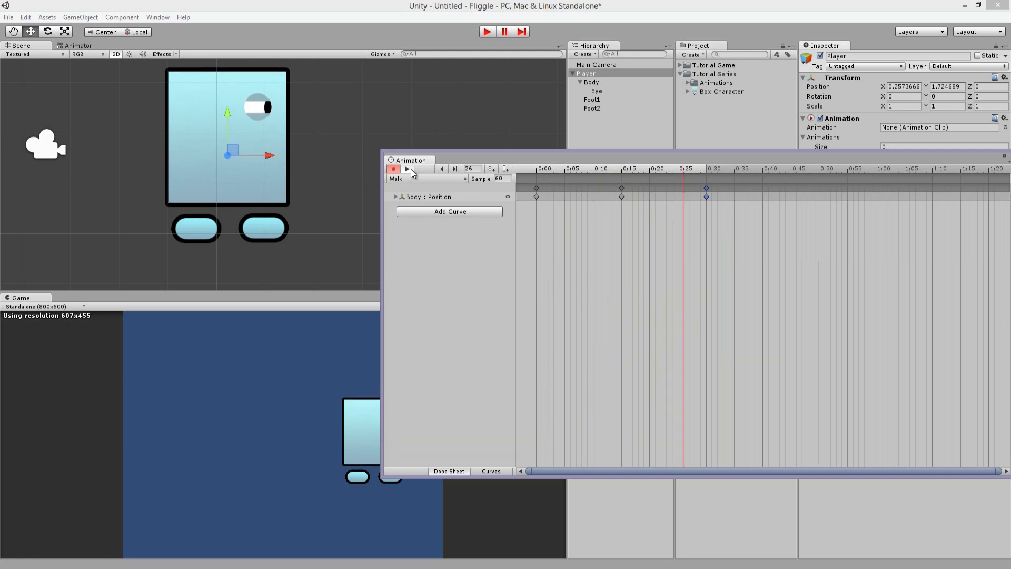
Add Foot1 position and rotation curves to Walk and record keys along the timeline
left_click(441, 169)
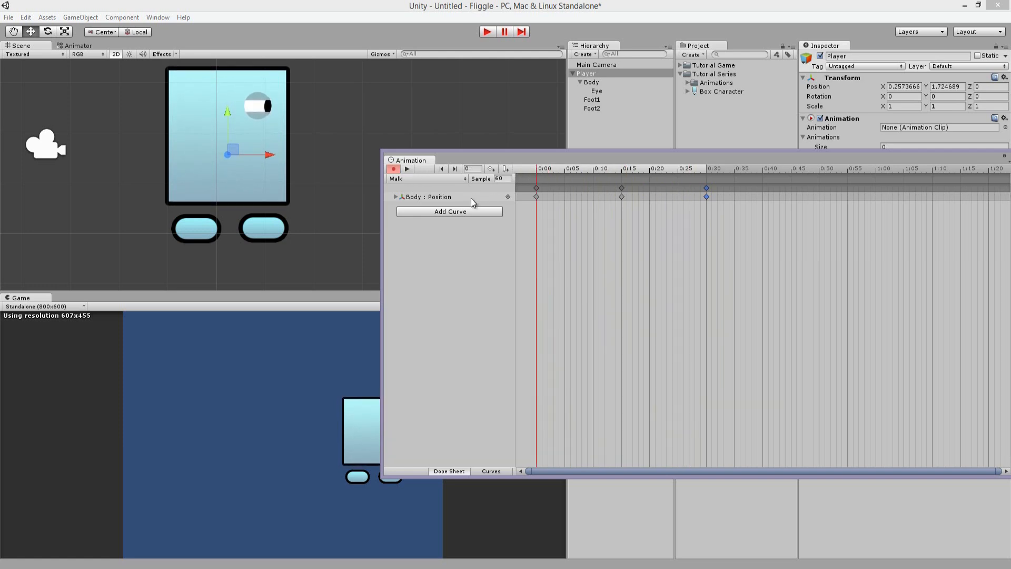
left_click(450, 211)
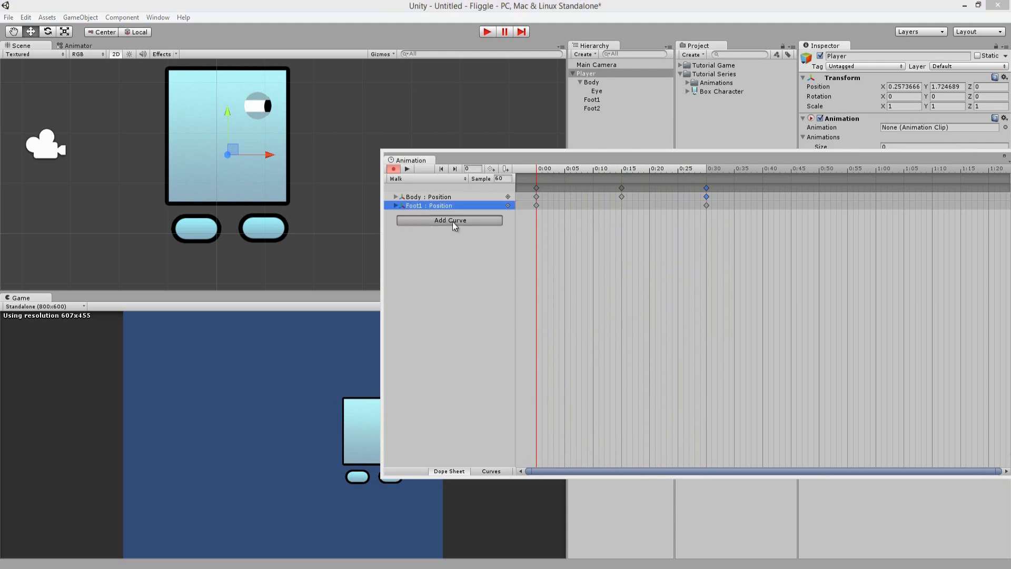
left_click(450, 220)
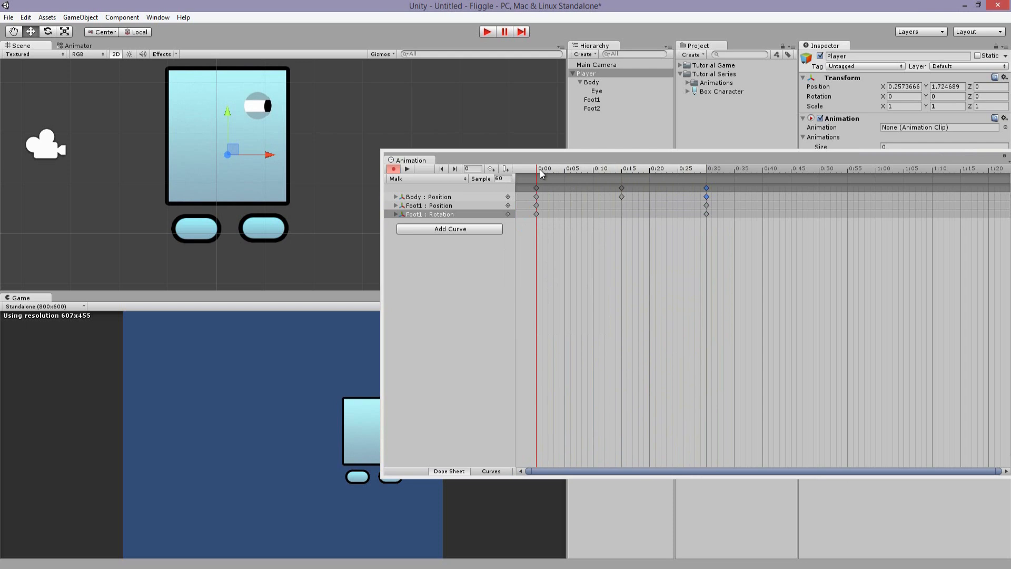
left_click(431, 214)
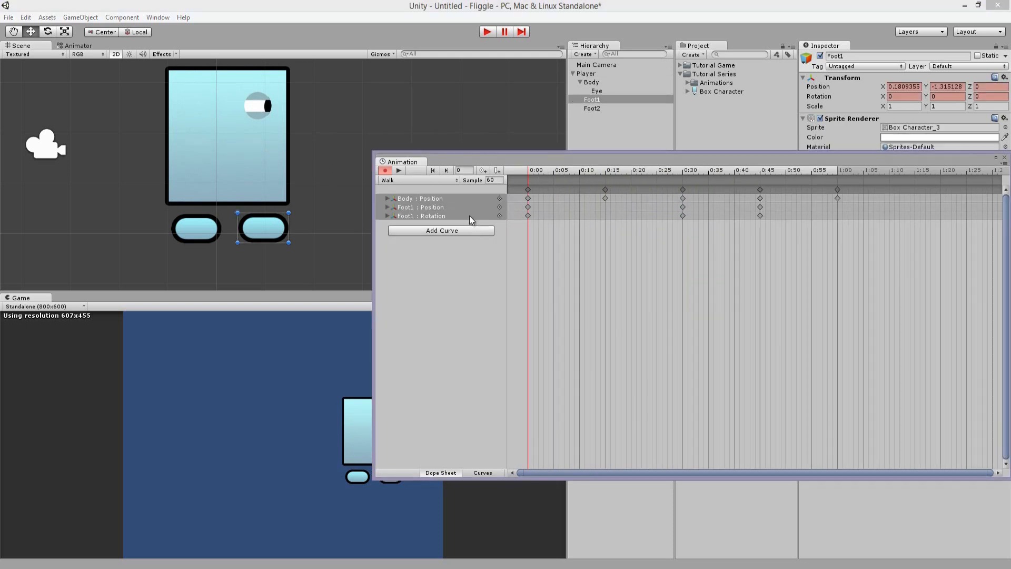
left_click(683, 171)
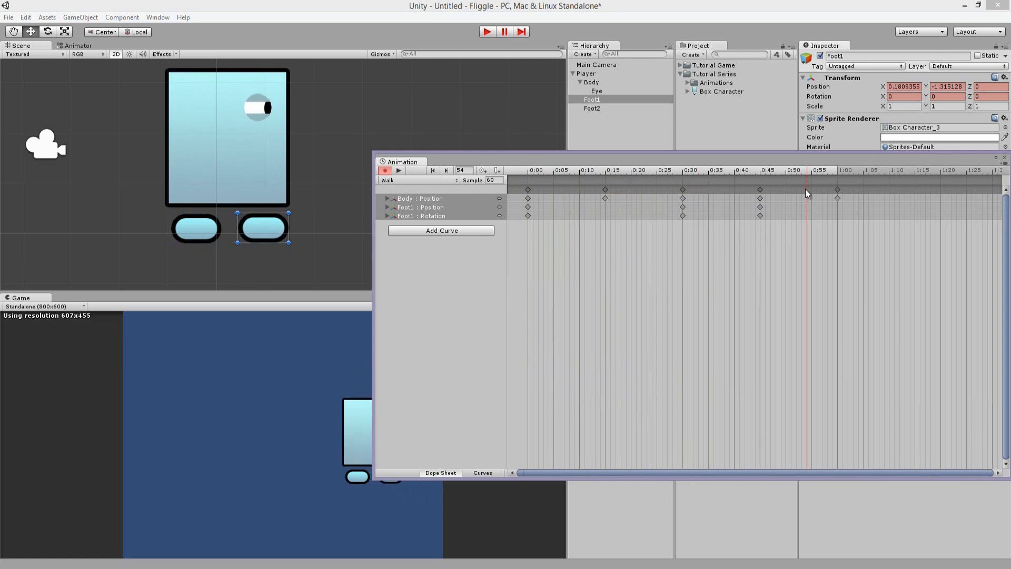
left_click(587, 74)
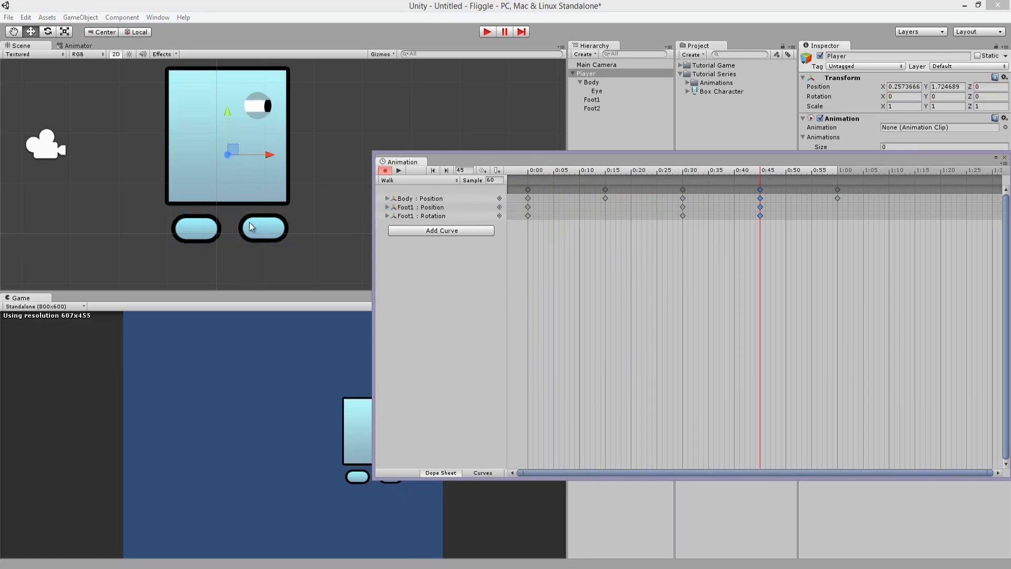
left_click(591, 99)
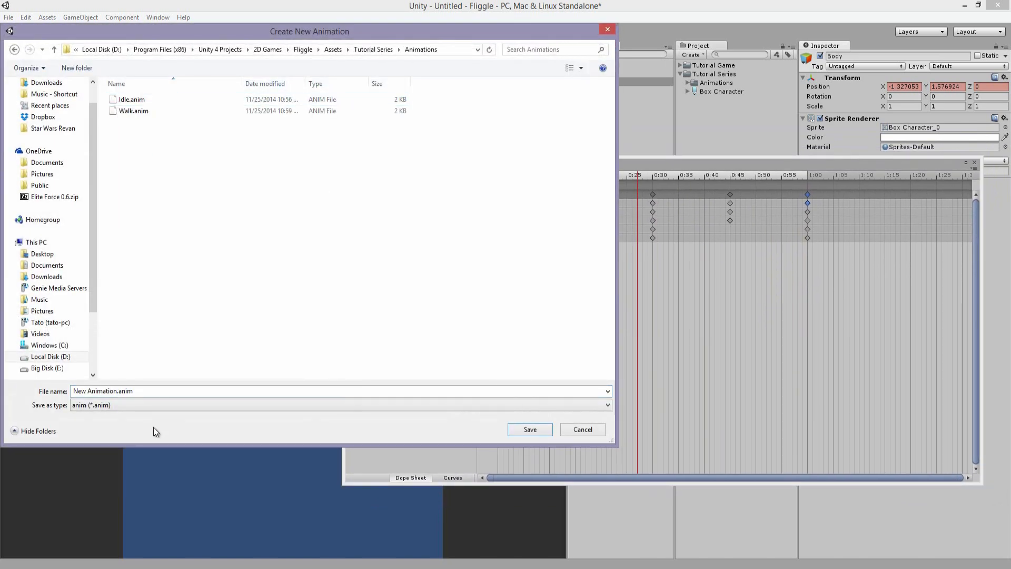
Save a third clip named Jump and show the Player object's components
type("Jump")
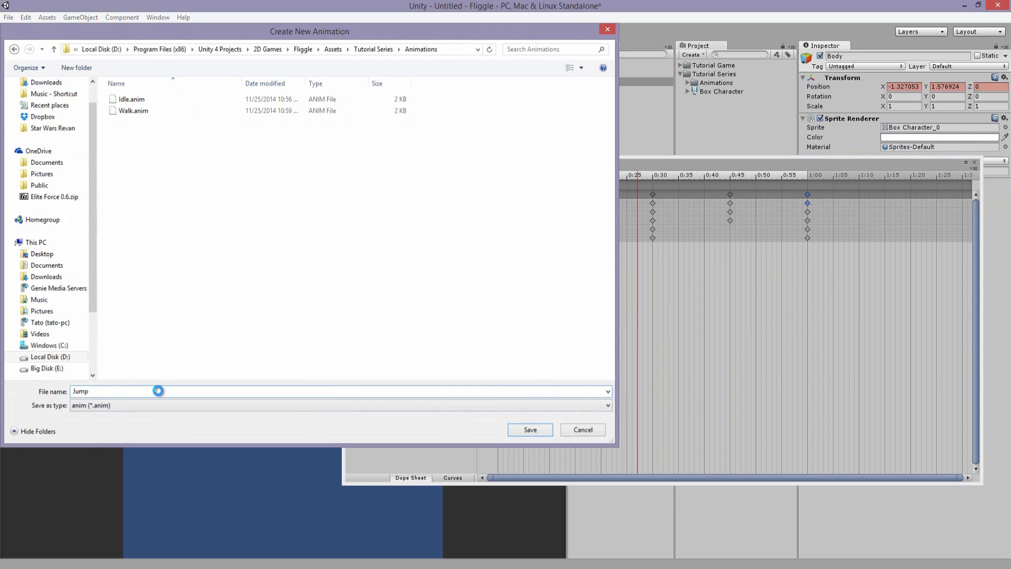
left_click(529, 430)
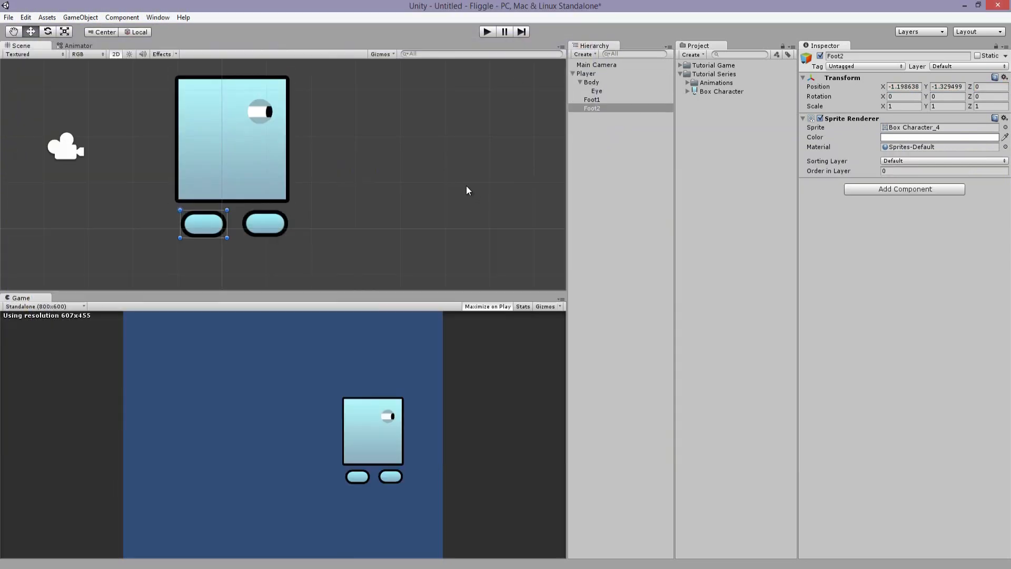
left_click(586, 73)
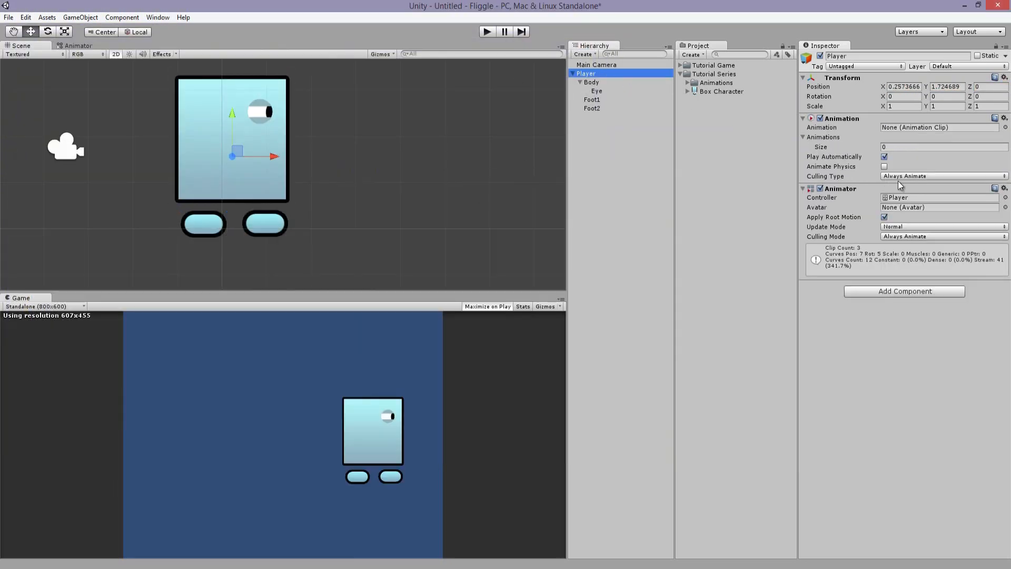
Show the Player controller's Animator graph and select the Walk state beside Idle and Jump
left_click(77, 45)
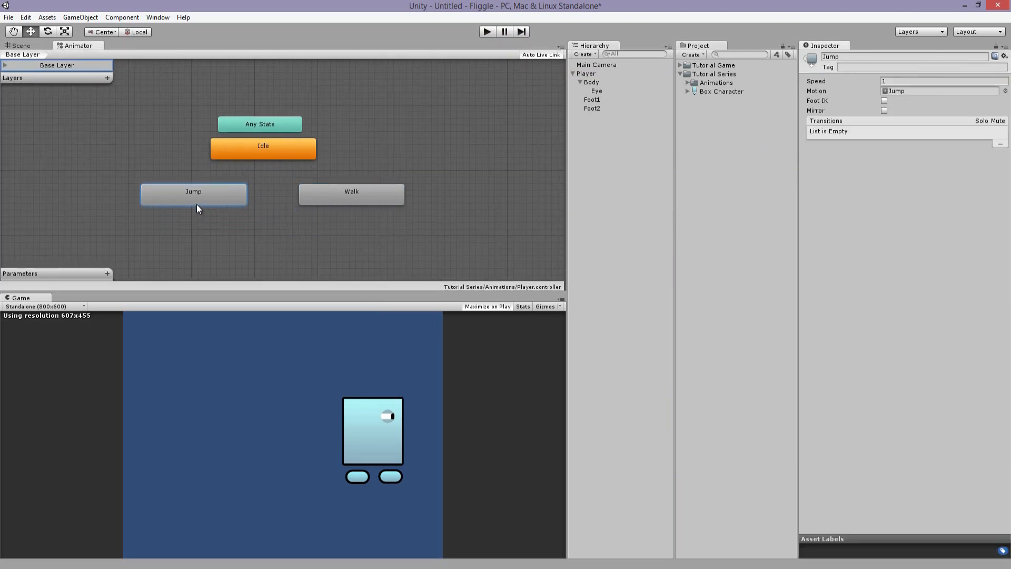
mouse_move(323, 201)
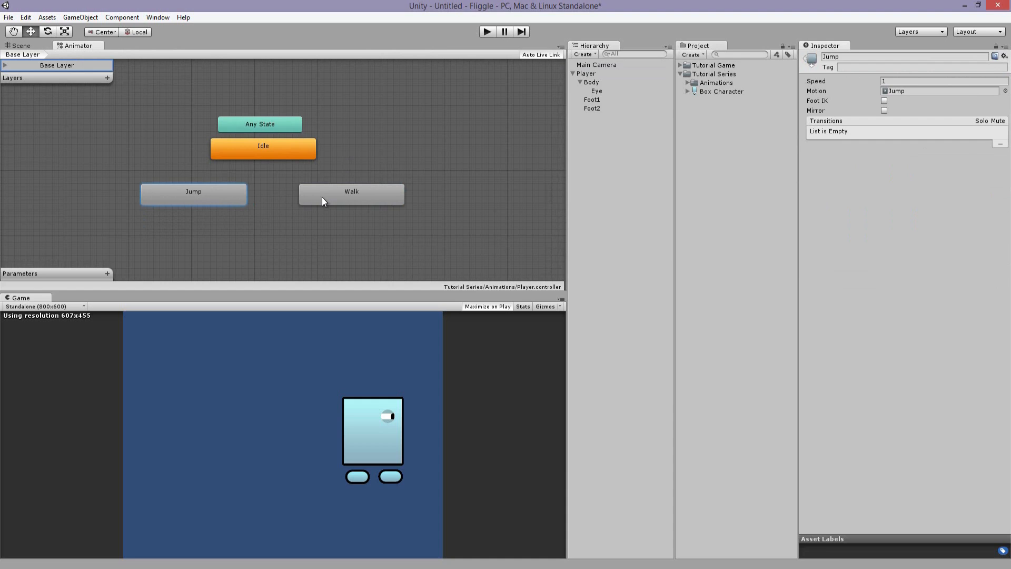
mouse_move(326, 205)
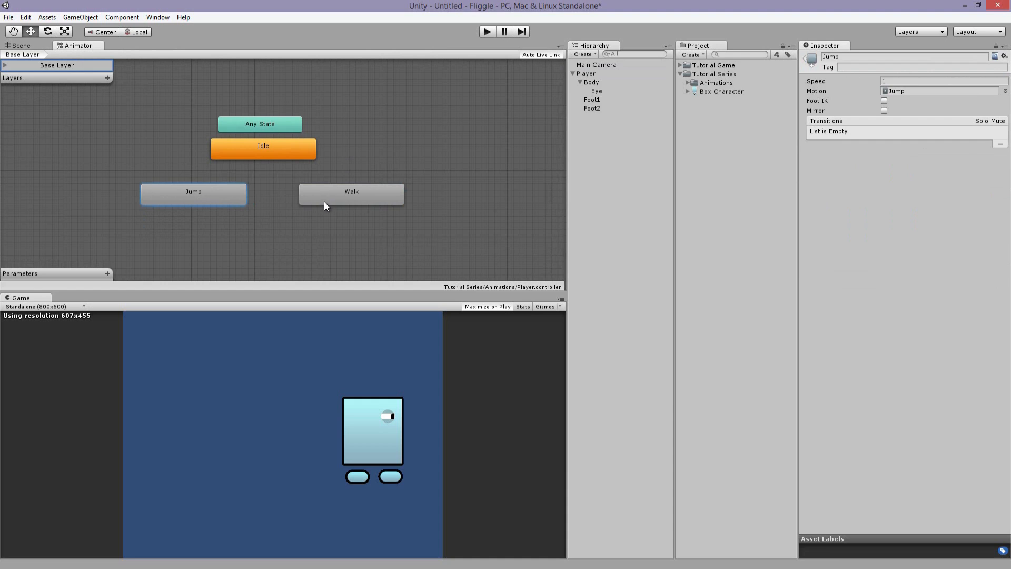
left_click(351, 194)
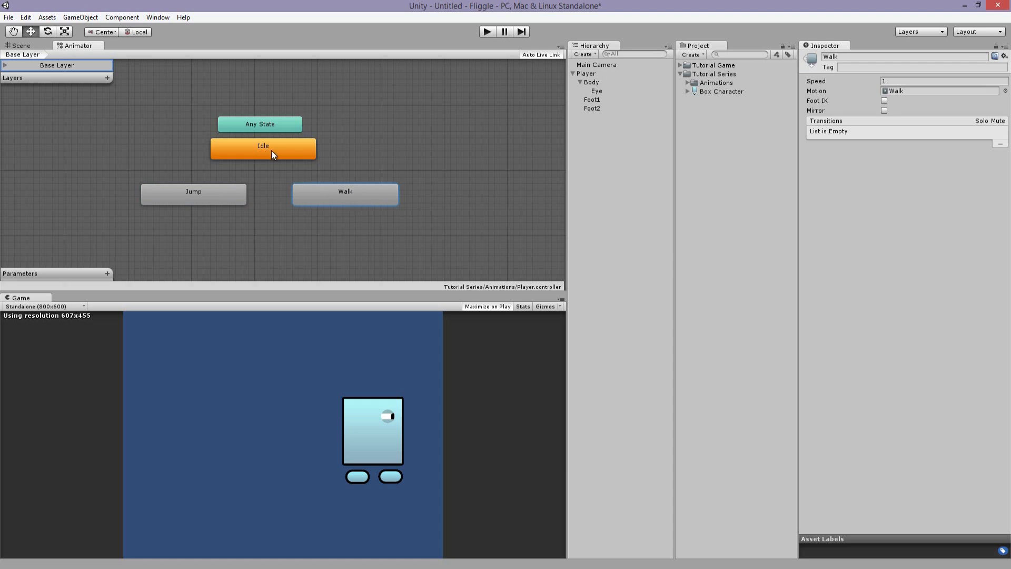
Create transitions from Idle to Jump and out of Jump via Make Transition on each state
right_click(263, 145)
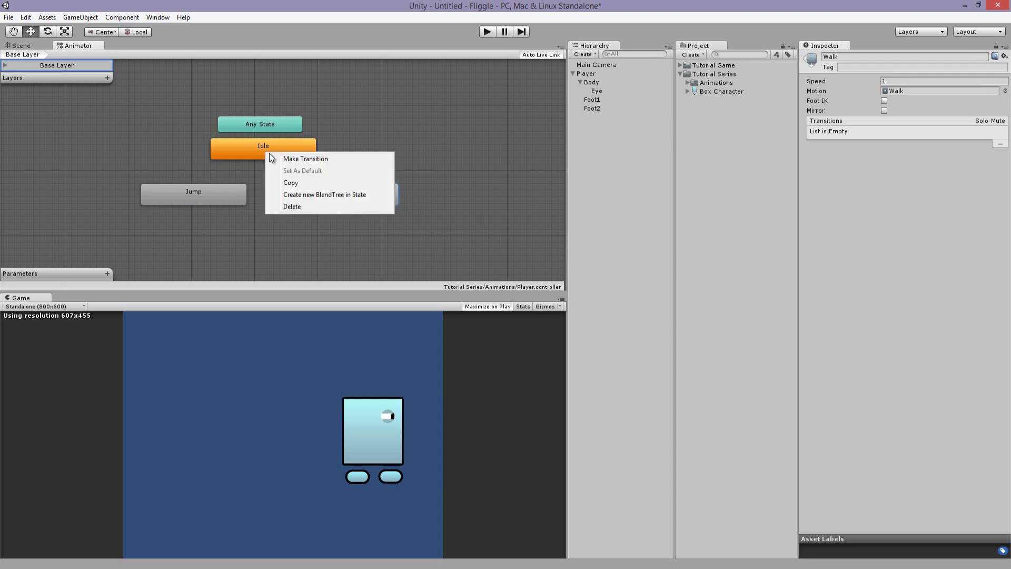
mouse_move(310, 160)
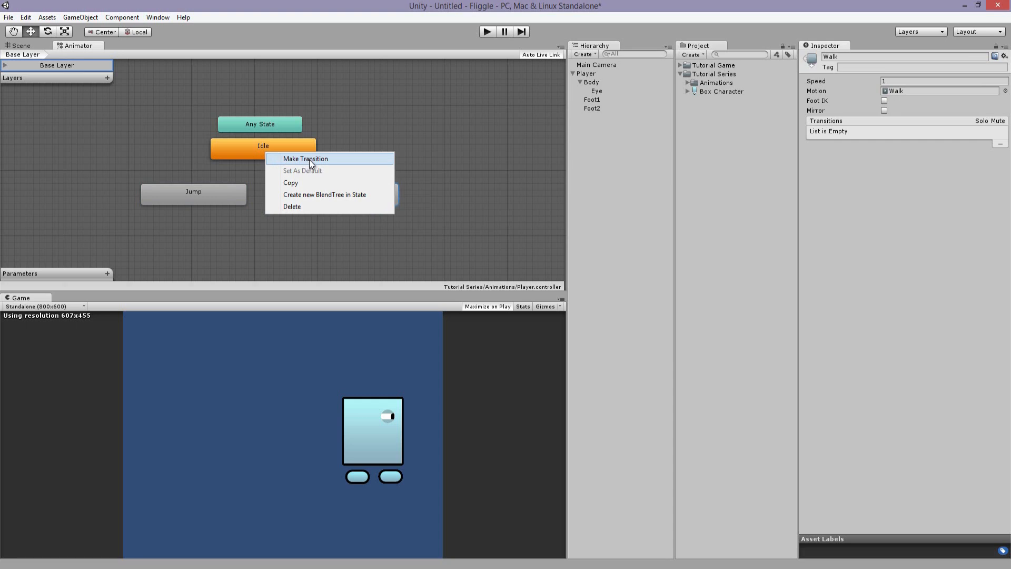
left_click(305, 159)
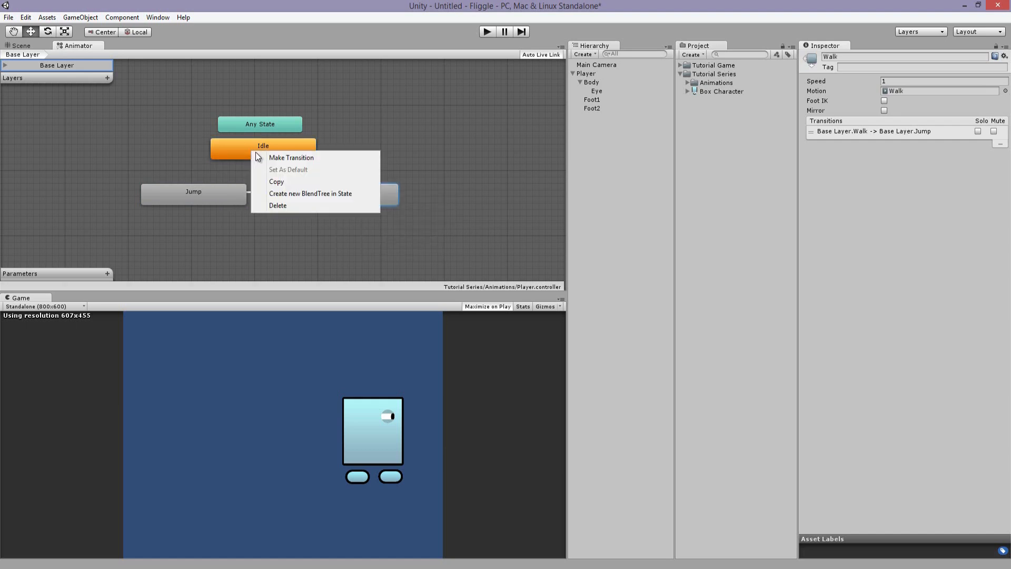
left_click(291, 157)
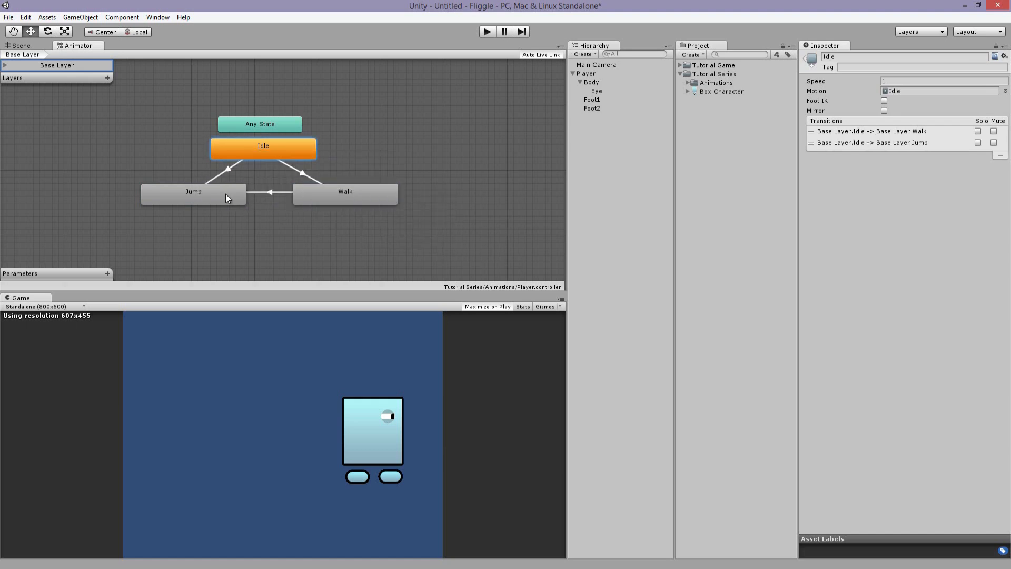
right_click(193, 192)
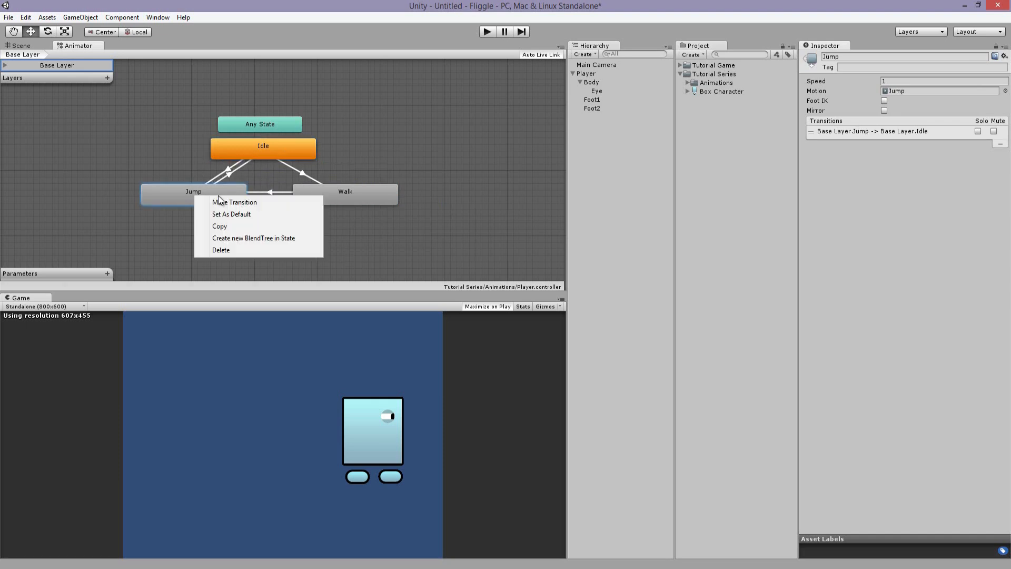
left_click(235, 202)
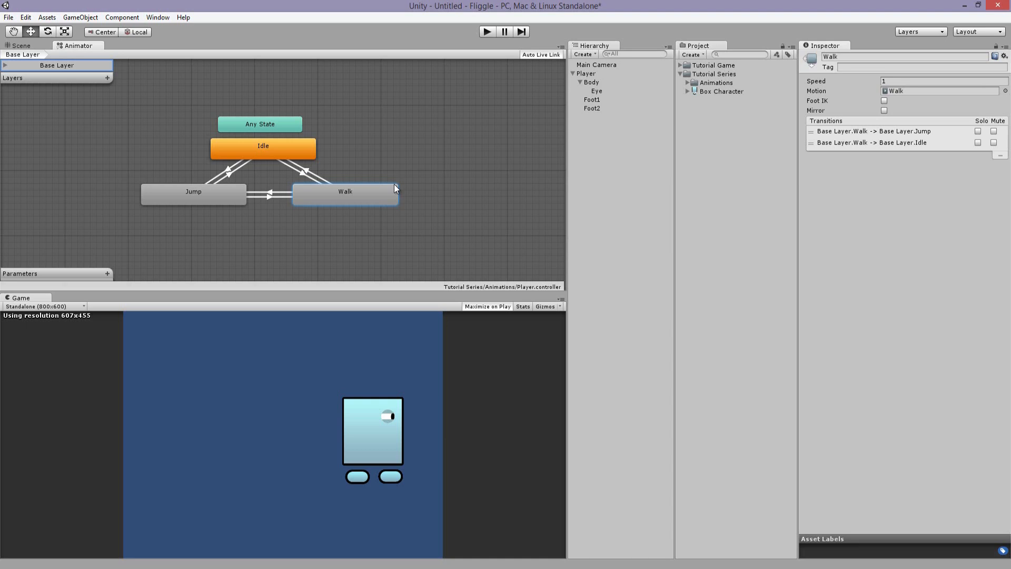
mouse_move(392, 187)
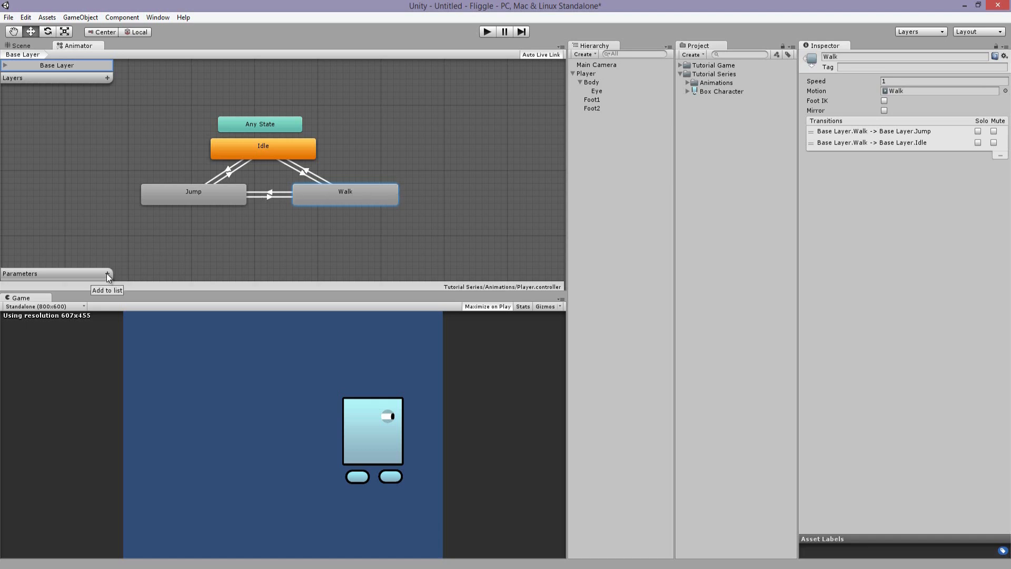
Add a float parameter named Walk and select the Idle-to-Walk transition
left_click(108, 273)
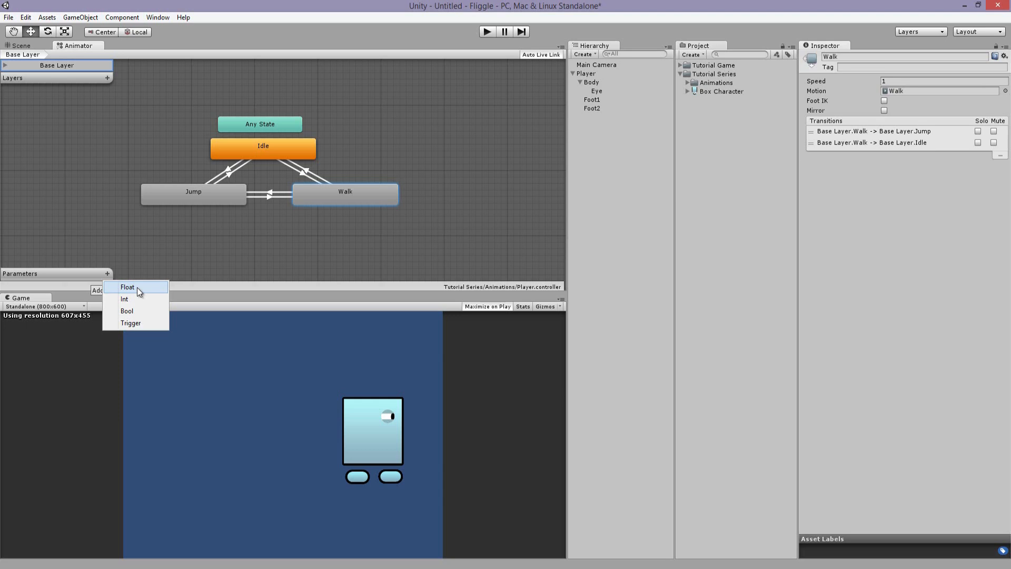
left_click(309, 171)
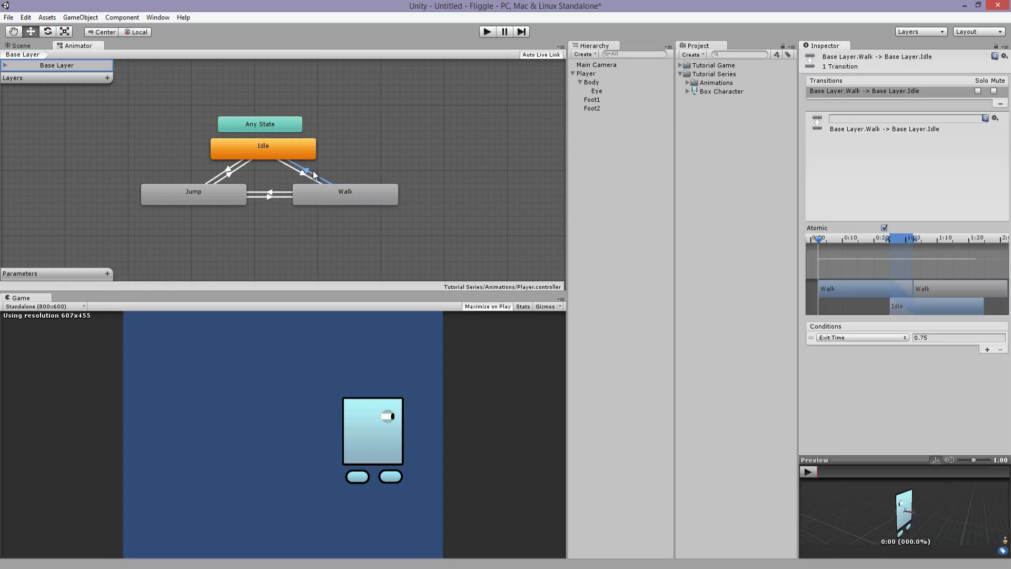
left_click(305, 175)
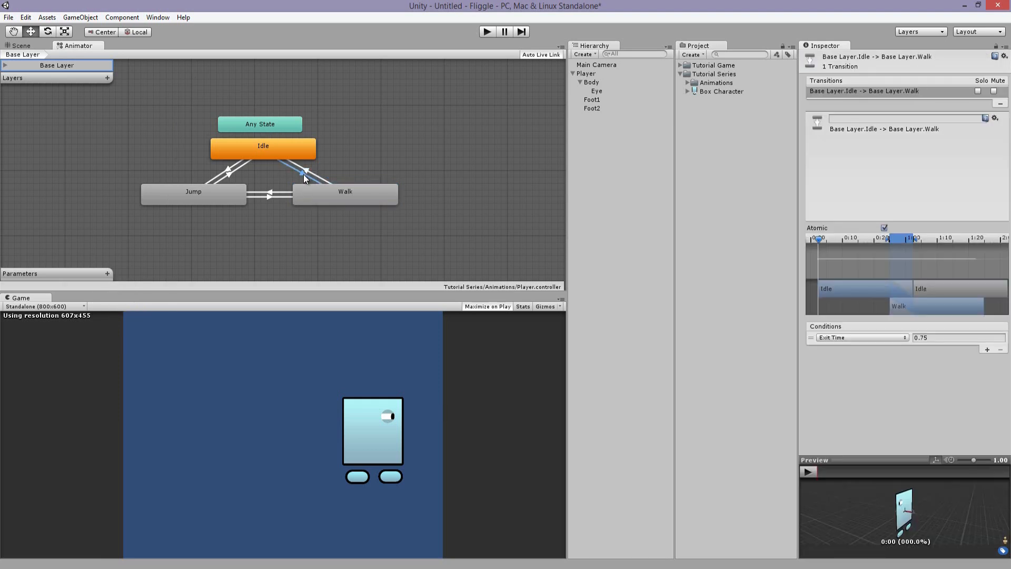
left_click(108, 274)
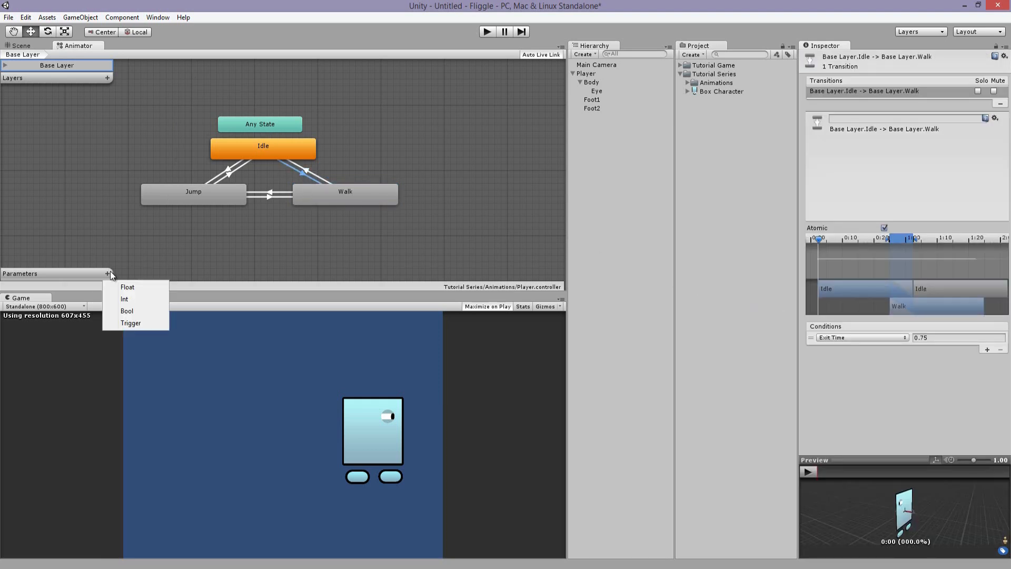
left_click(127, 286)
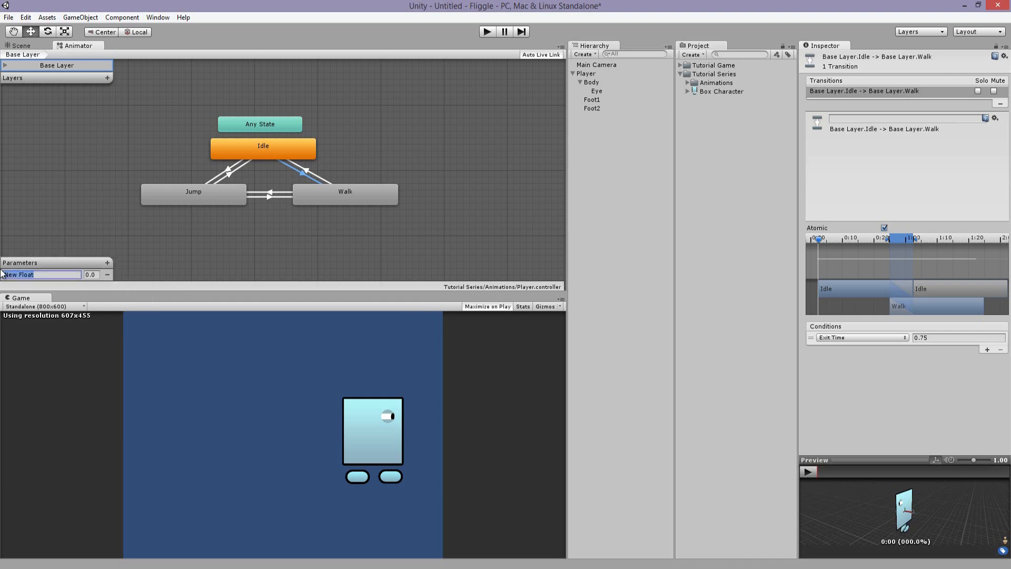
type("Walk")
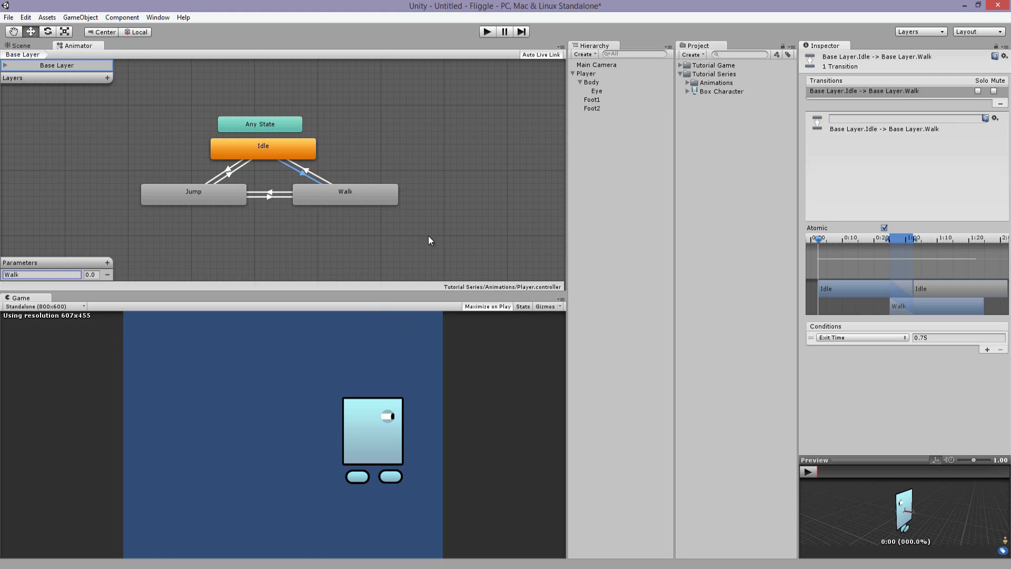
Set the Idle-to-Walk condition to Walk greater than 0.5
left_click(861, 337)
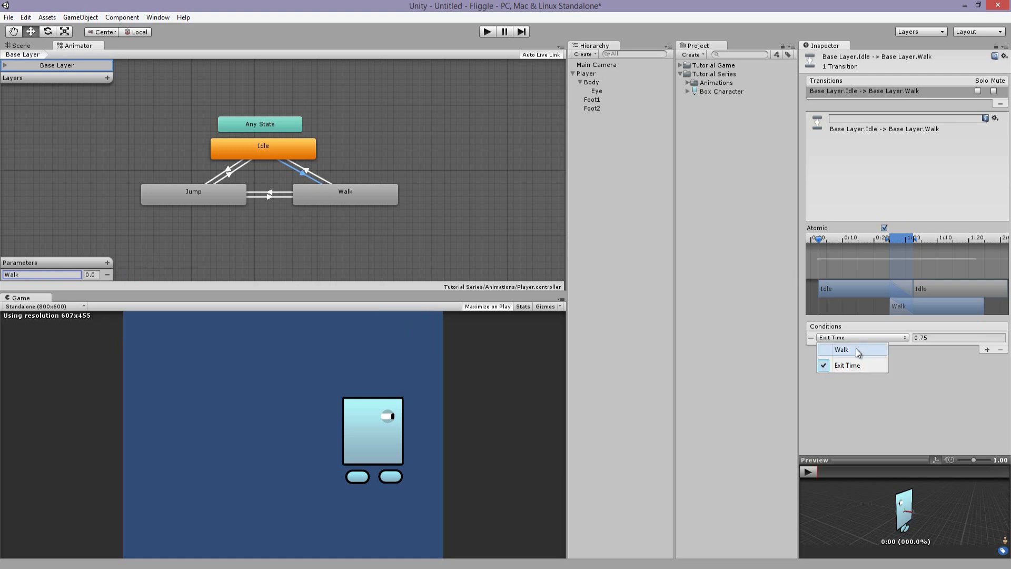
left_click(841, 349)
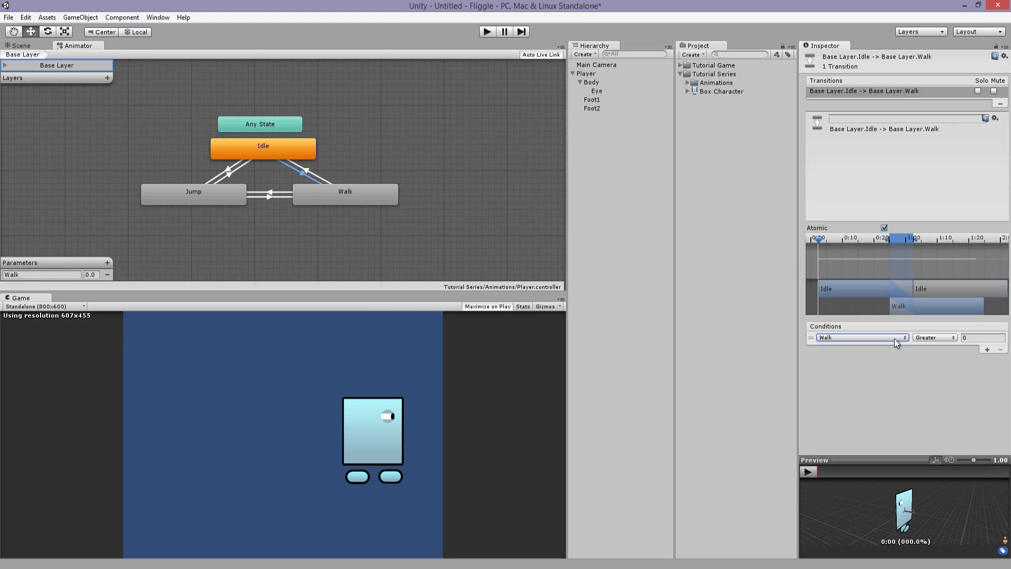
left_click(982, 337)
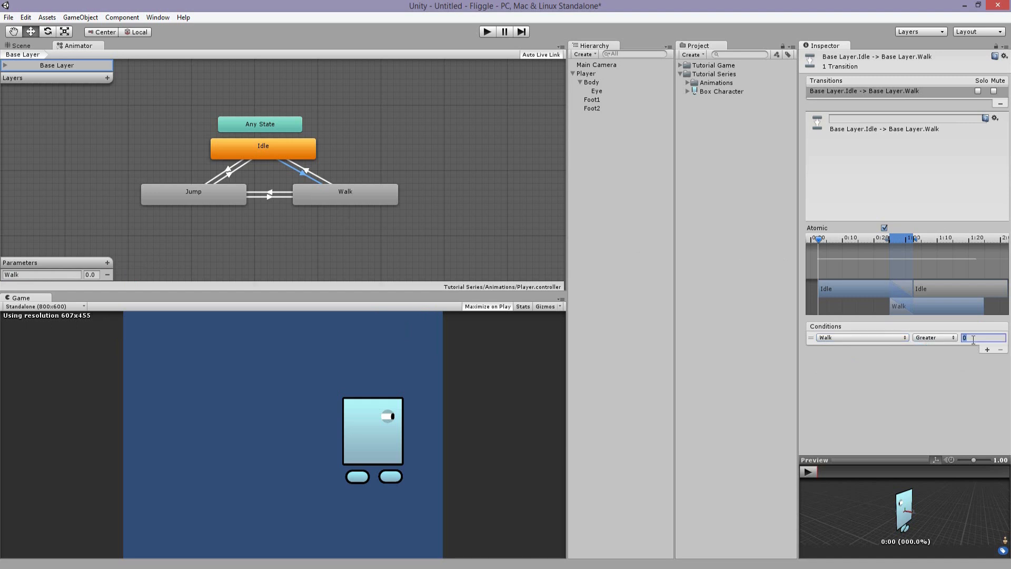
type("0.5")
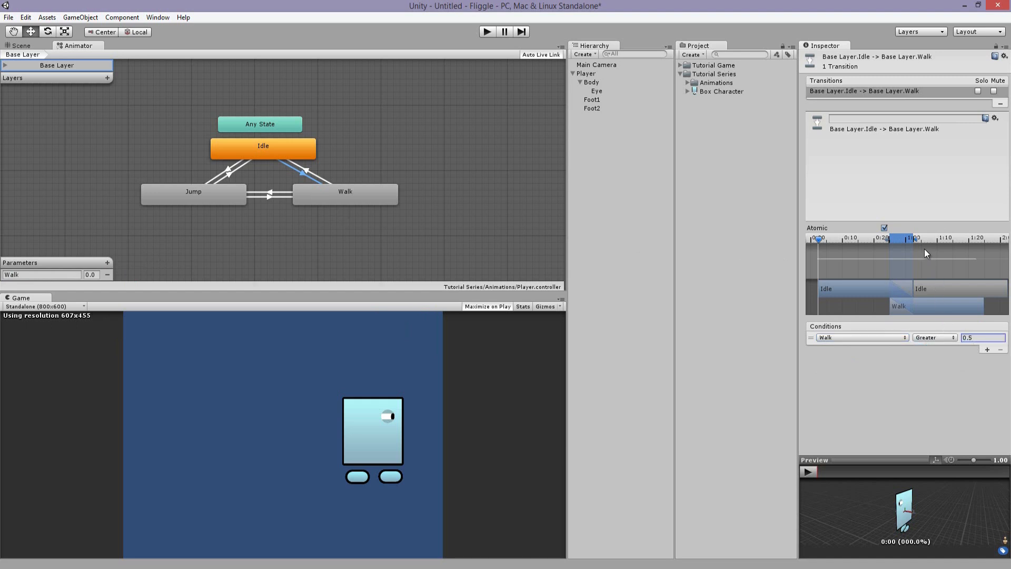
left_click(981, 337)
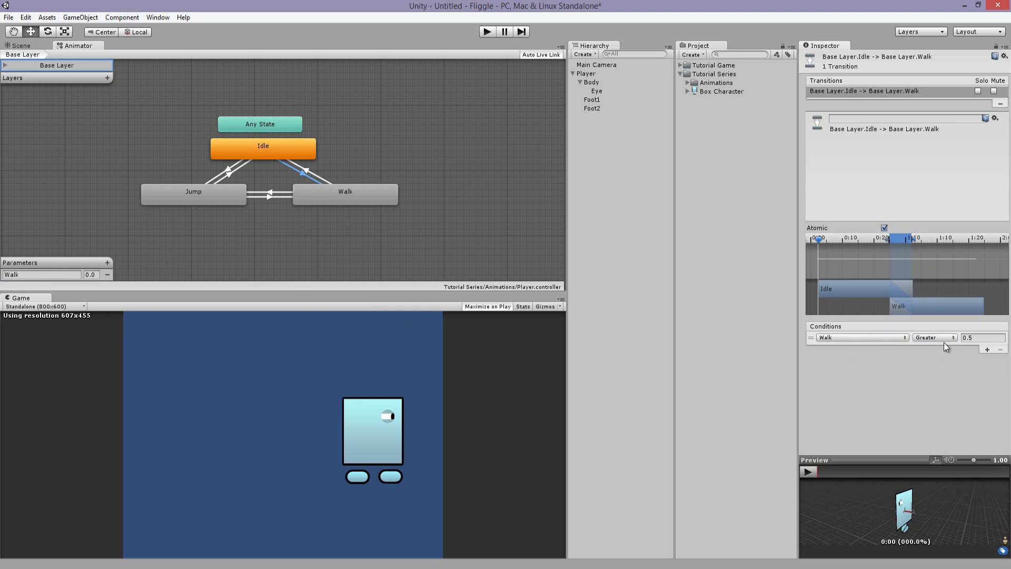
mouse_move(908, 343)
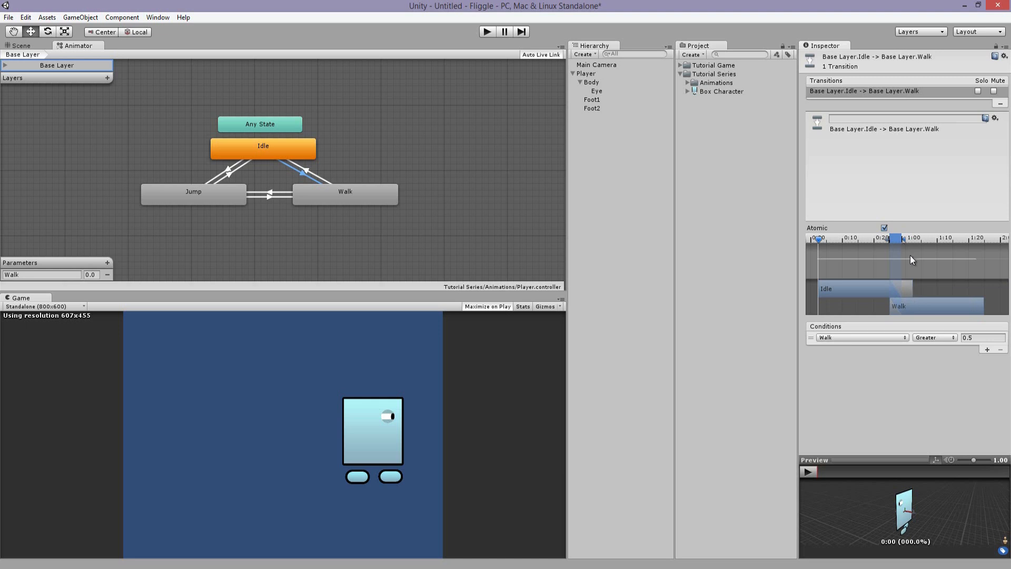
mouse_move(284, 191)
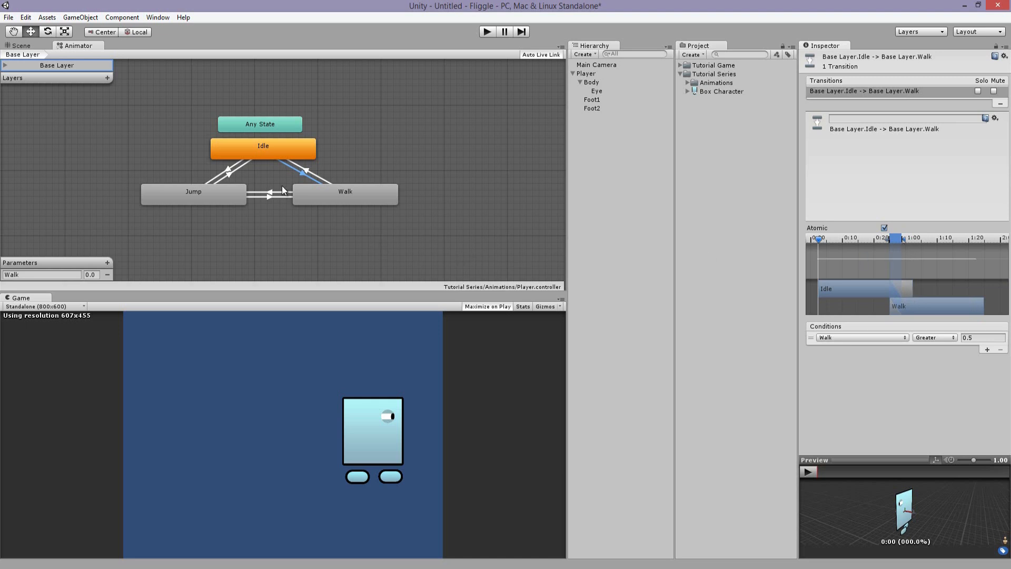
mouse_move(312, 176)
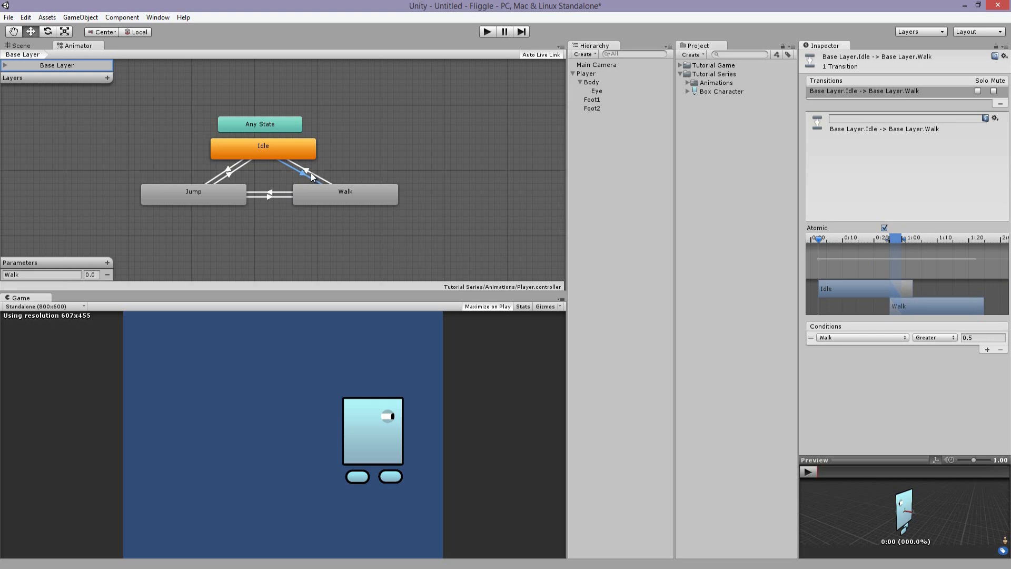
Make the Walk-to-Idle condition depend on the Walk parameter, less than 0.5
left_click(303, 168)
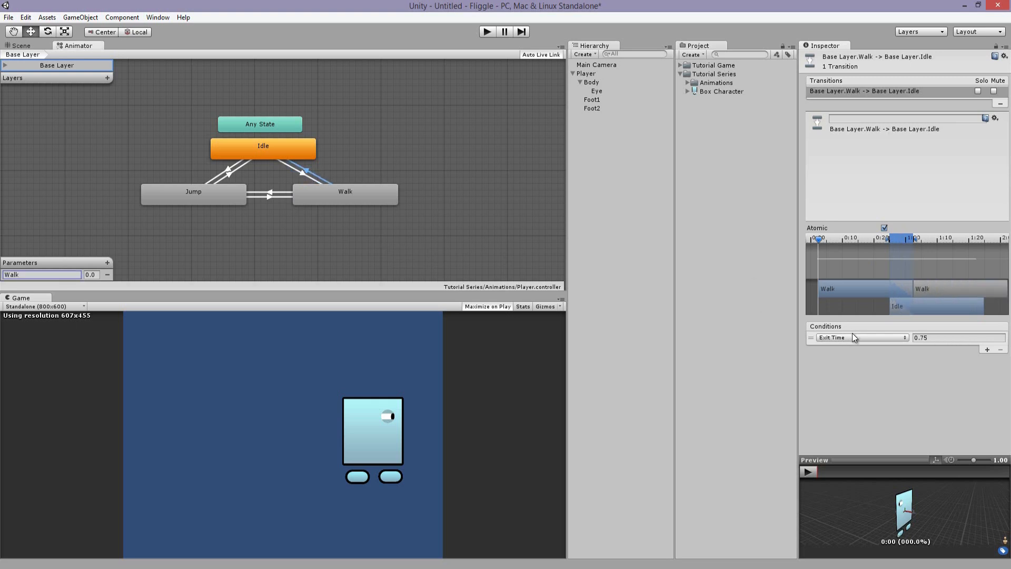
left_click(861, 338)
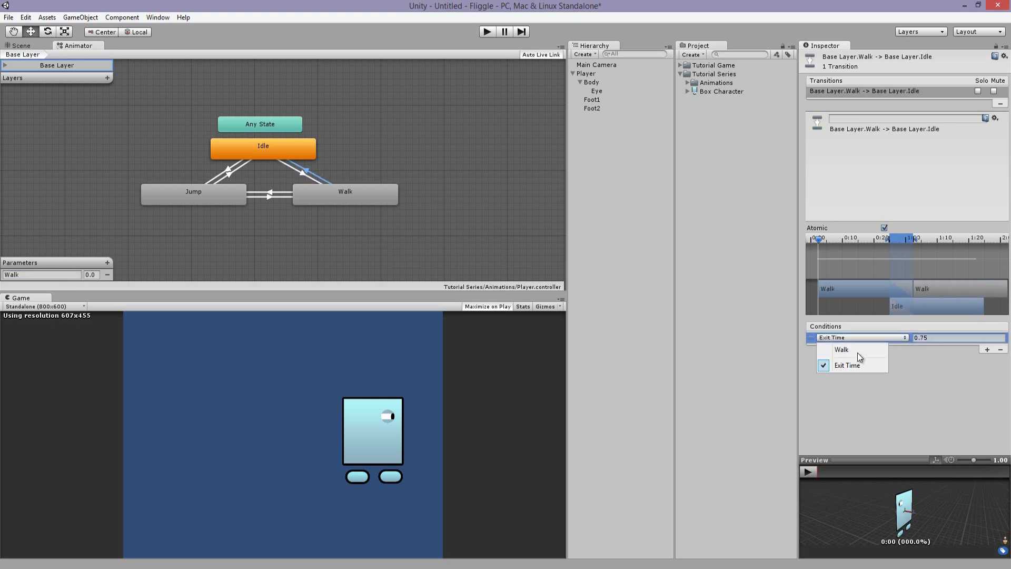
left_click(841, 348)
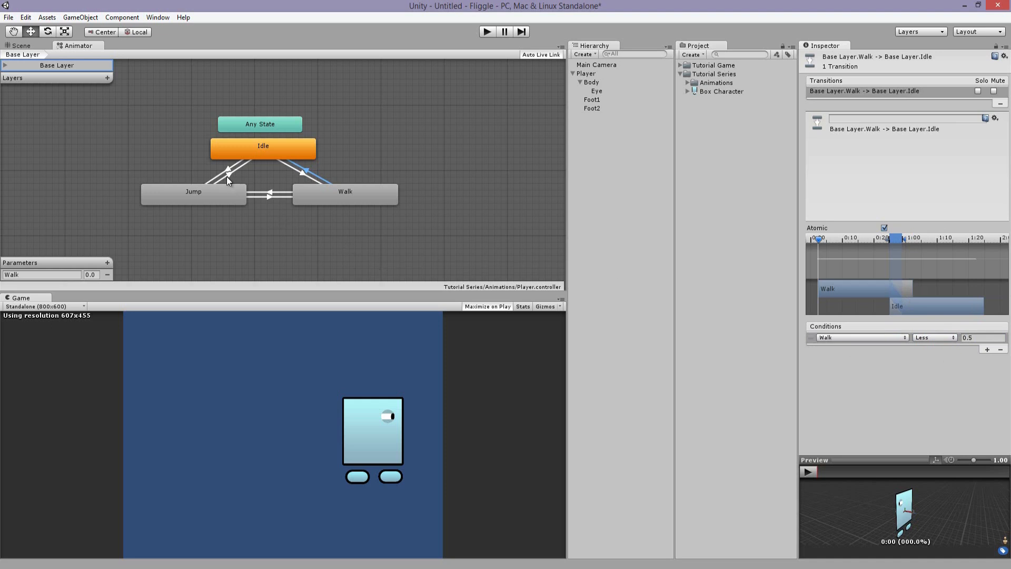
Add float parameter Jump; make Idle-to-Jump require Jump > 0.5 and Walk < 0.5
left_click(107, 252)
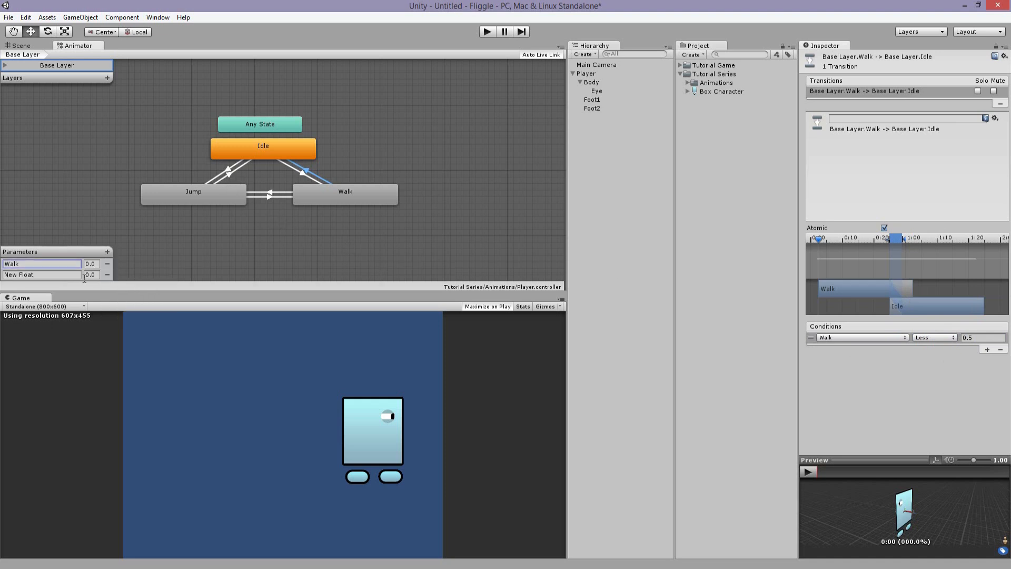
type("Jump")
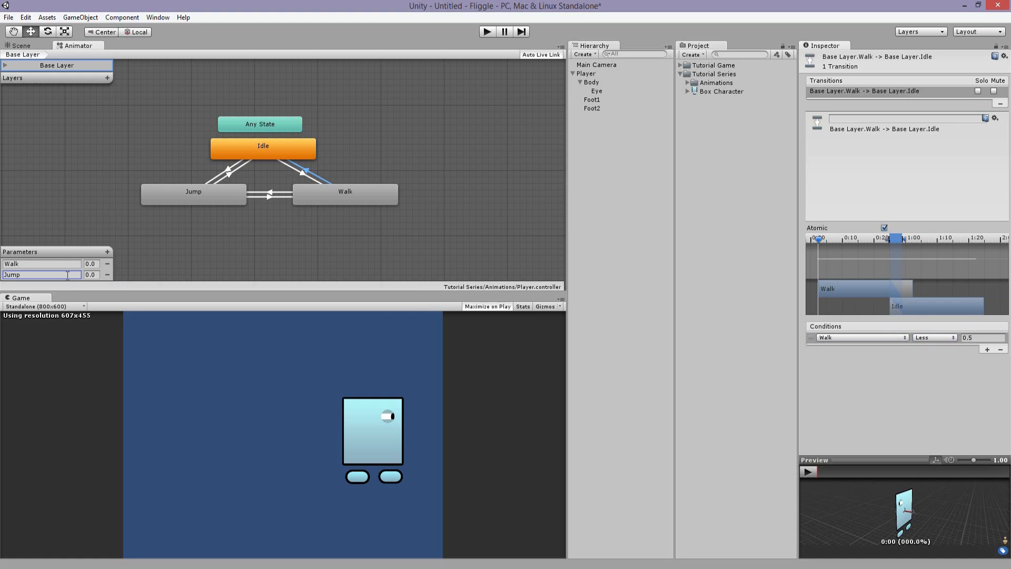
mouse_move(230, 171)
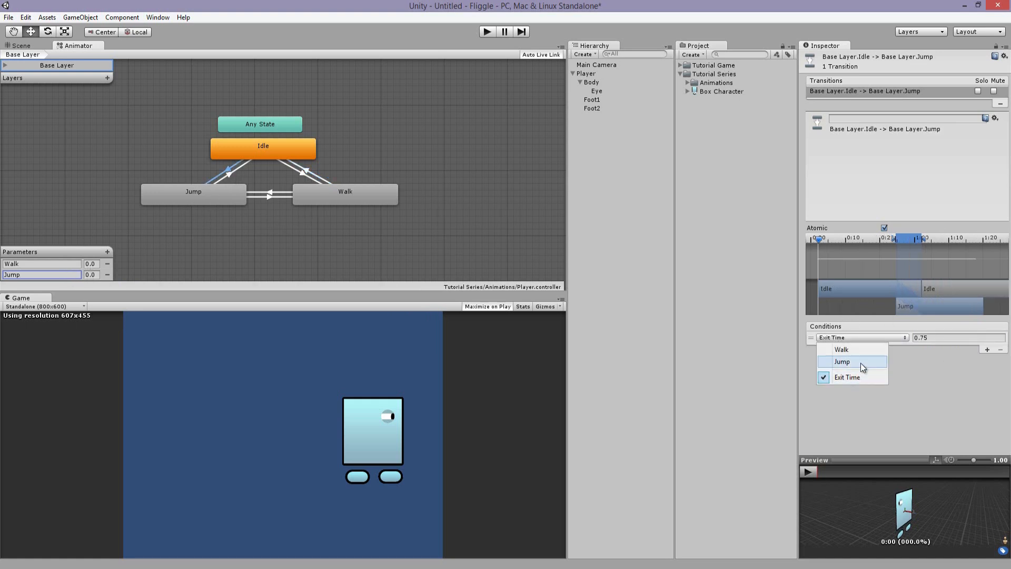
left_click(841, 361)
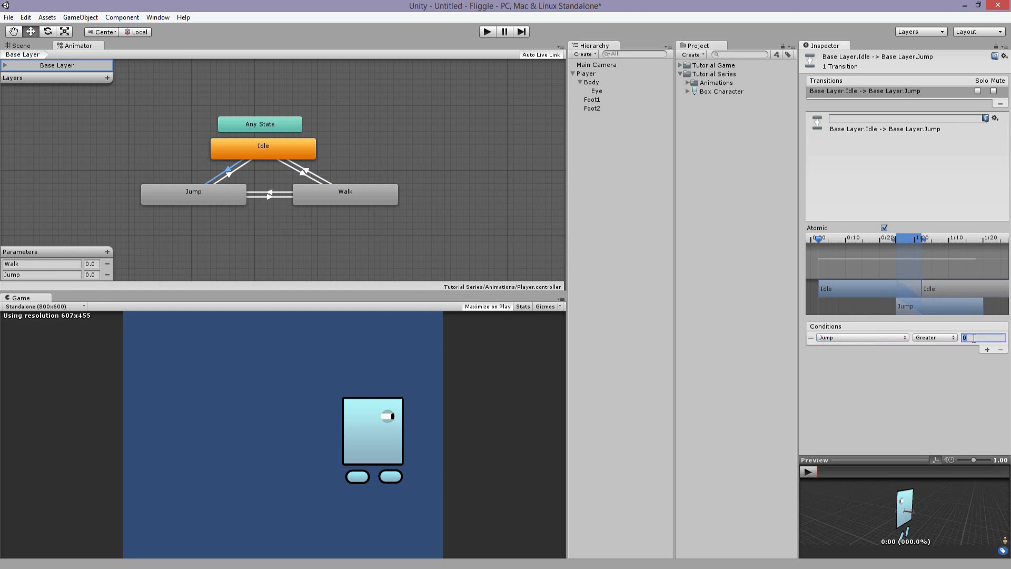
type("0.5")
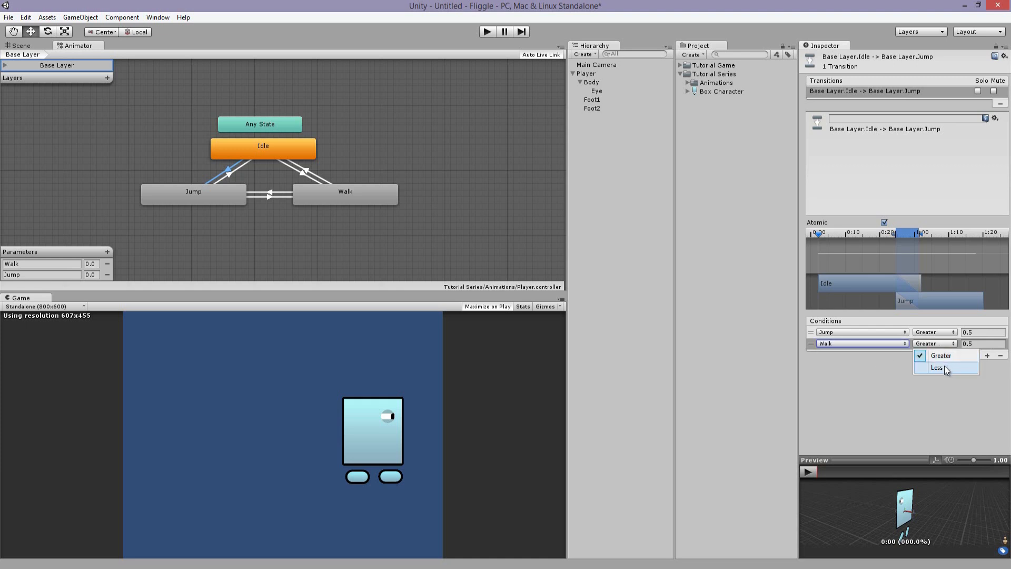
left_click(936, 367)
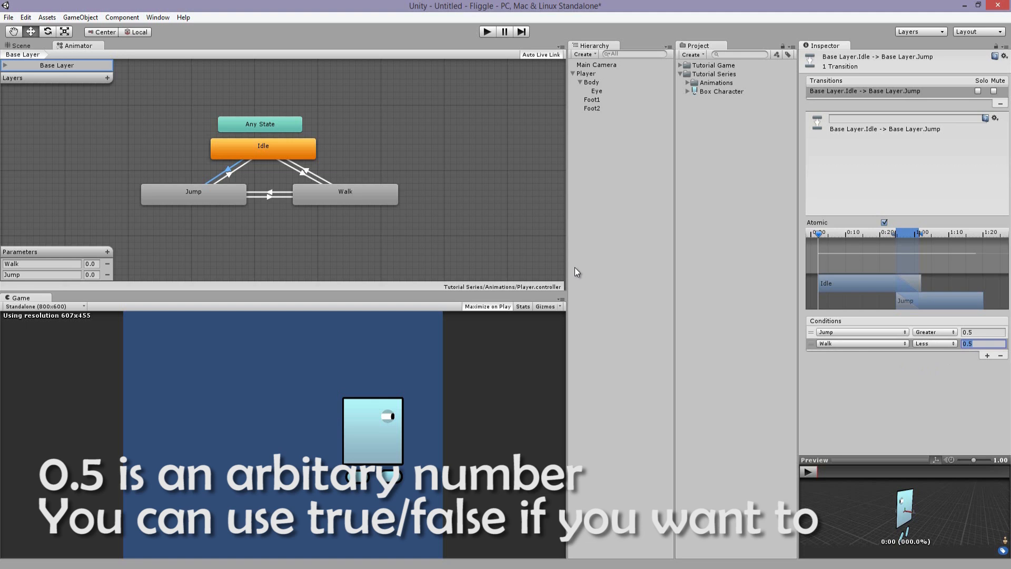
mouse_move(579, 271)
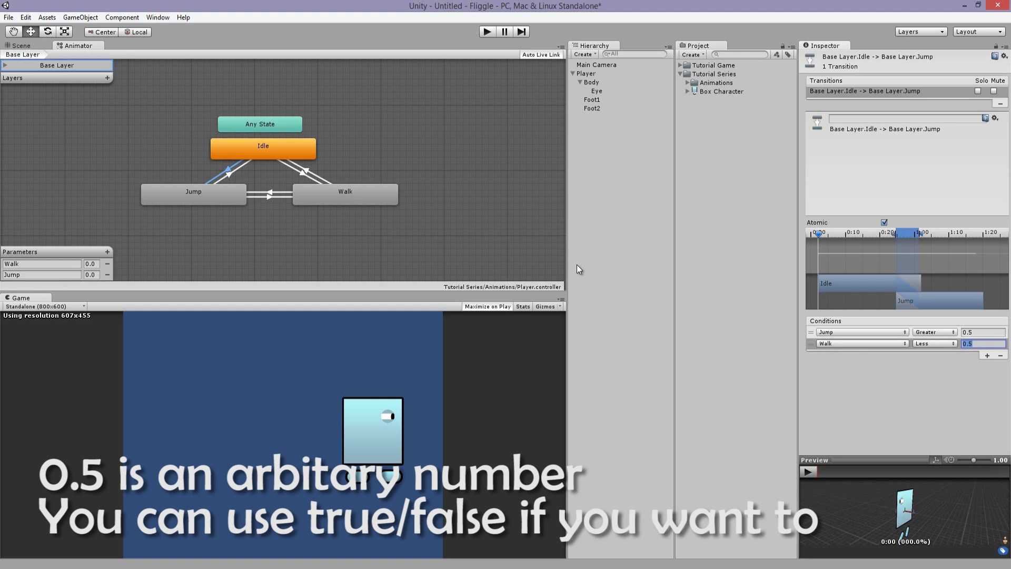
mouse_move(600, 274)
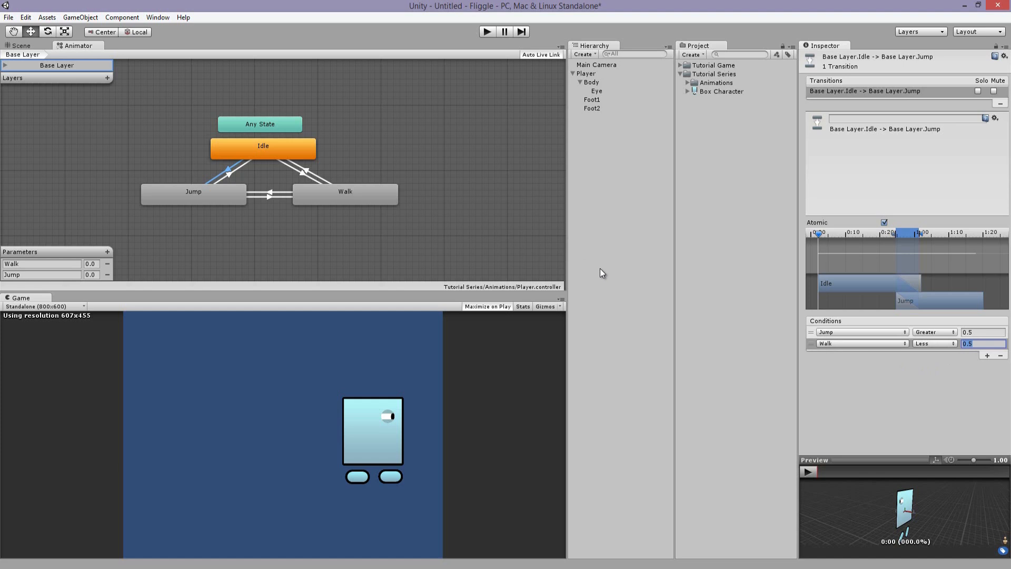
mouse_move(926, 238)
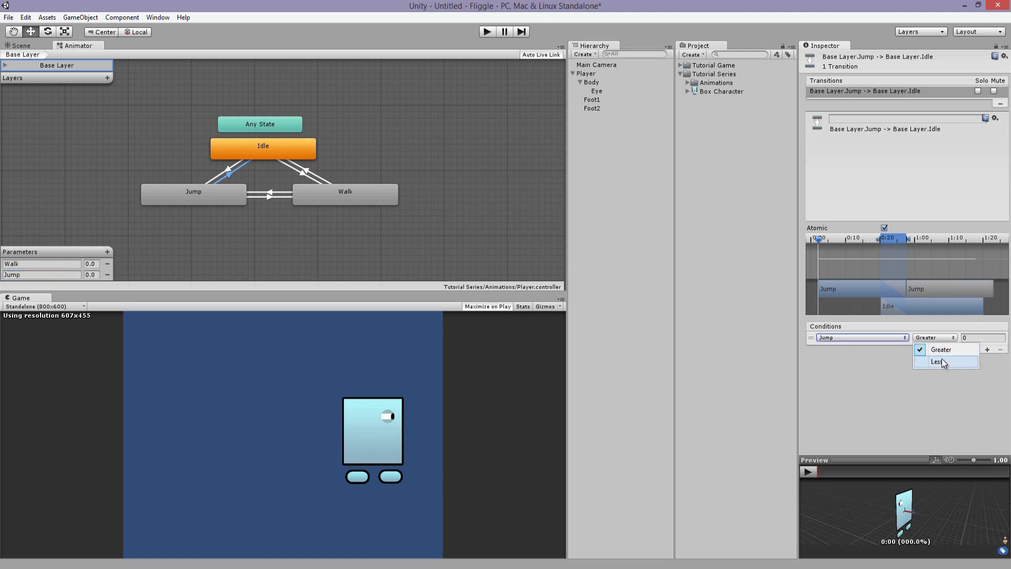
Set Jump-to-Idle to Jump less than 0.5 and base Walk-to-Jump on Walk greater than 0.5
left_click(939, 362)
type(".5")
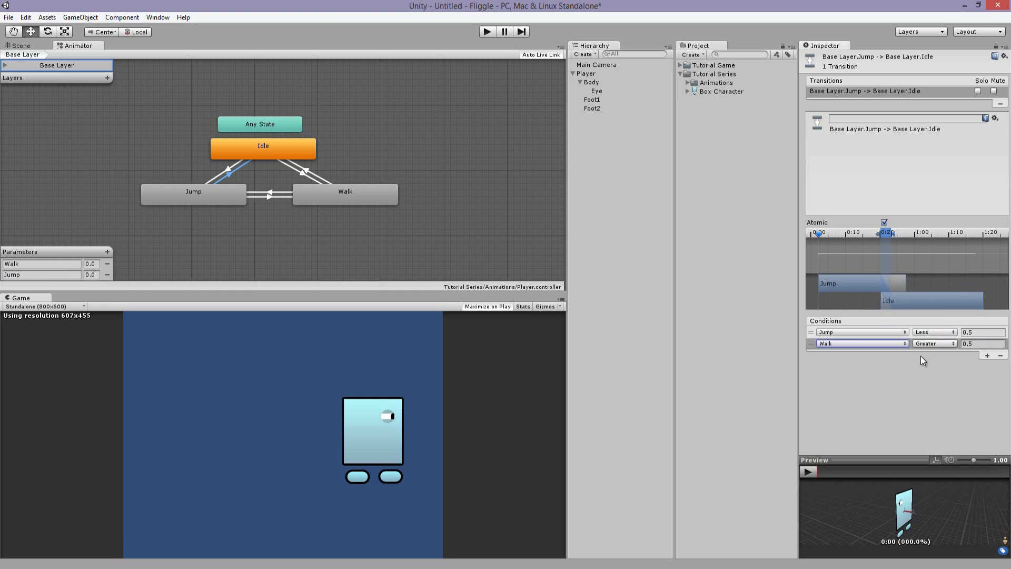
left_click(934, 343)
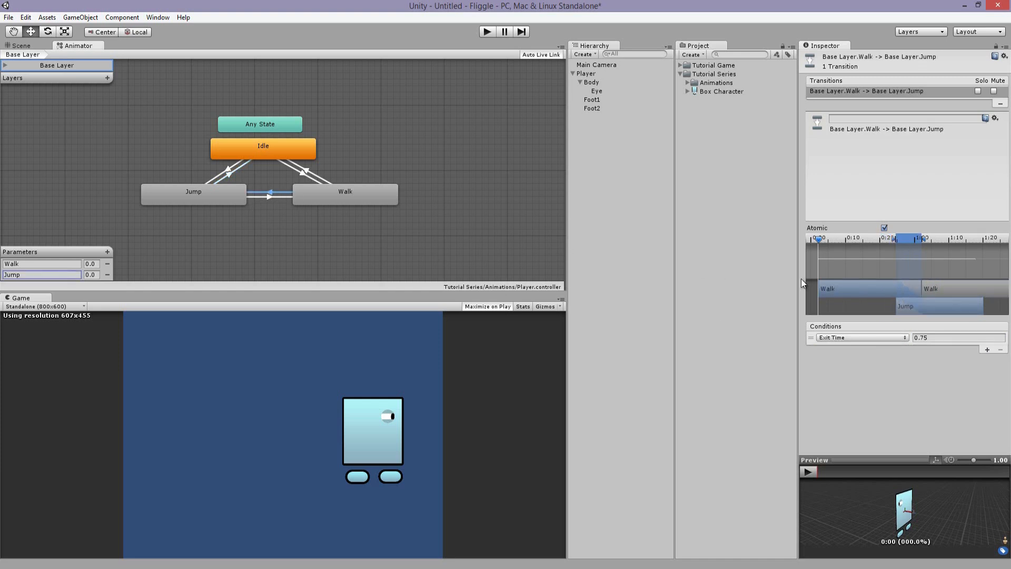
left_click(861, 337)
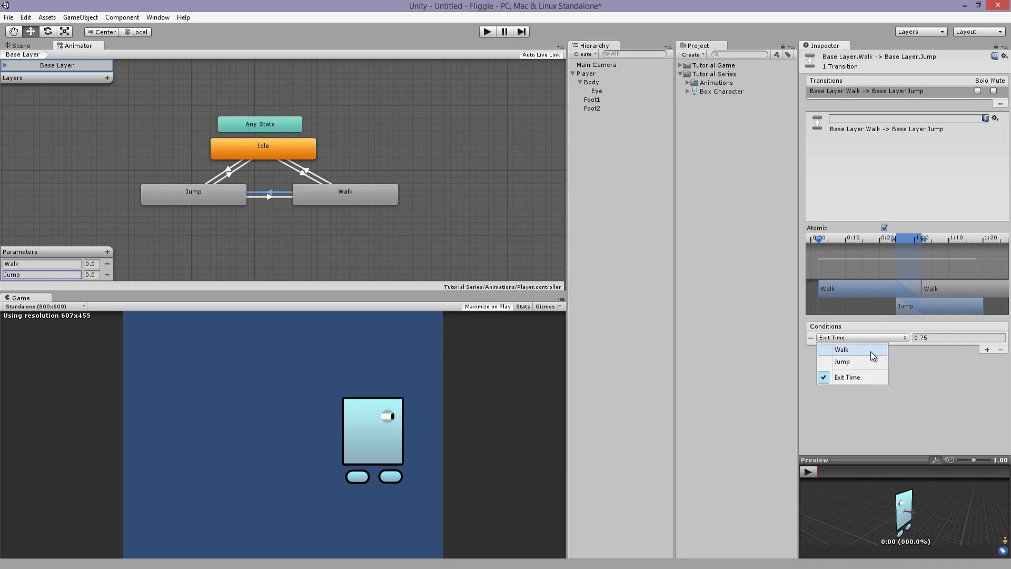
left_click(841, 348)
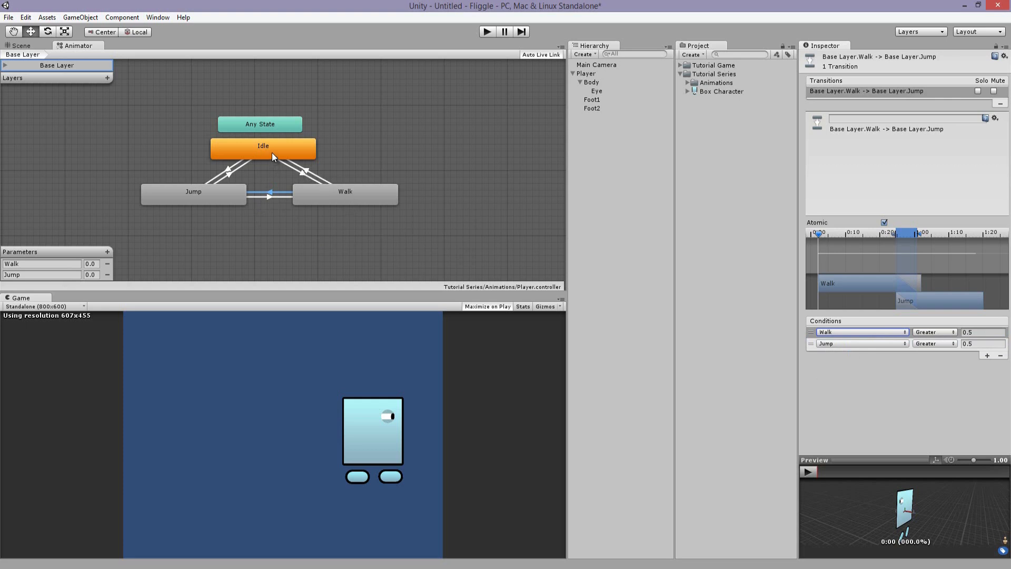
mouse_move(298, 185)
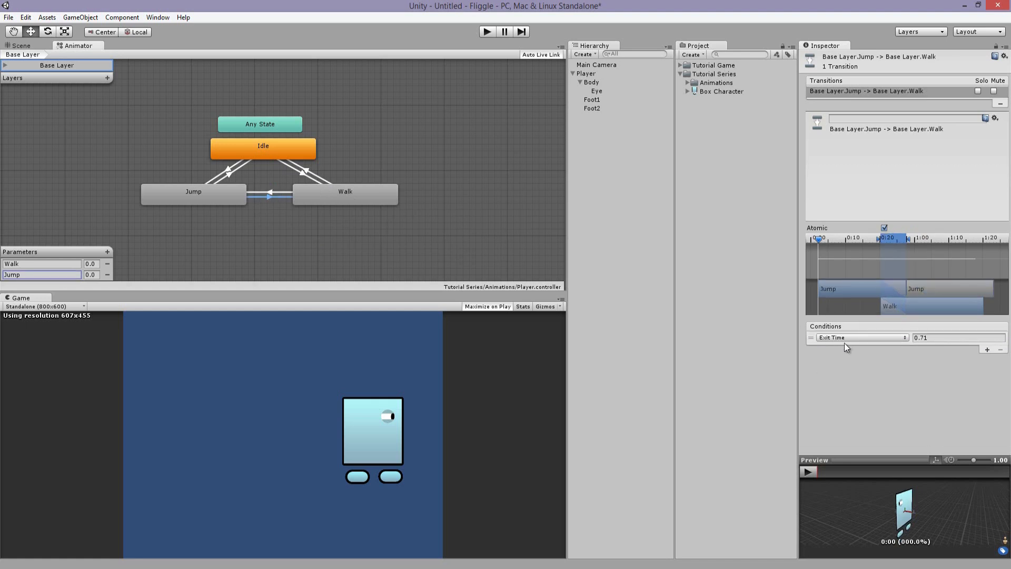
Make Jump-to-Walk require Walk greater and Jump less than 0.5, then reselect Walk-to-Jump
left_click(861, 337)
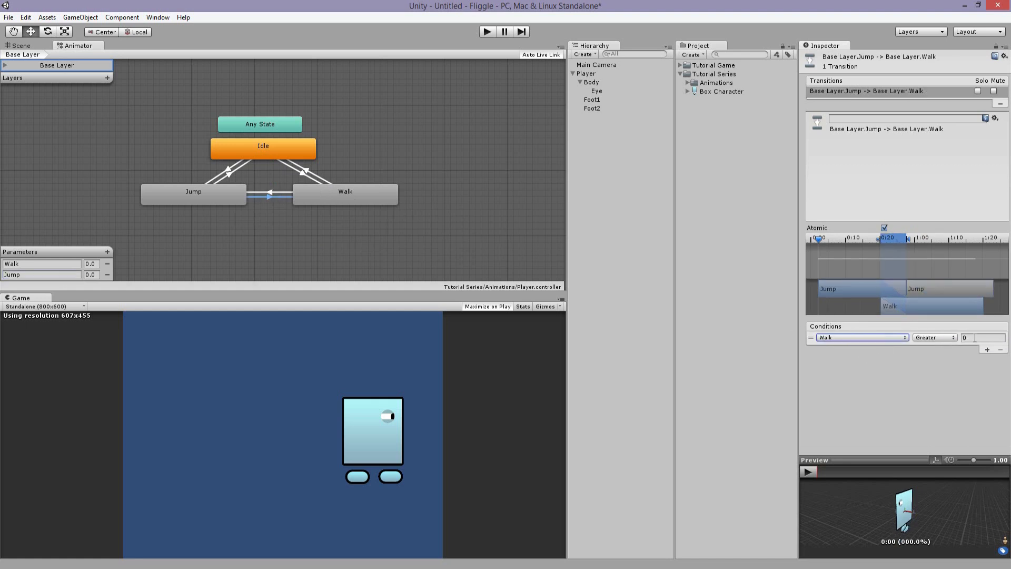
left_click(987, 349)
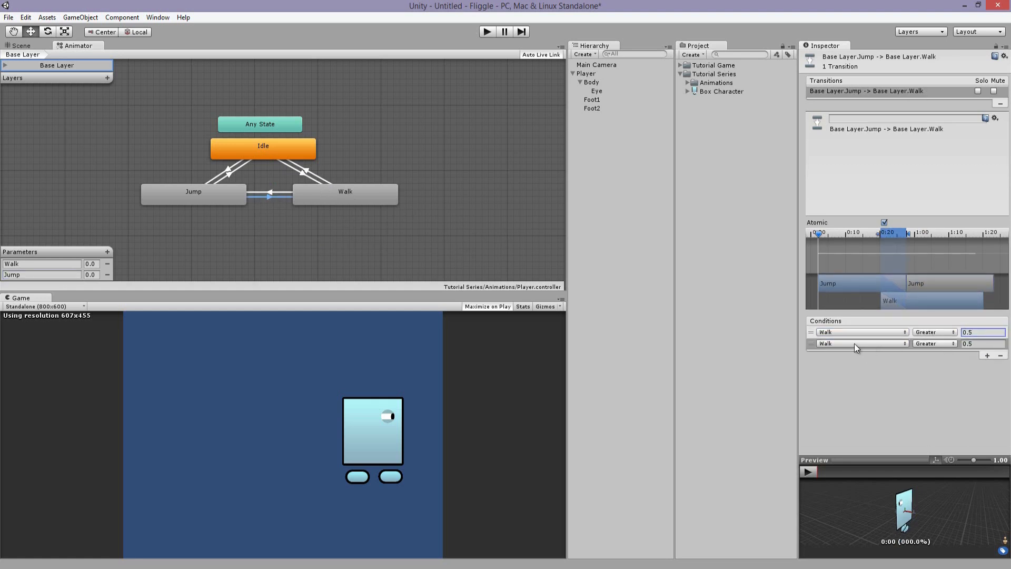
left_click(935, 344)
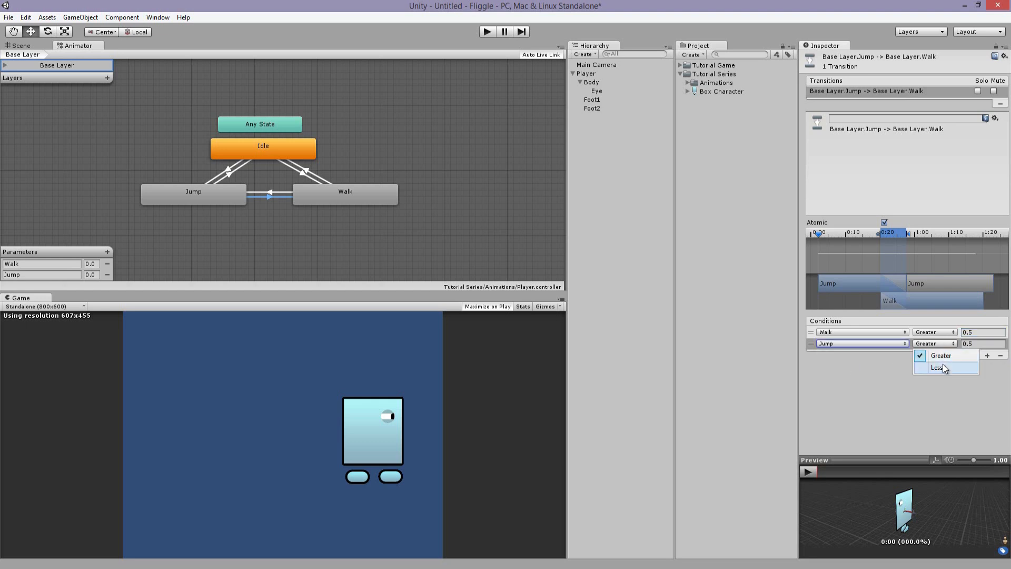
left_click(935, 366)
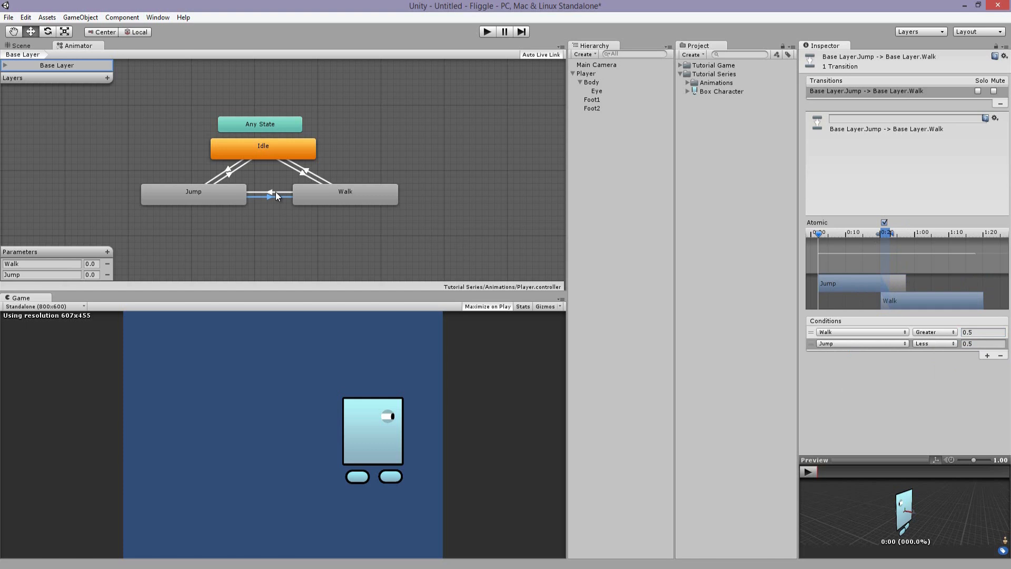
left_click(271, 195)
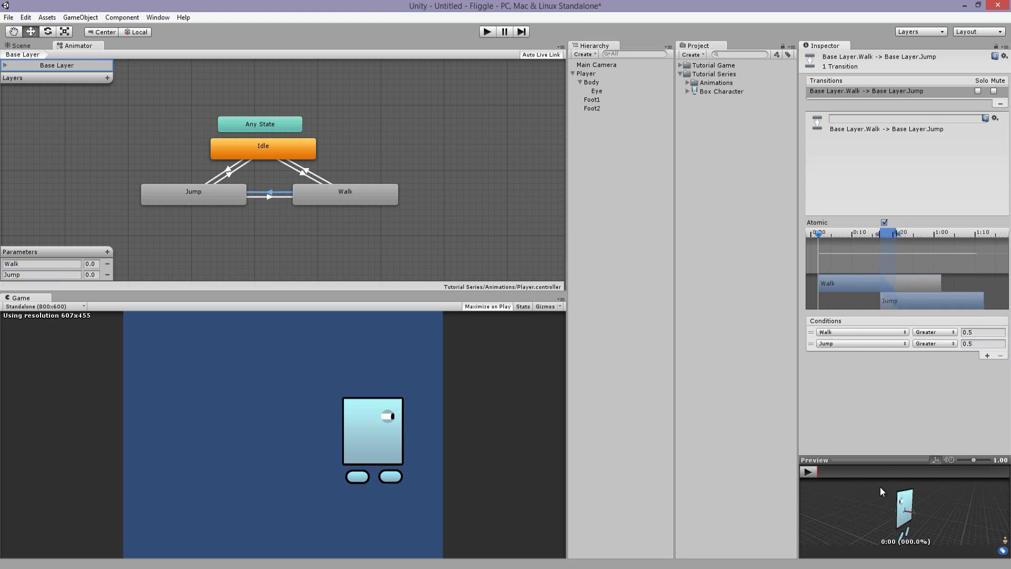
Enlarge the preview and play the Walk-to-Jump blend on the box character
left_click(808, 472)
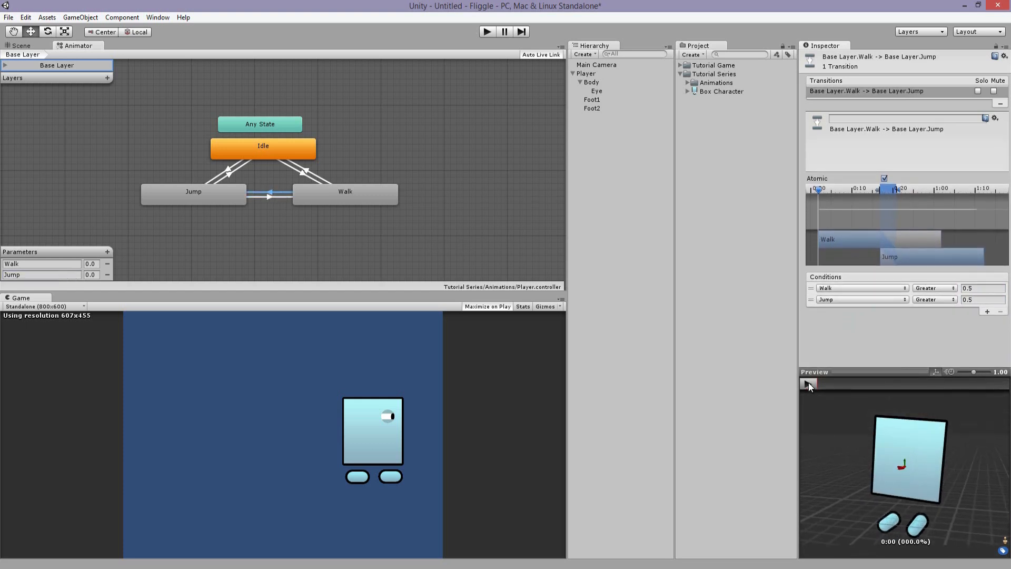
left_click(809, 383)
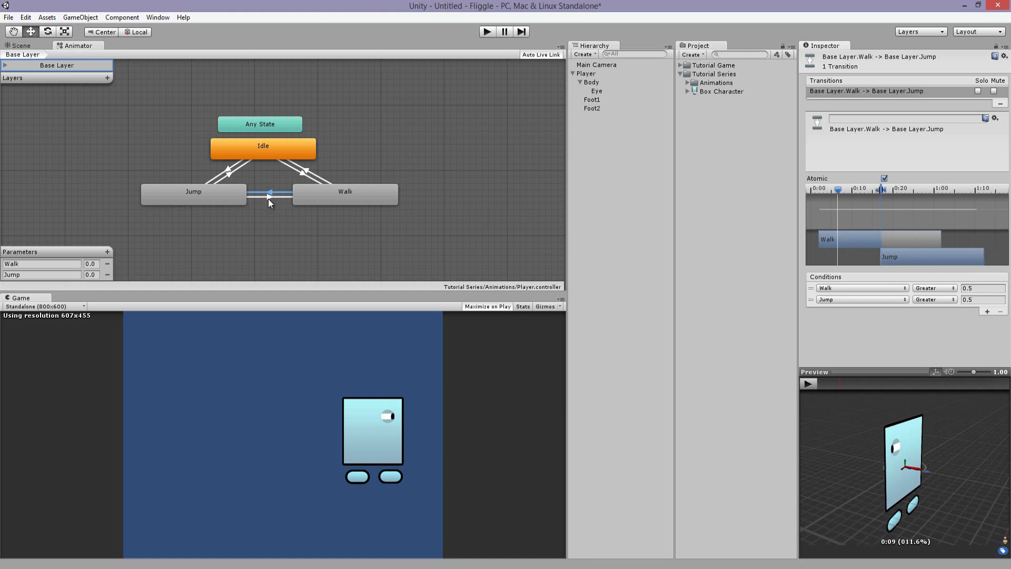
mouse_move(263, 214)
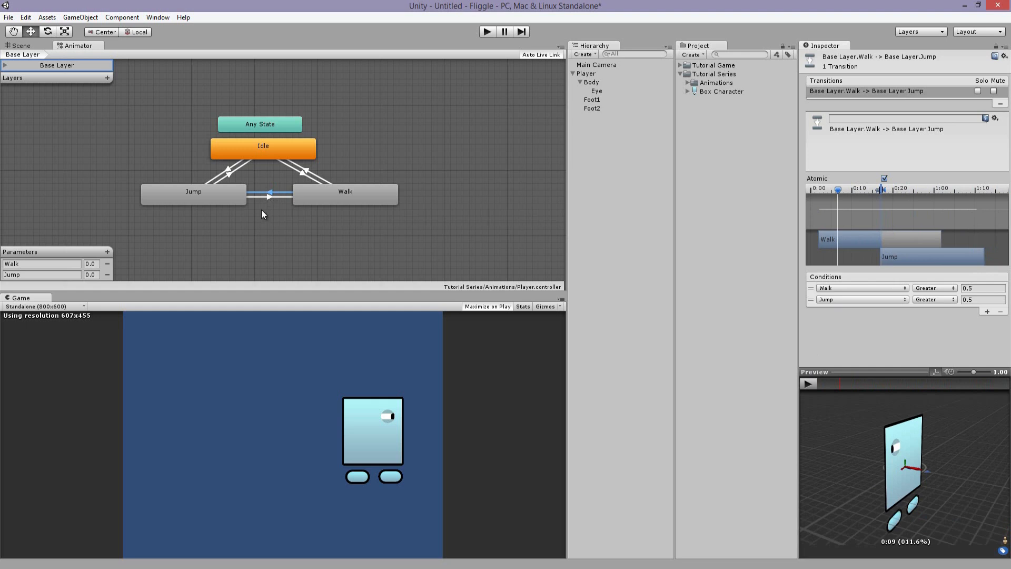
mouse_move(344, 353)
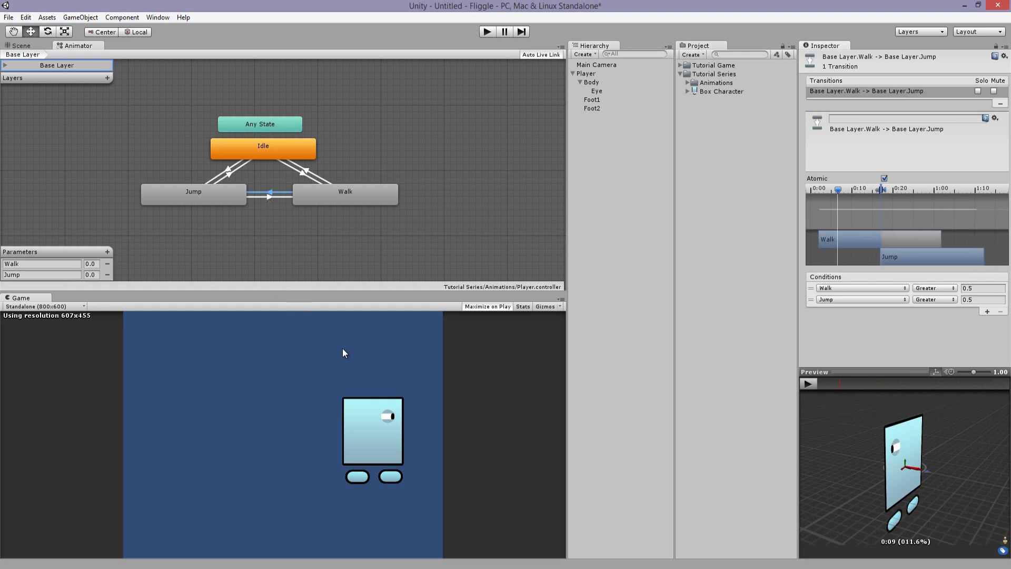
mouse_move(893, 197)
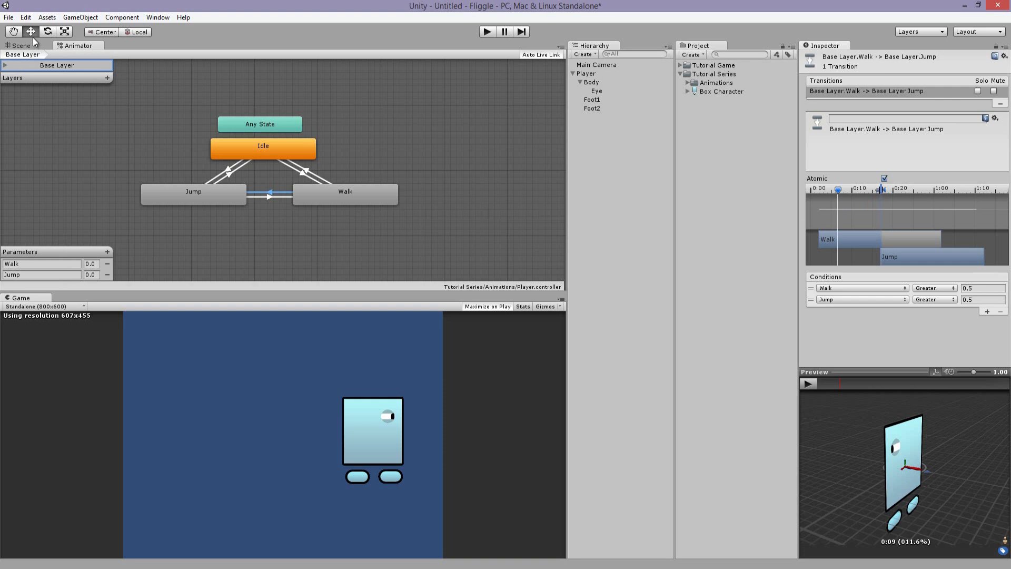
left_click(194, 194)
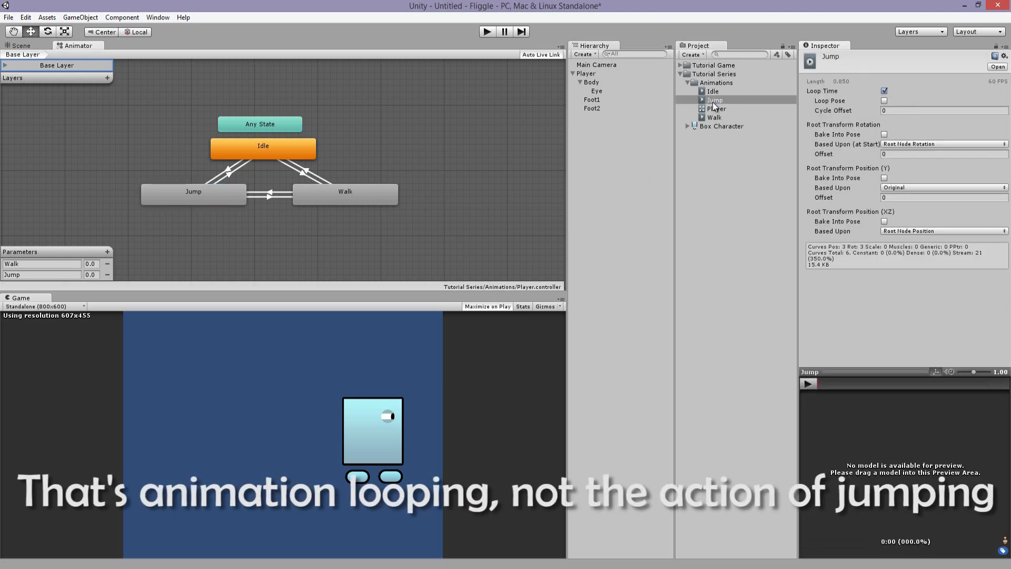
Turn off Loop Time on the Jump clip, confirm Walk and Idle loop, return to Scene view
left_click(714, 100)
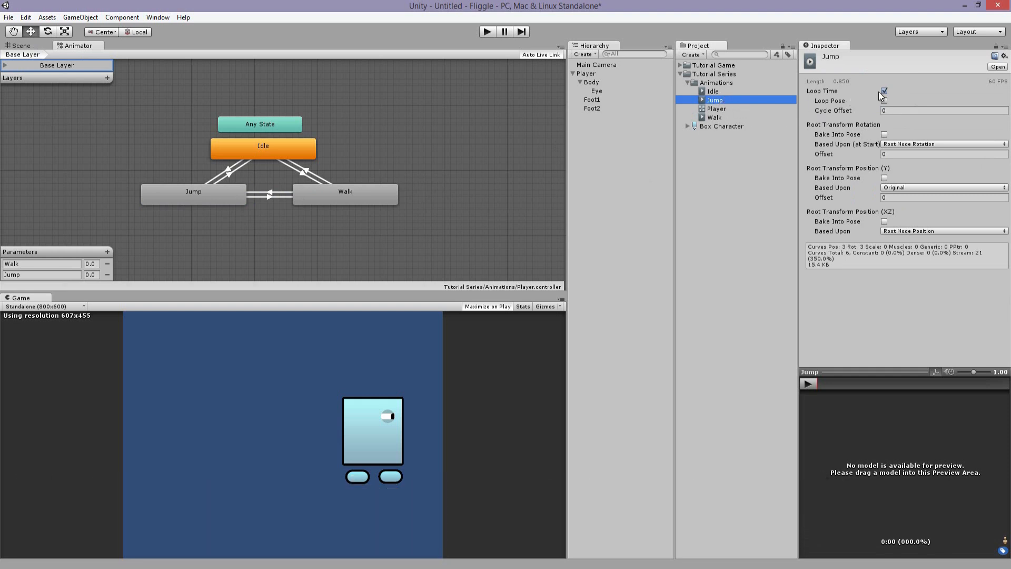
left_click(883, 90)
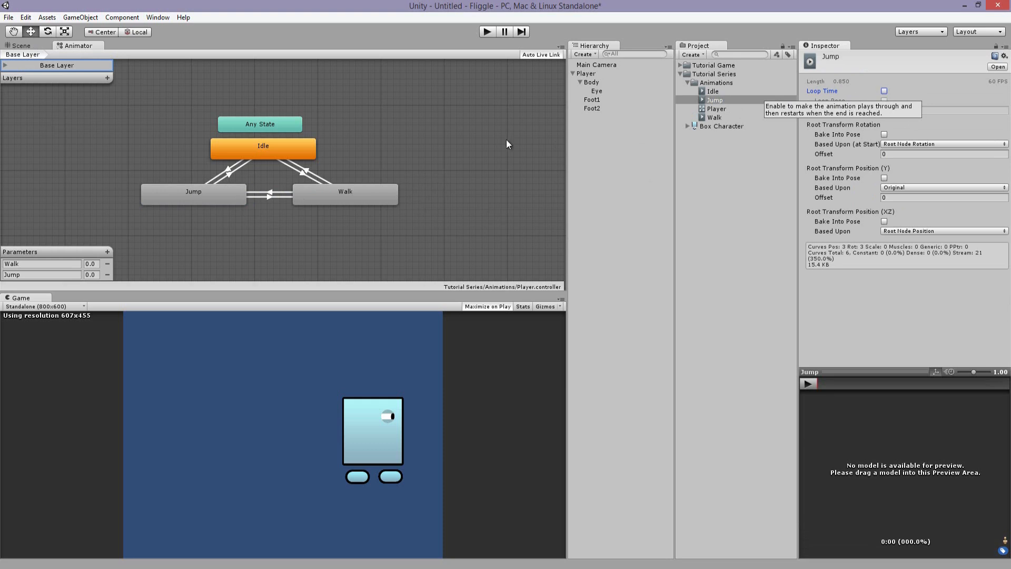
left_click(715, 117)
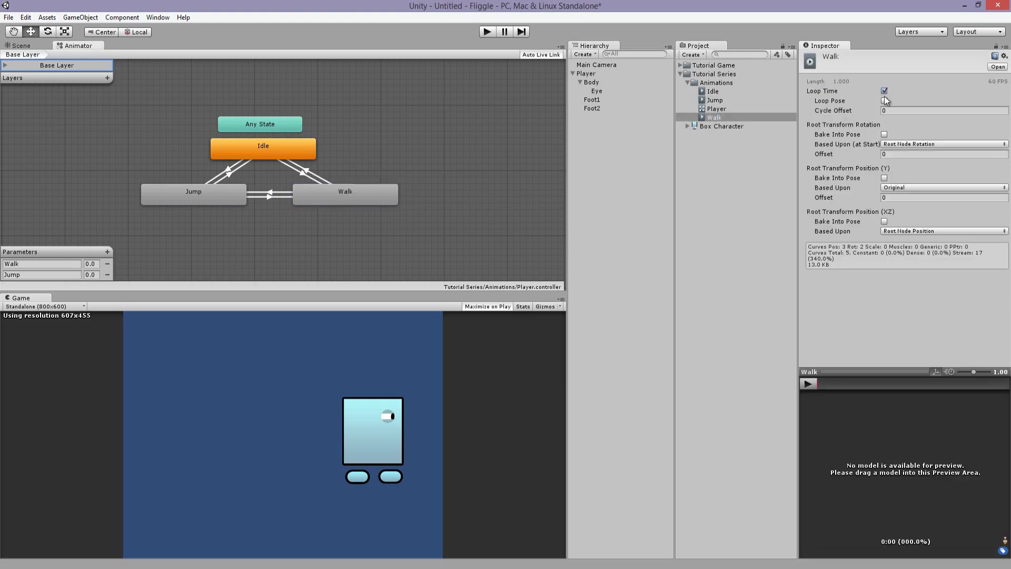
left_click(713, 90)
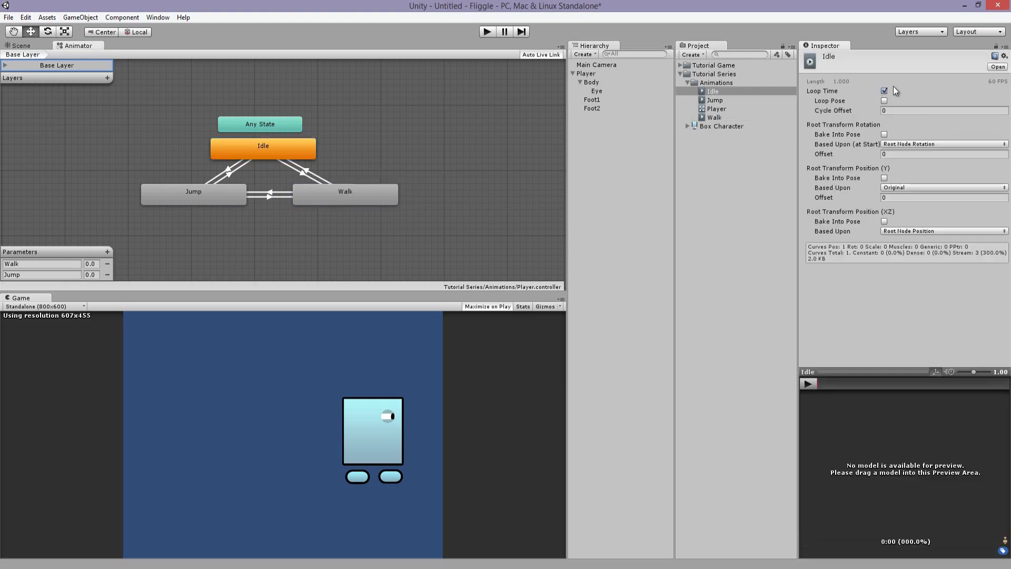
left_click(21, 45)
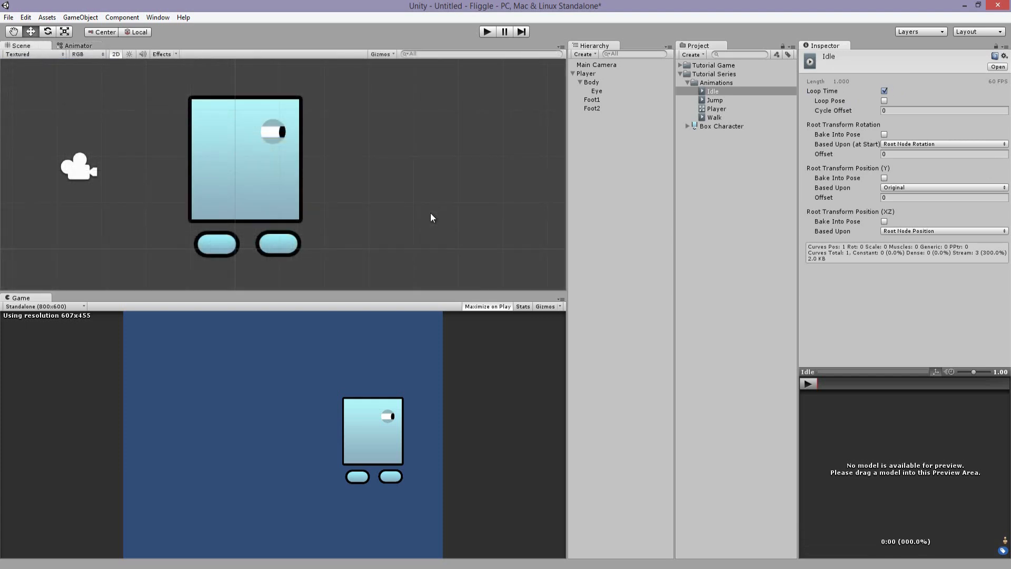